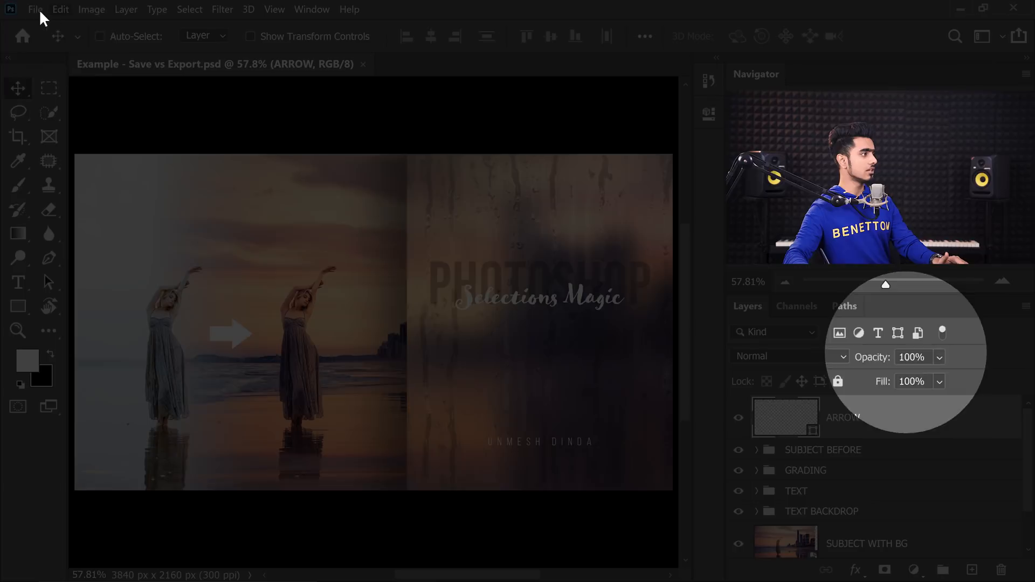
- Open Export As and view the PNG, JPG, GIF and SVG formats, keeping JPG
click(35, 10)
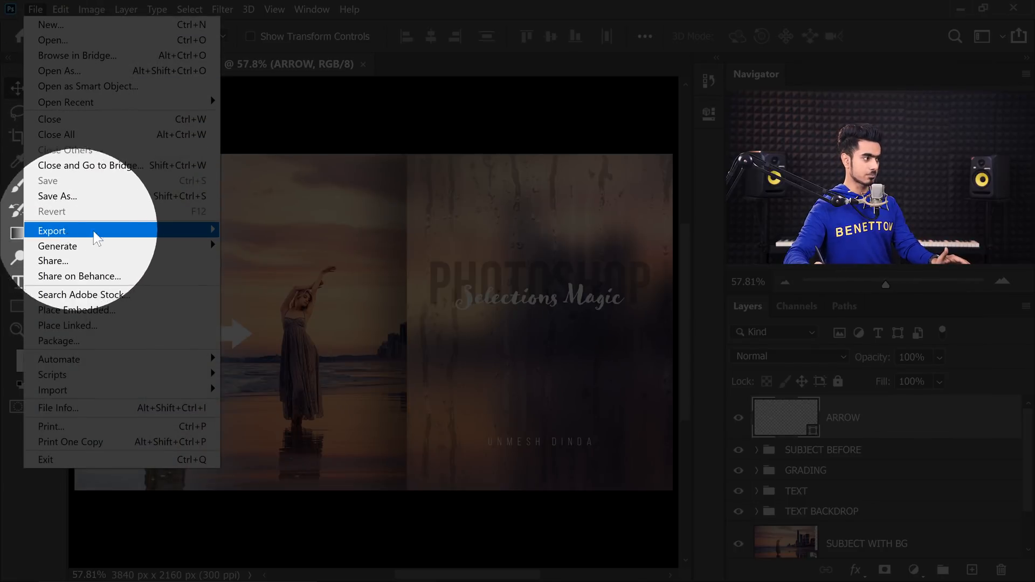
click(52, 231)
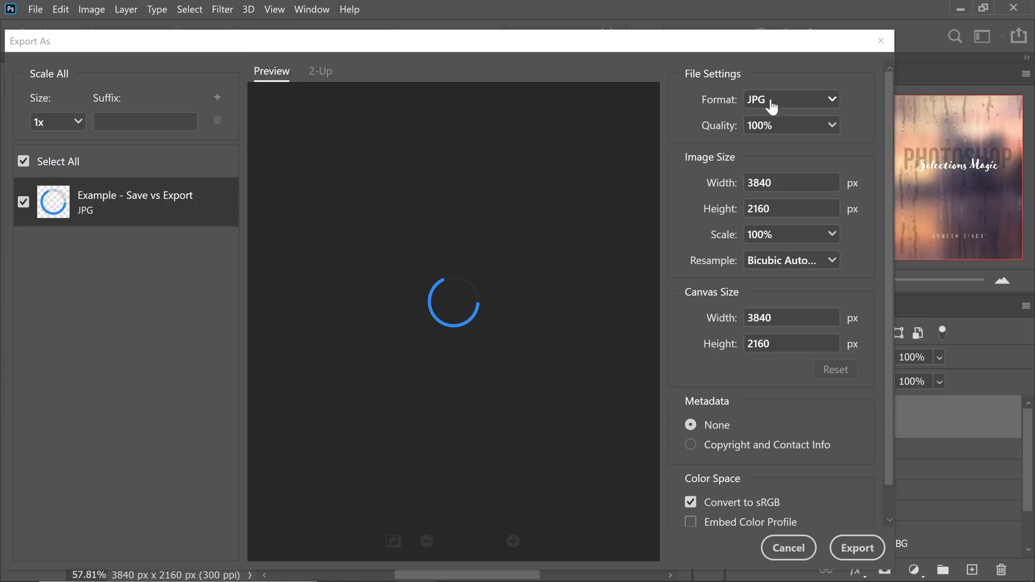
click(790, 99)
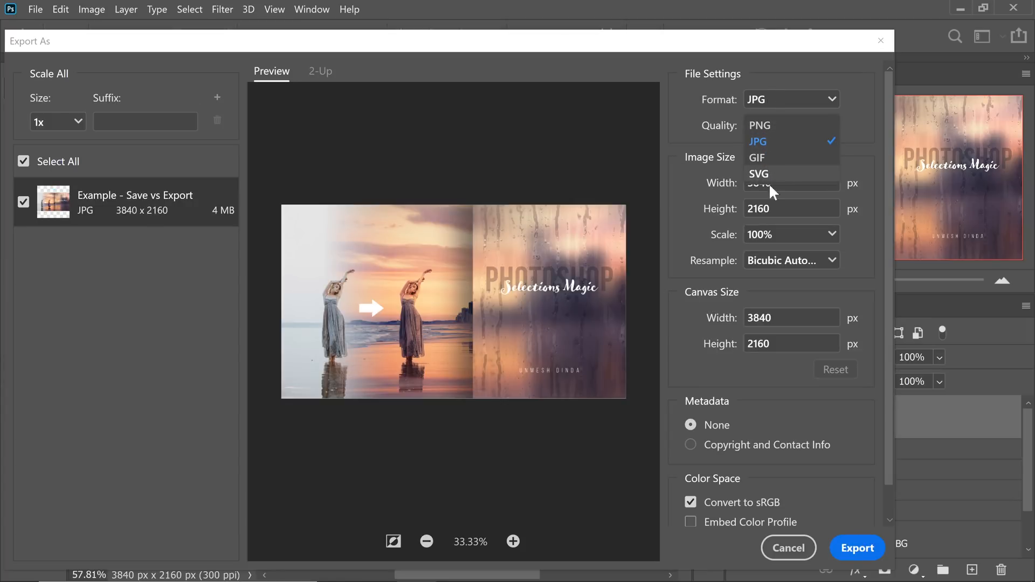
click(786, 548)
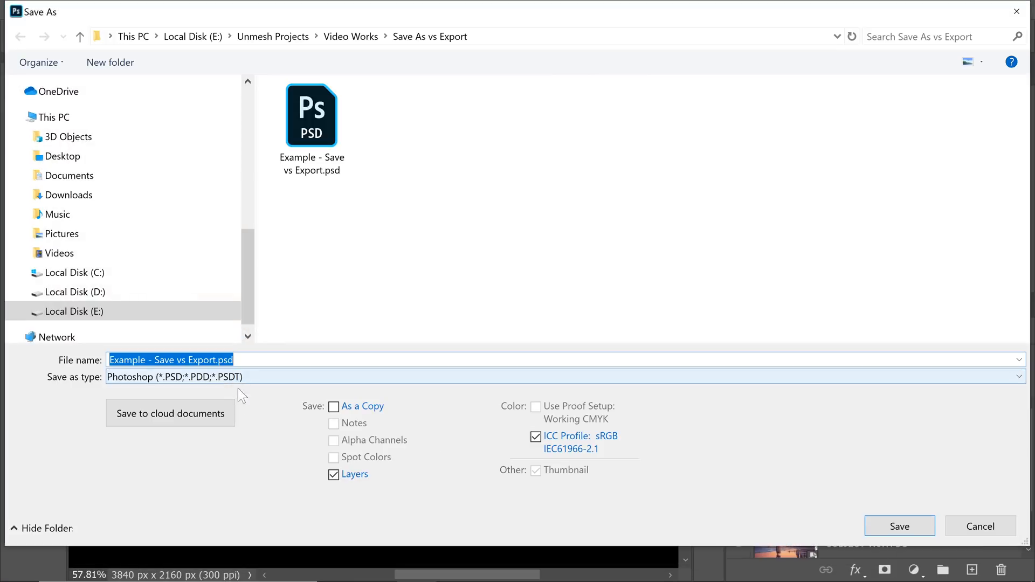
- Review the As a Copy, Layers and ICC Profile save options, then cancel without saving
click(555, 376)
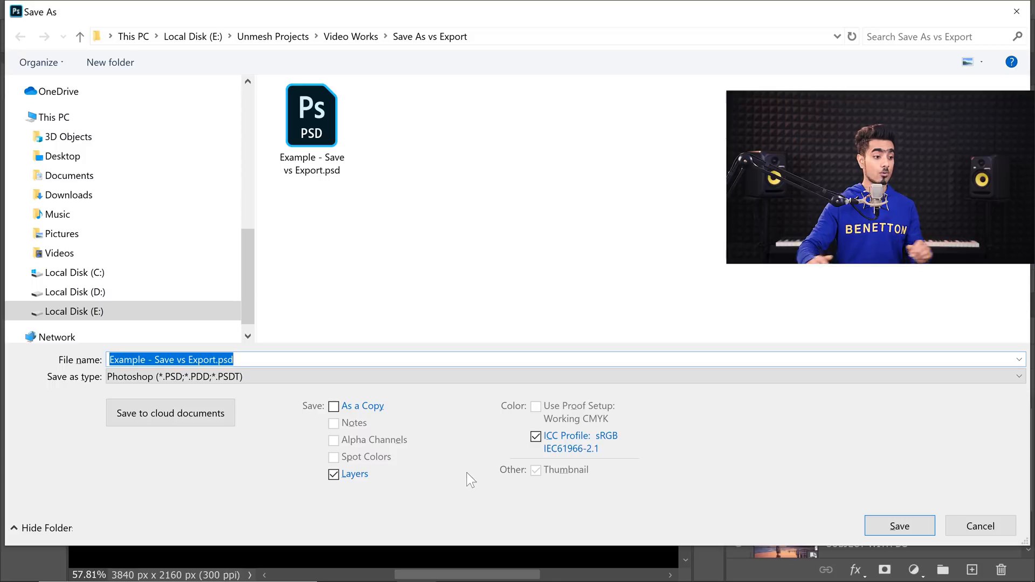
click(898, 526)
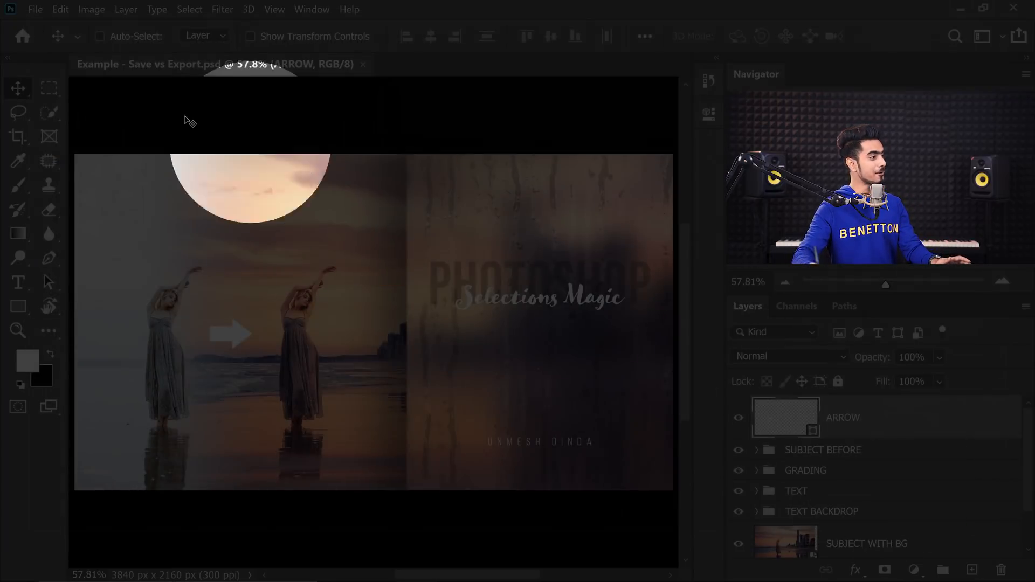
- Reopen the Export As dialog for the composite from the File > Export menu
click(35, 9)
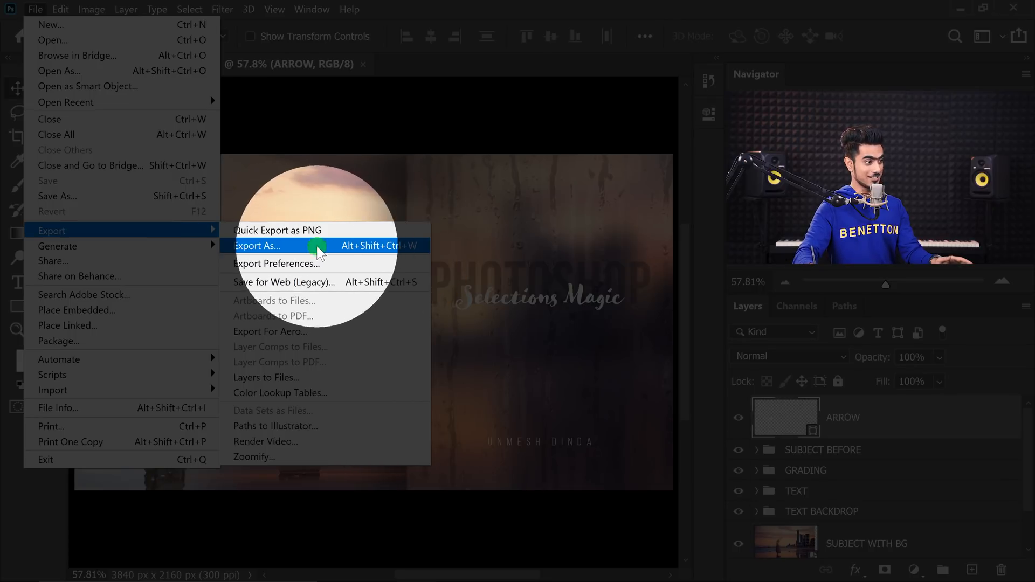
click(258, 246)
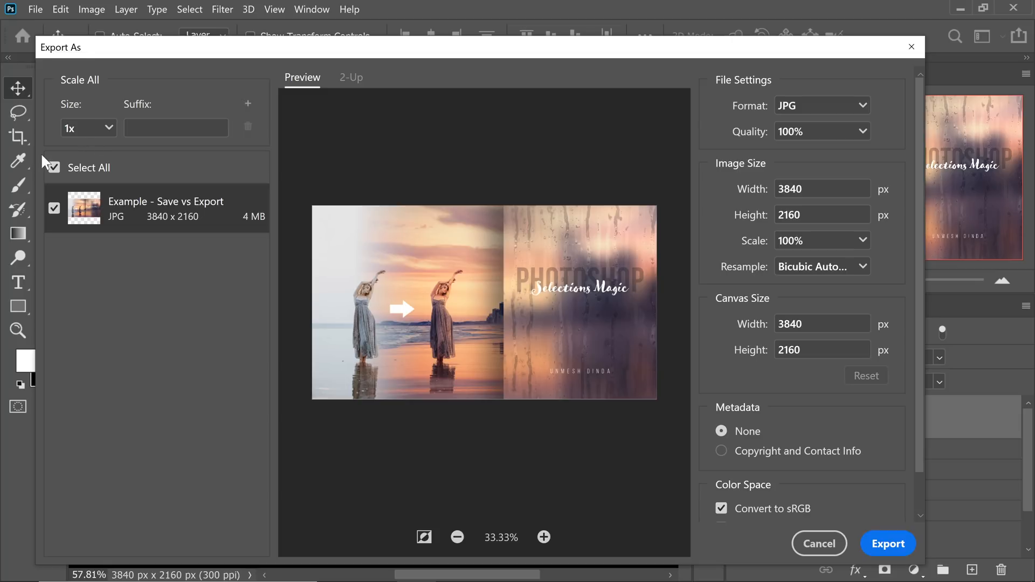
- Add Scale All rows at 0.5x, 0.1x and 1.5x beside the 1x size
click(248, 104)
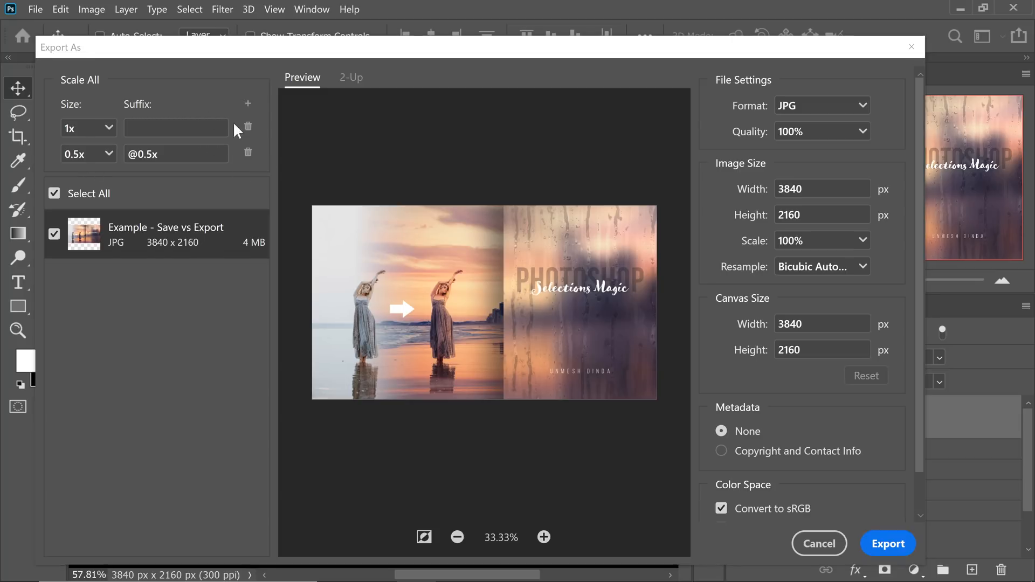
click(108, 154)
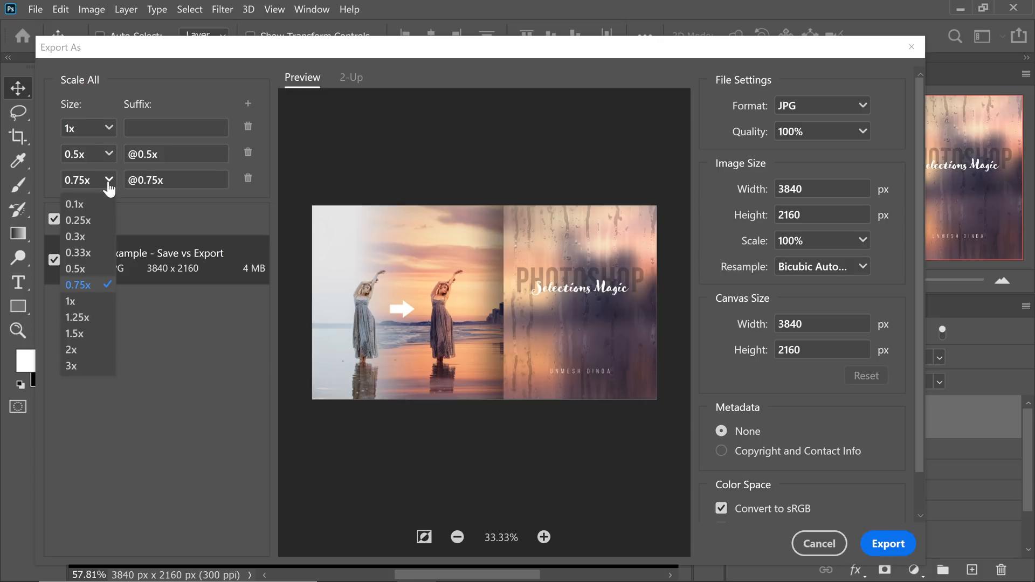
mouse_move(74, 203)
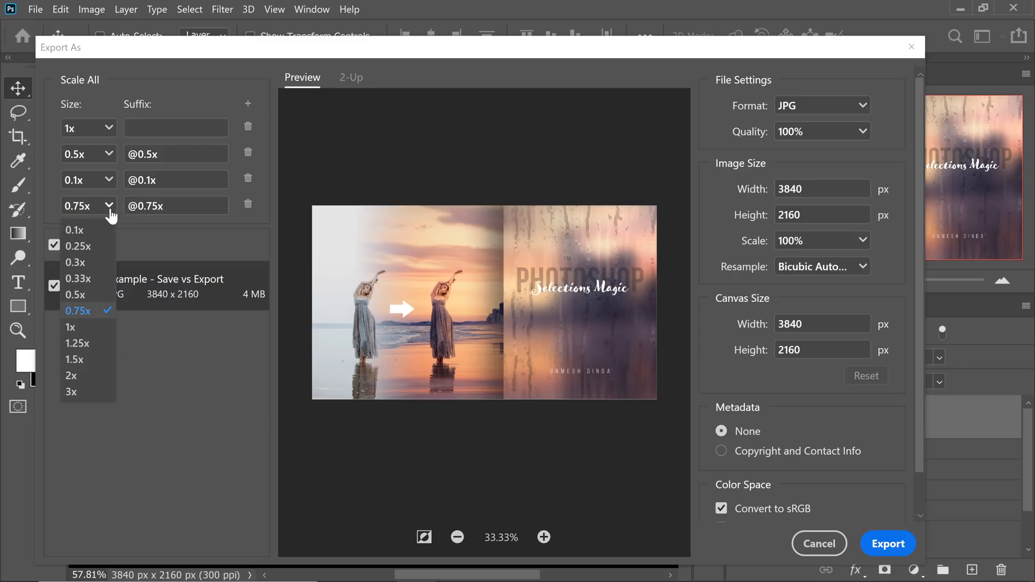
mouse_move(71, 327)
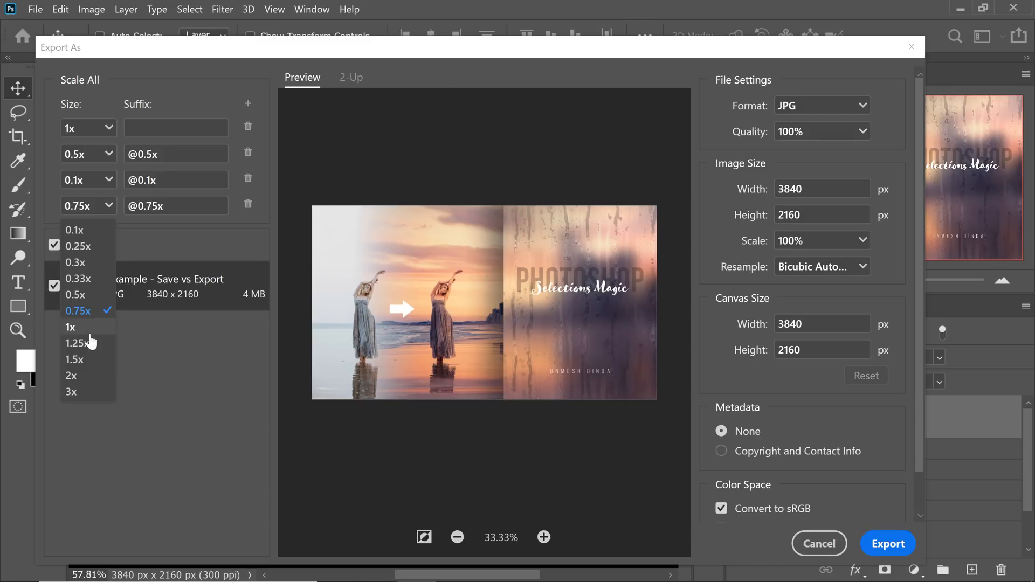
click(74, 358)
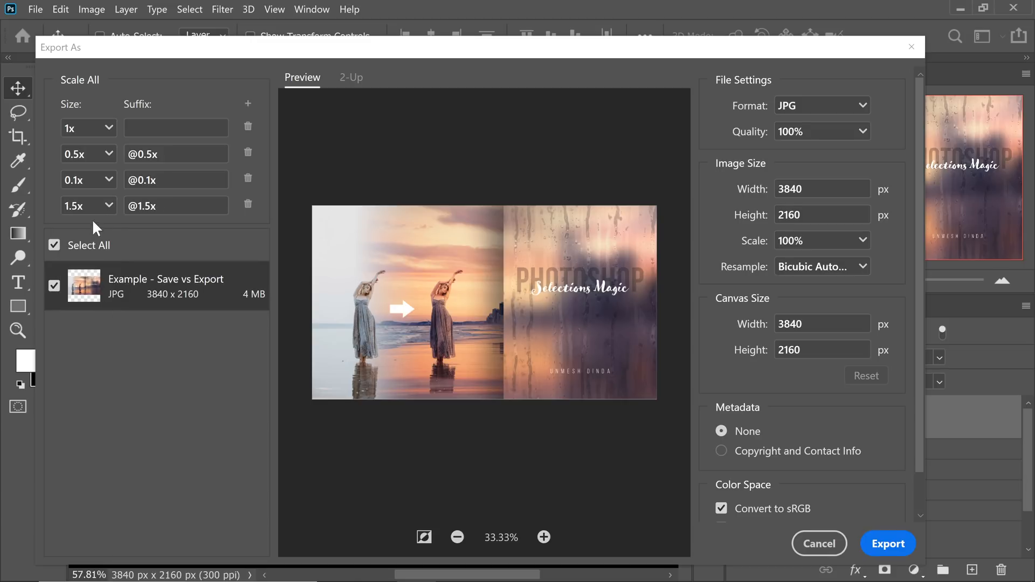
mouse_move(139, 239)
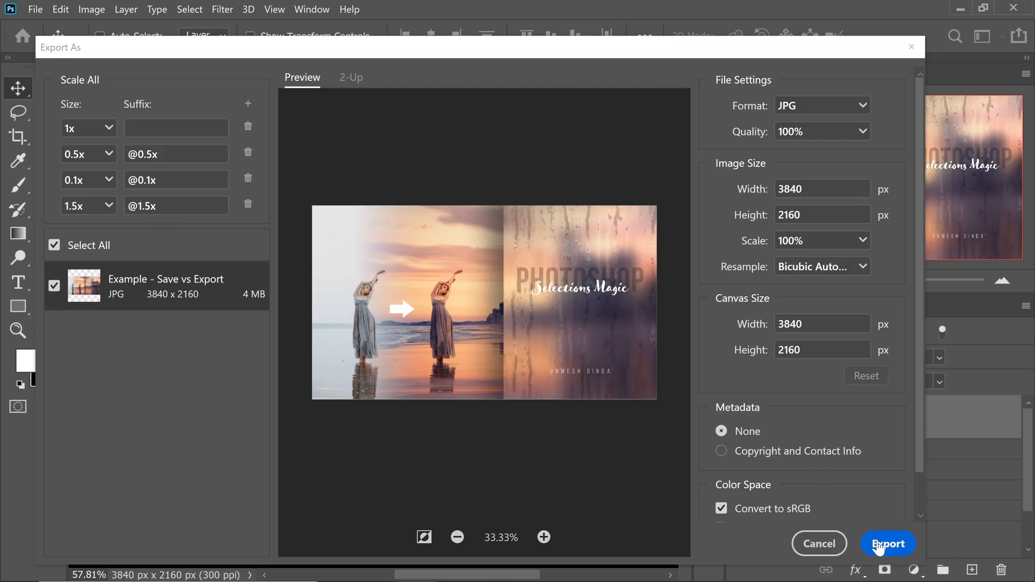
- Export the four JPG sizes, choosing the Sample folder as the destination
click(887, 544)
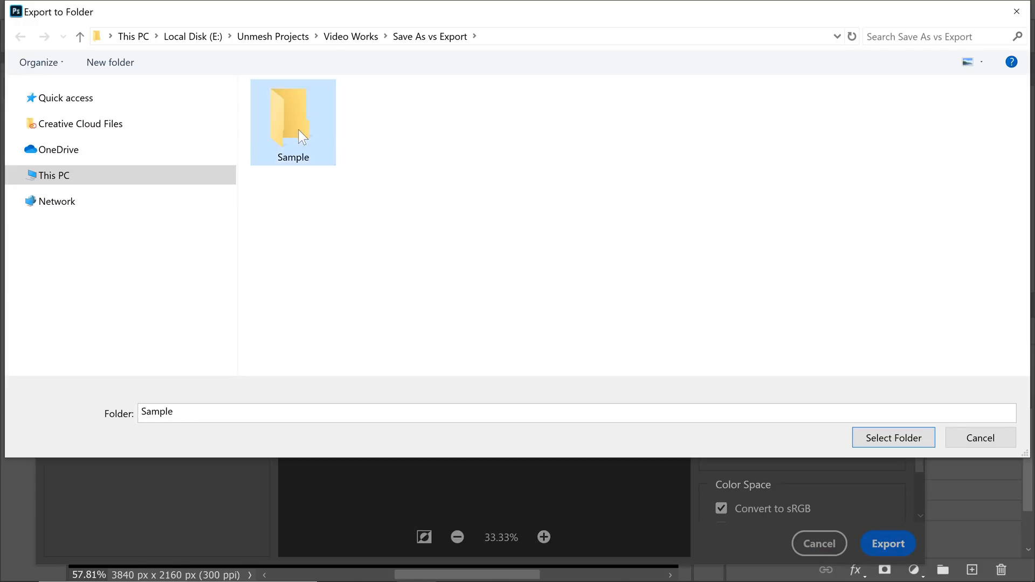
double_click(292, 116)
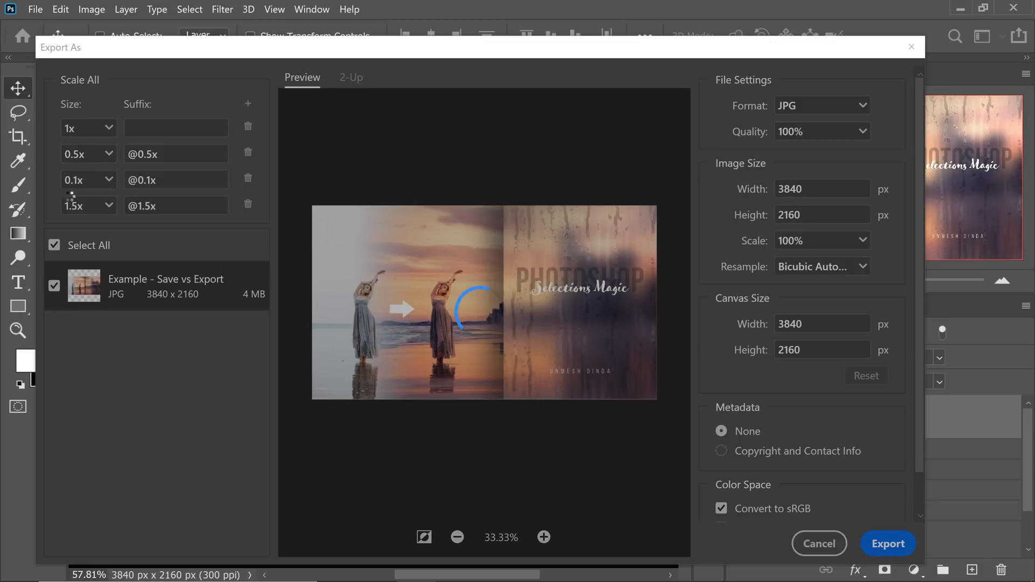
- Inspect the exported JPGs, confirming the full-size file's details: 3840×2160 and 4 MB
click(888, 544)
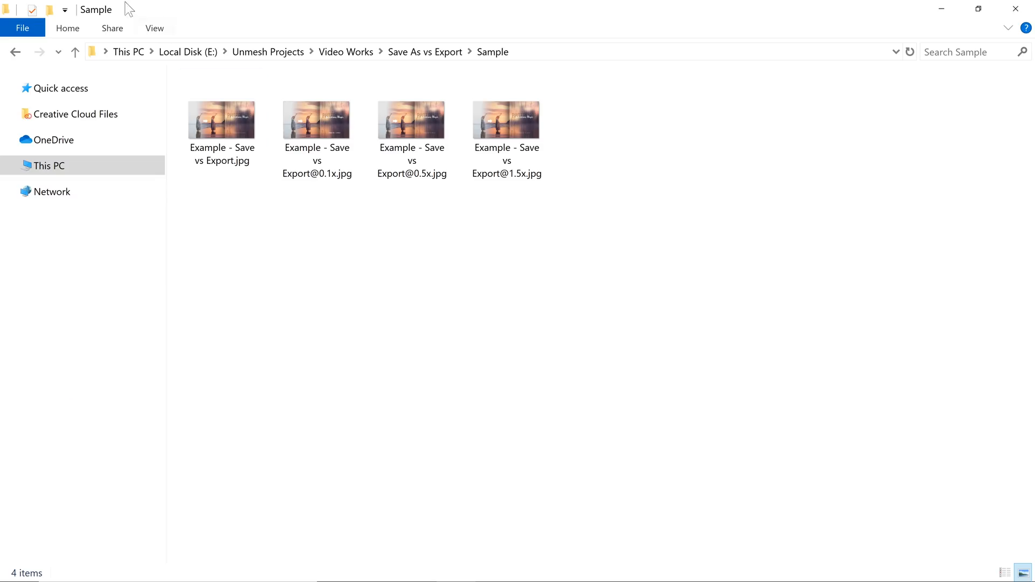
mouse_move(233, 193)
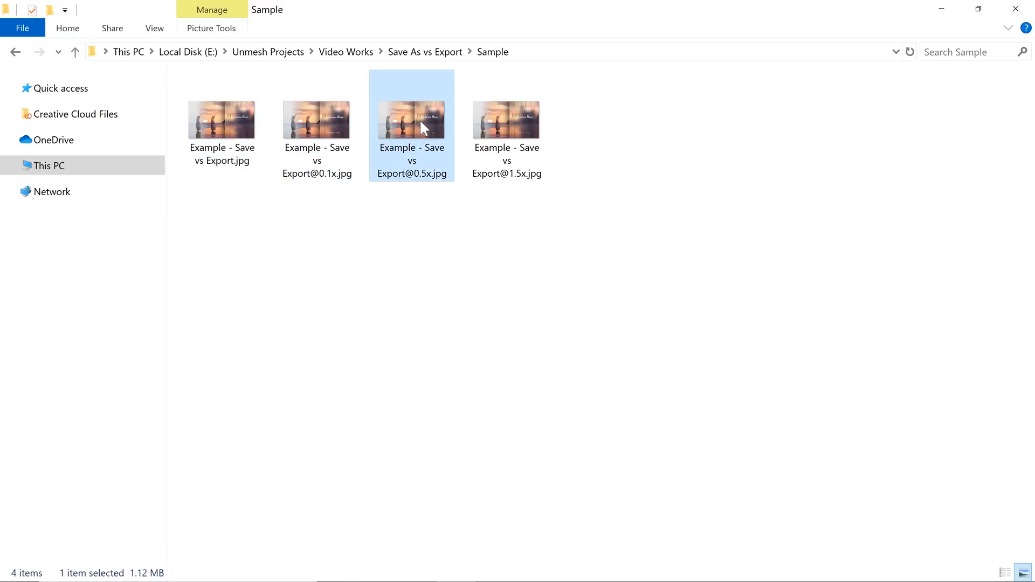
mouse_move(455, 157)
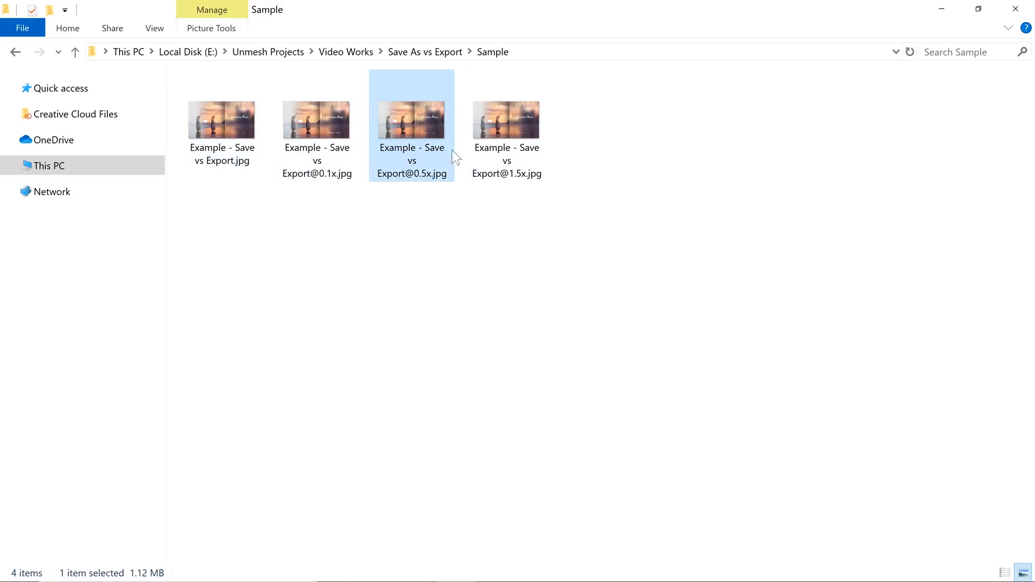
click(221, 121)
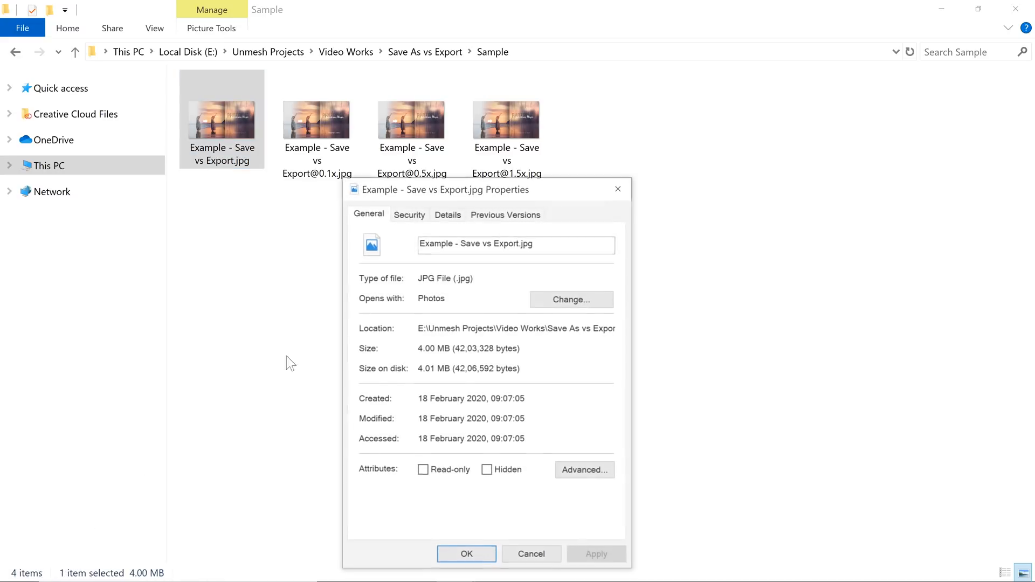
click(448, 214)
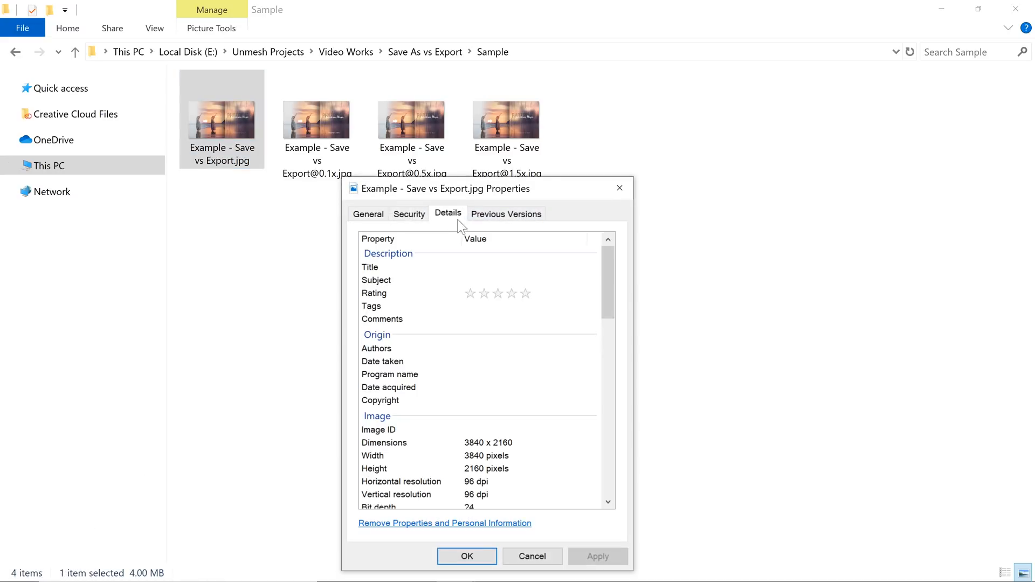
mouse_move(466, 460)
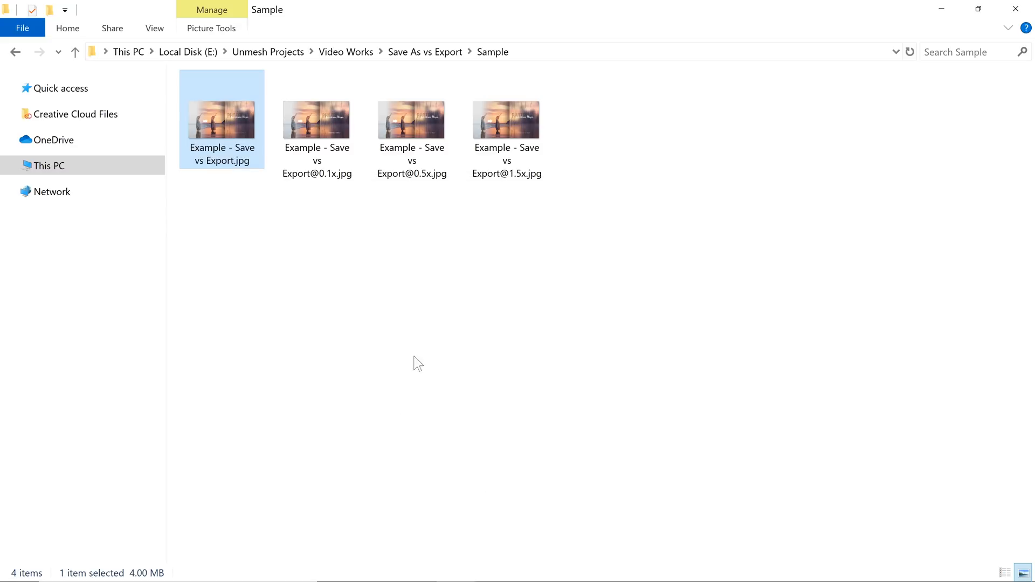
click(317, 120)
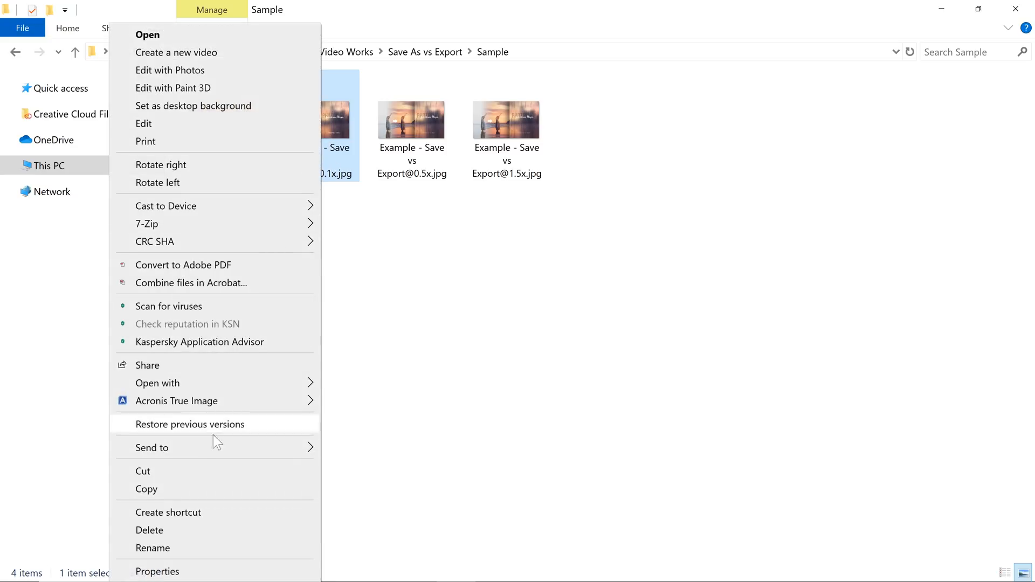
click(156, 571)
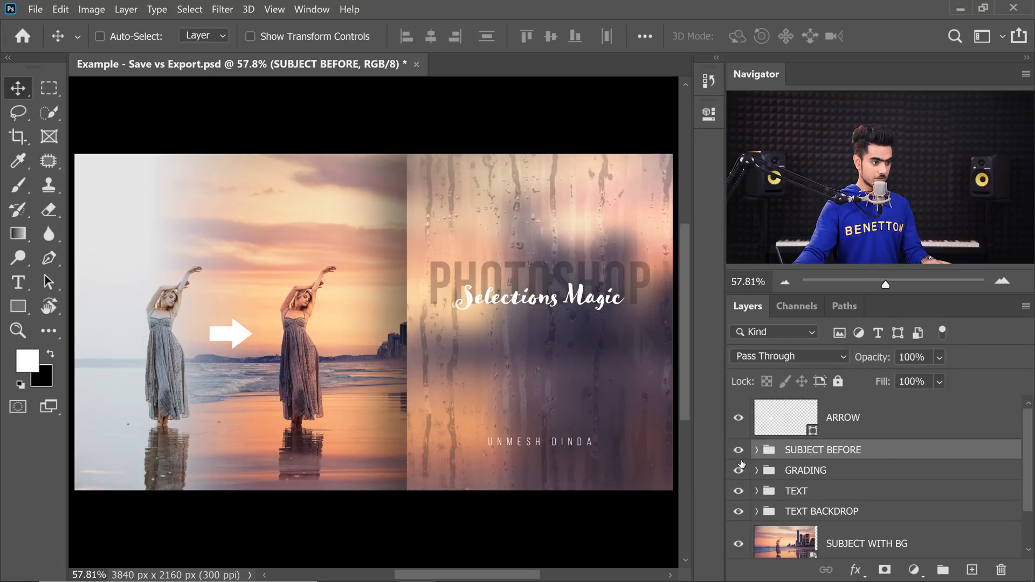
- Hide and reshow the ARROW layer, then bring up the selected layers' context menu
click(738, 417)
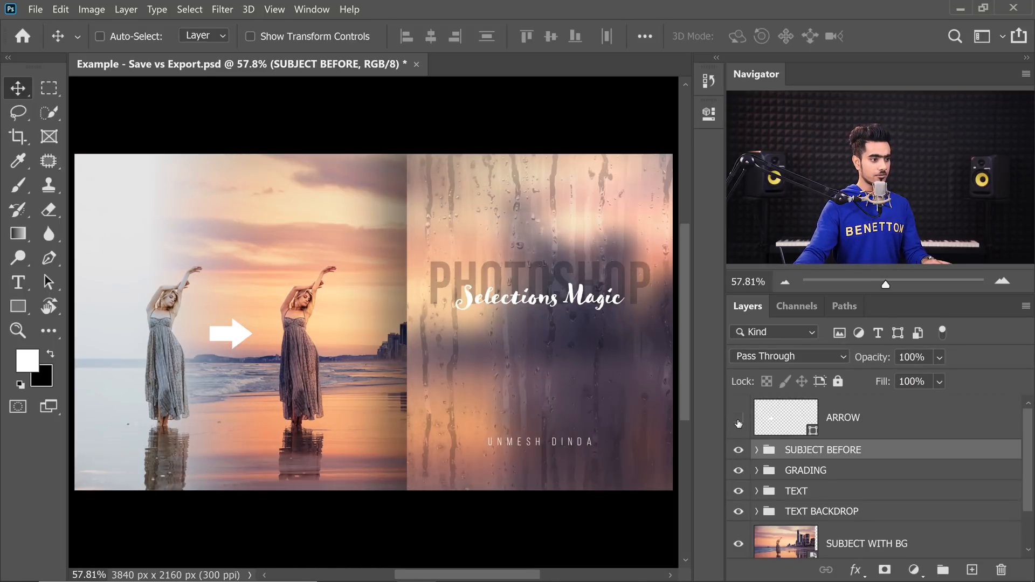
click(738, 417)
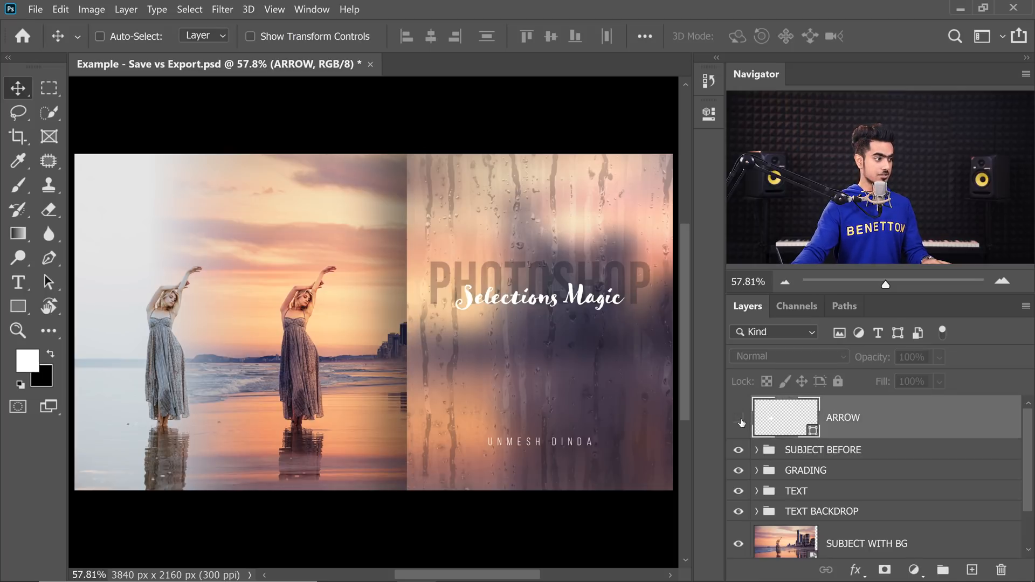
click(738, 421)
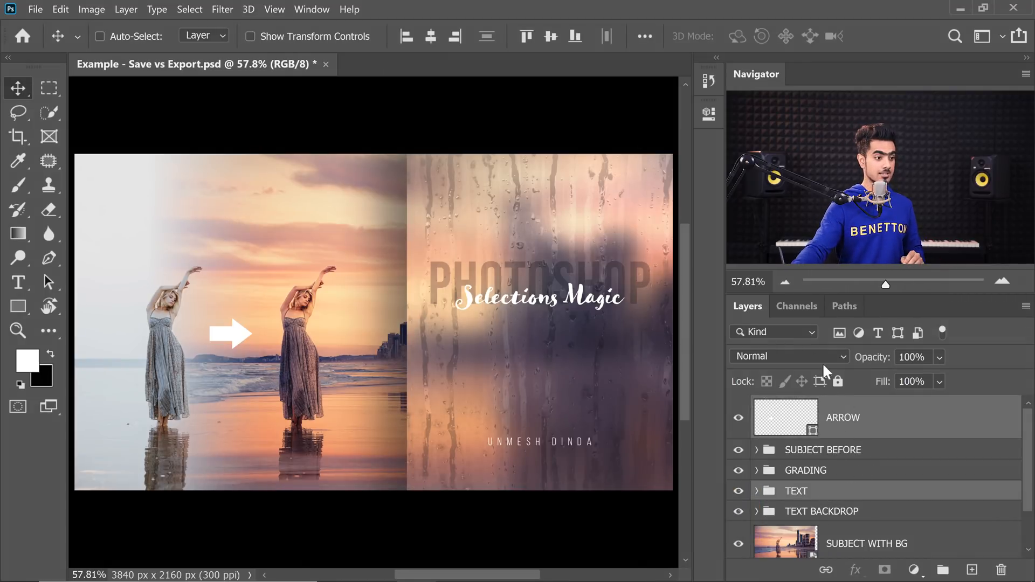
right_click(843, 417)
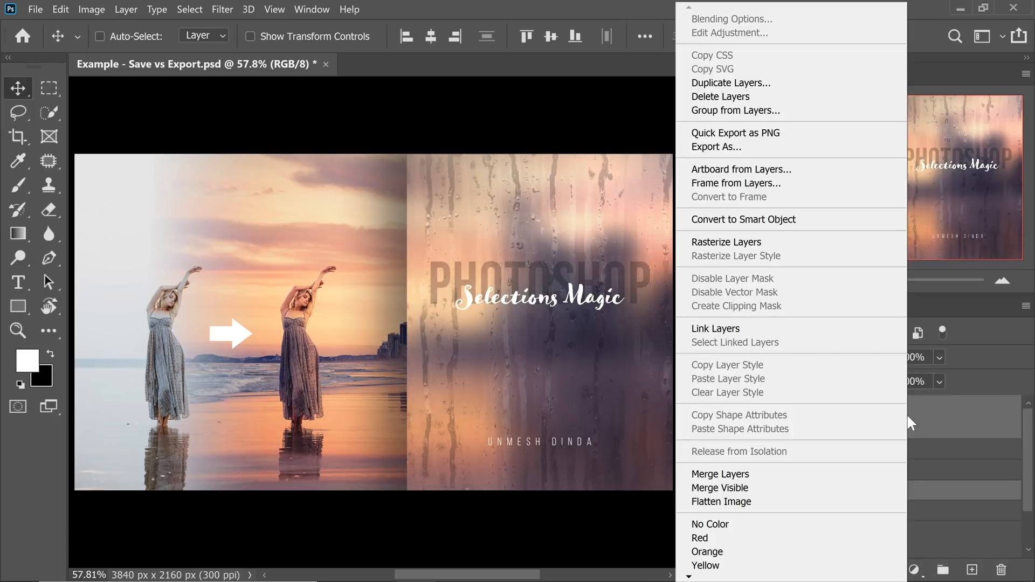
mouse_move(905, 420)
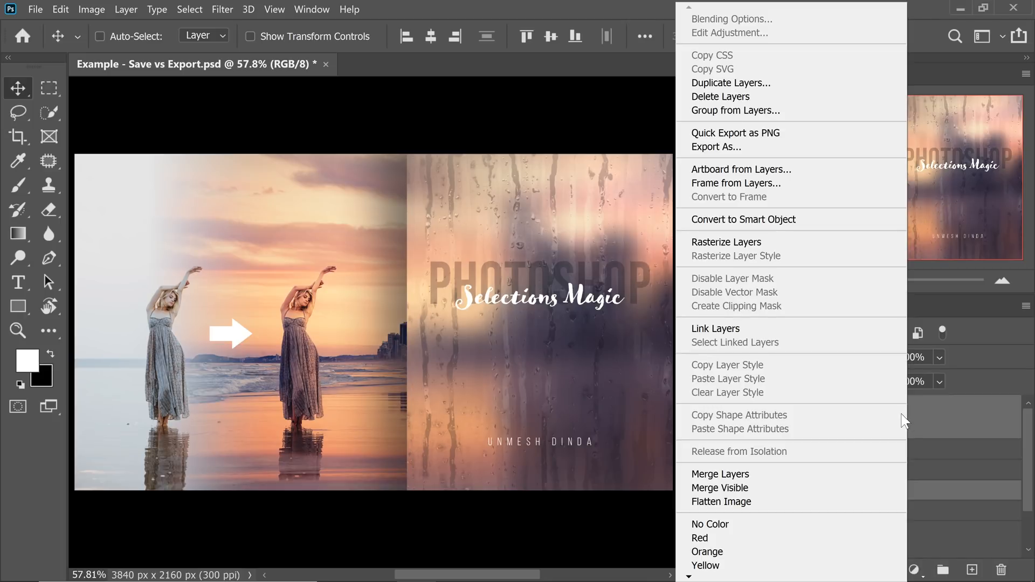
mouse_move(716, 147)
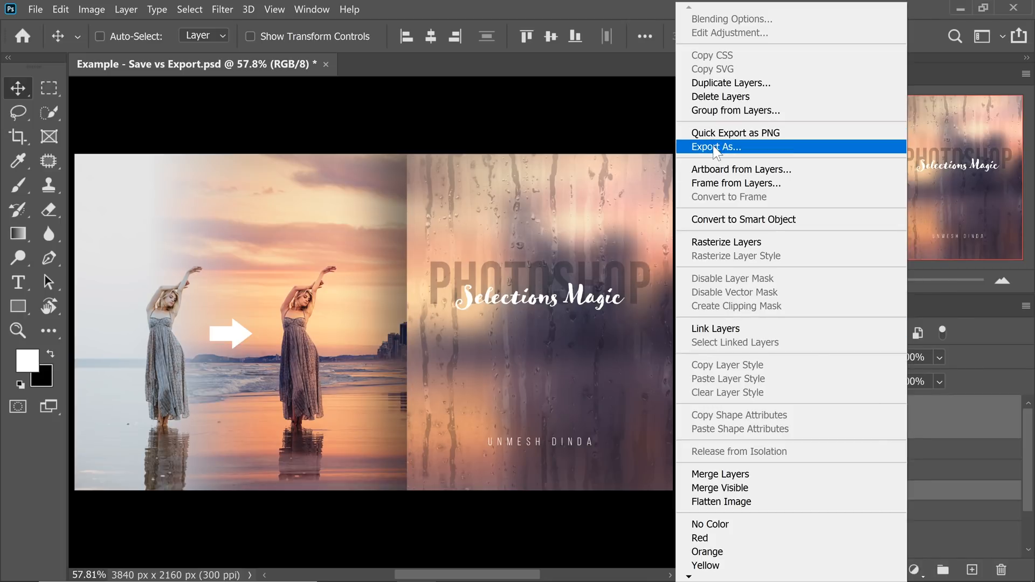
- Remove the extra scale rows and export ARROW and TEXT as single-size transparent PNGs
click(720, 147)
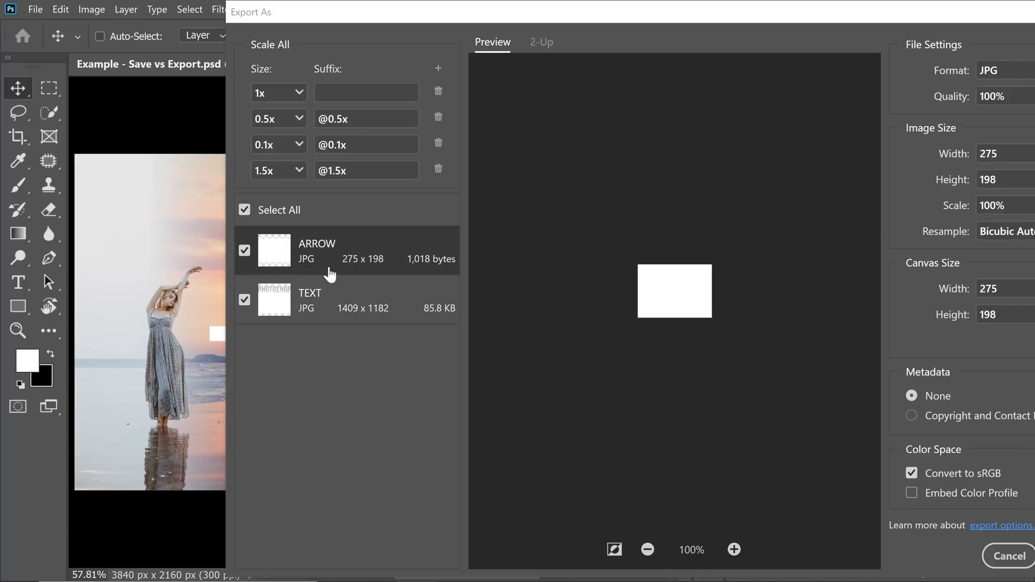
mouse_move(323, 305)
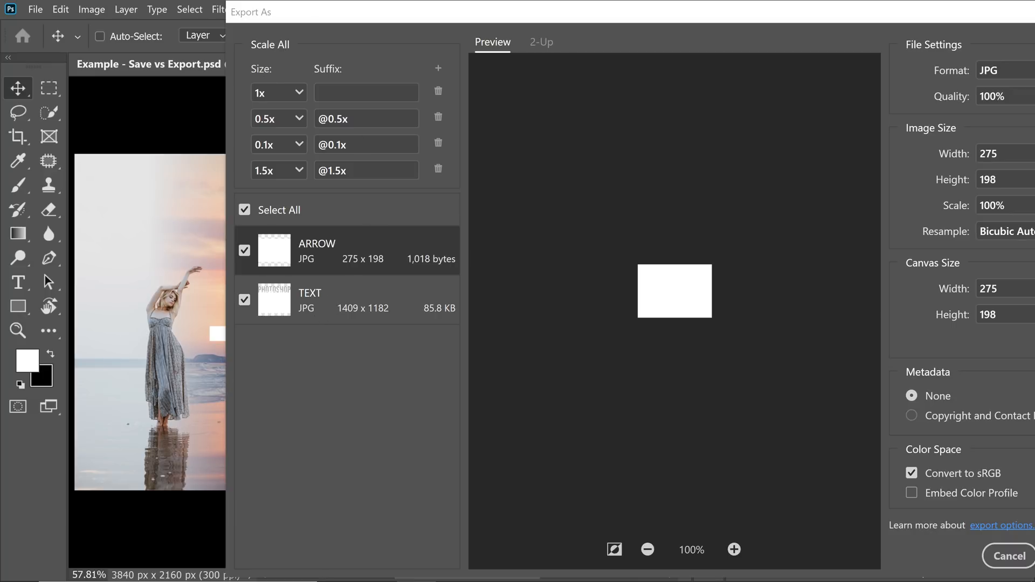
mouse_move(324, 156)
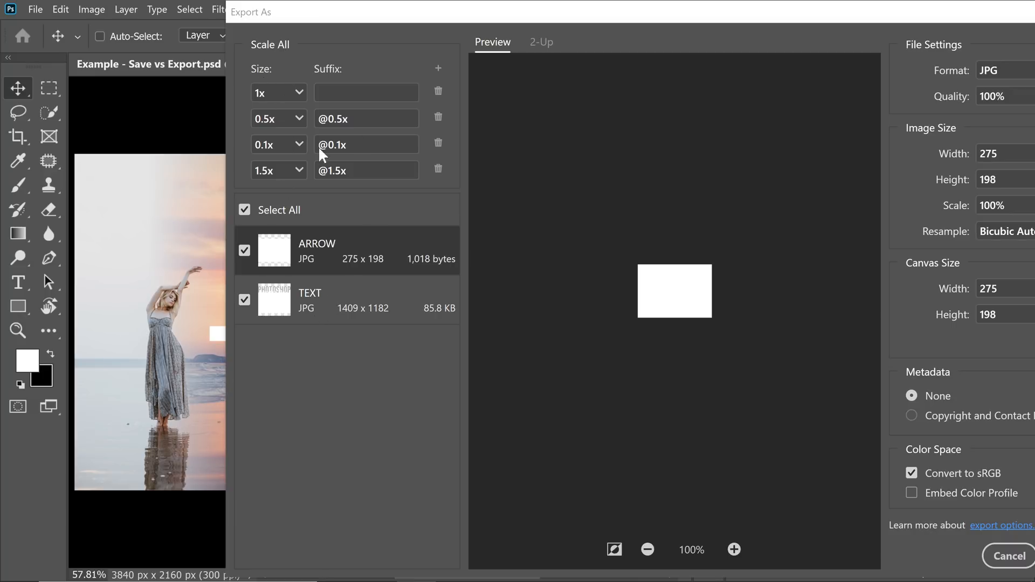
mouse_move(312, 108)
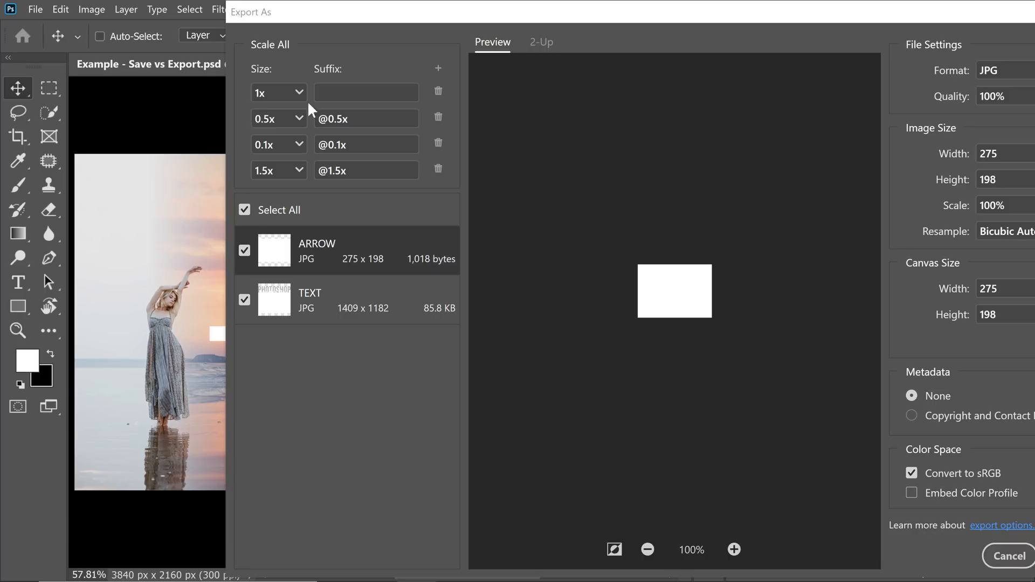
click(438, 118)
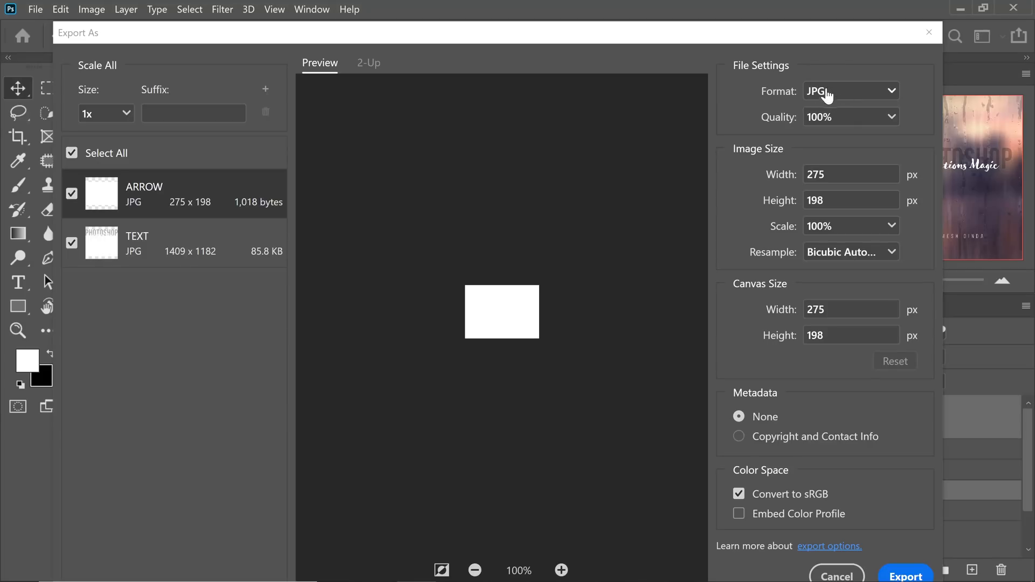
click(850, 91)
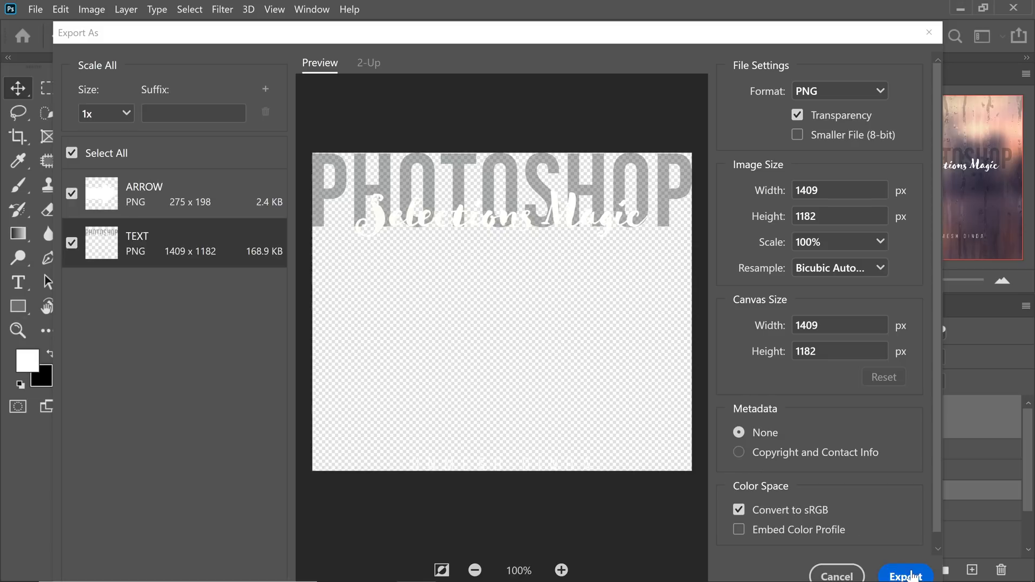
click(35, 9)
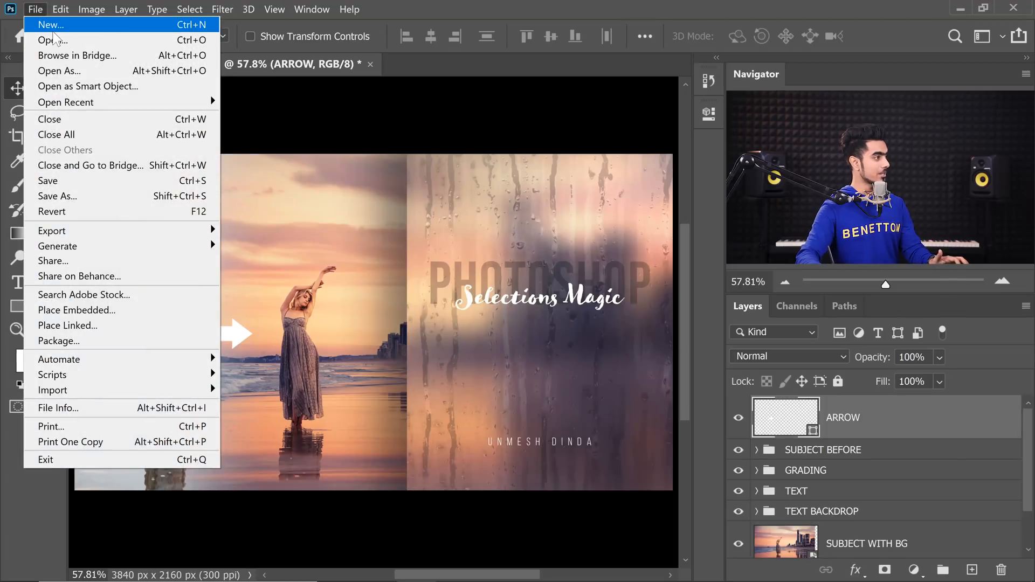
- Create a document from the Art & Illustration 2000 pixel grid preset with Artboards enabled
click(50, 24)
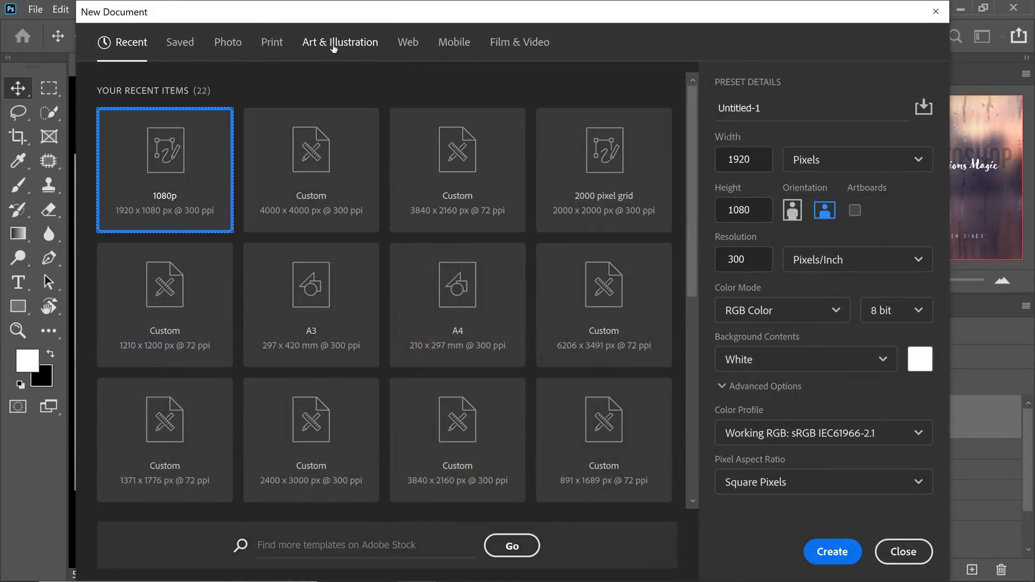
click(340, 41)
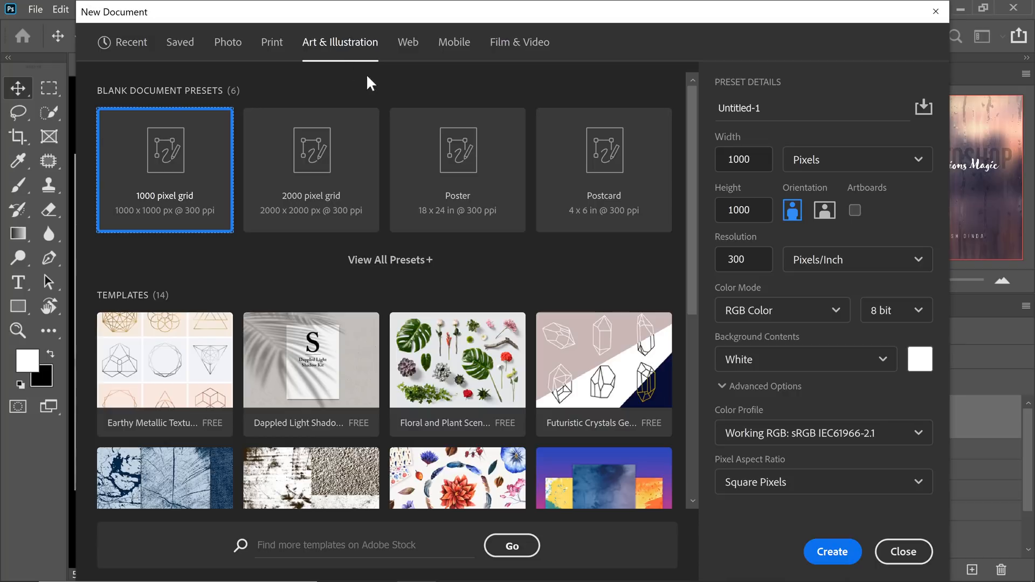
click(311, 170)
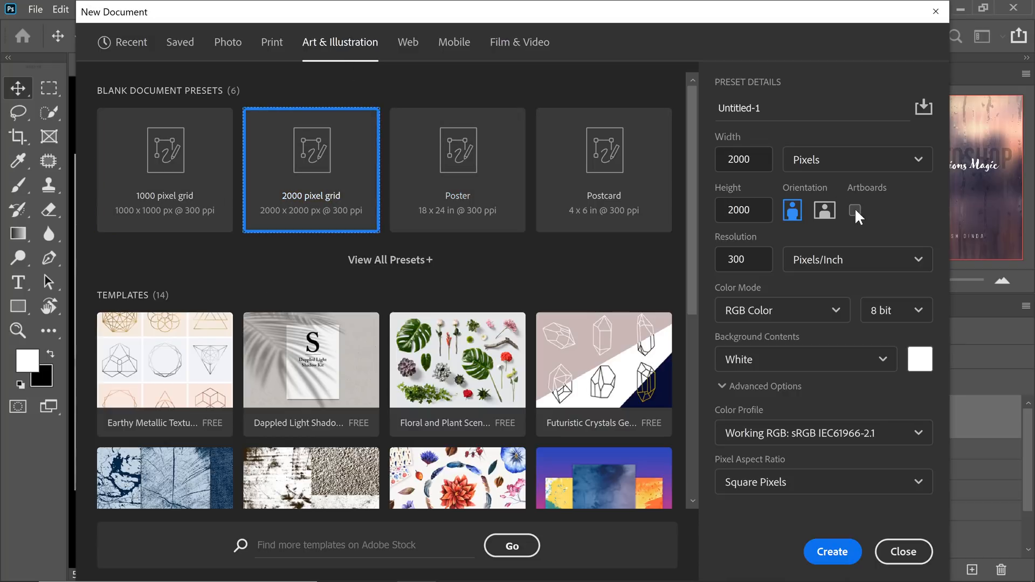
click(854, 210)
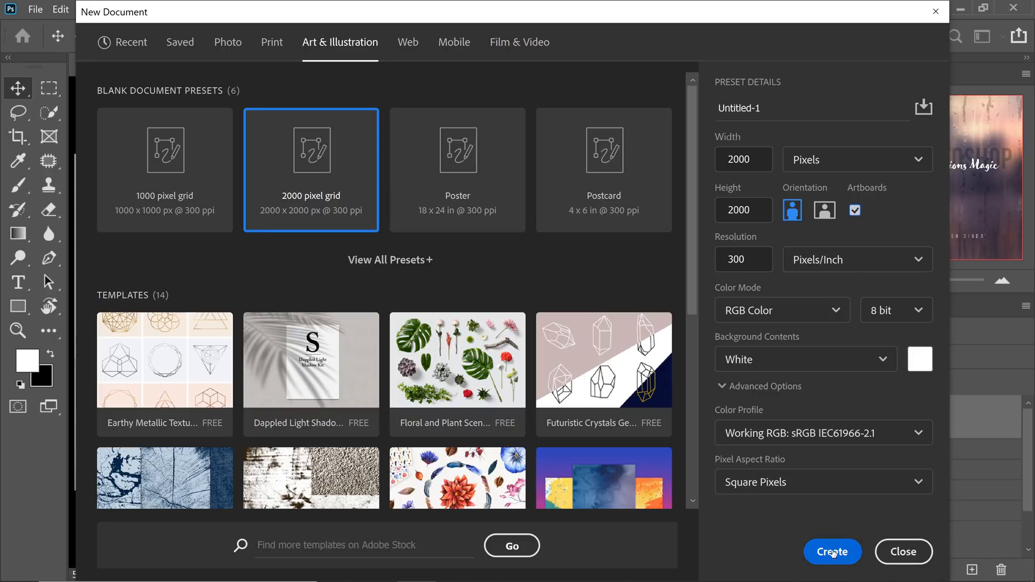
click(832, 552)
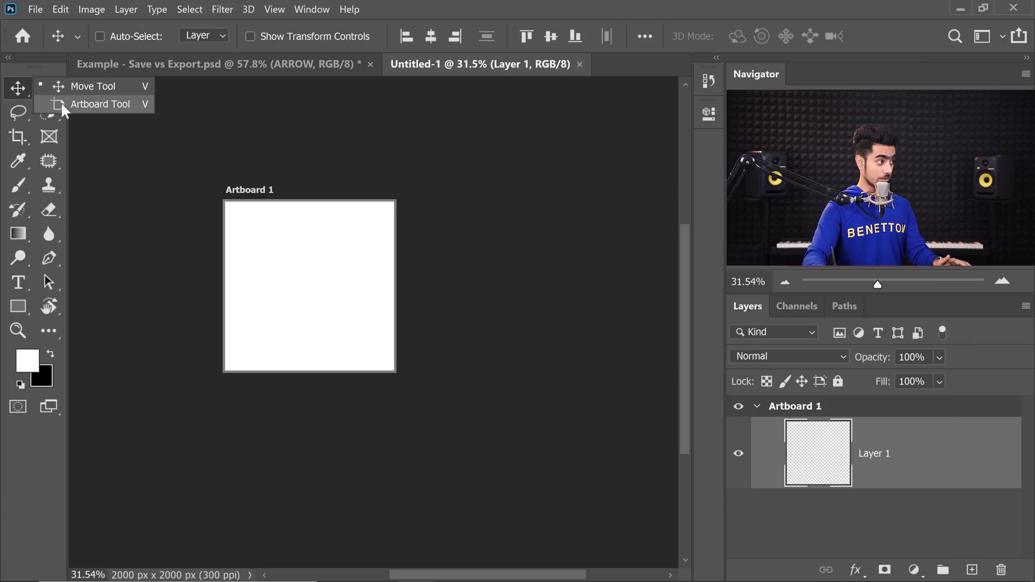
- Add Artboard 2, paint 1 on Artboard 1, and select Artboard 2 for painting
click(101, 104)
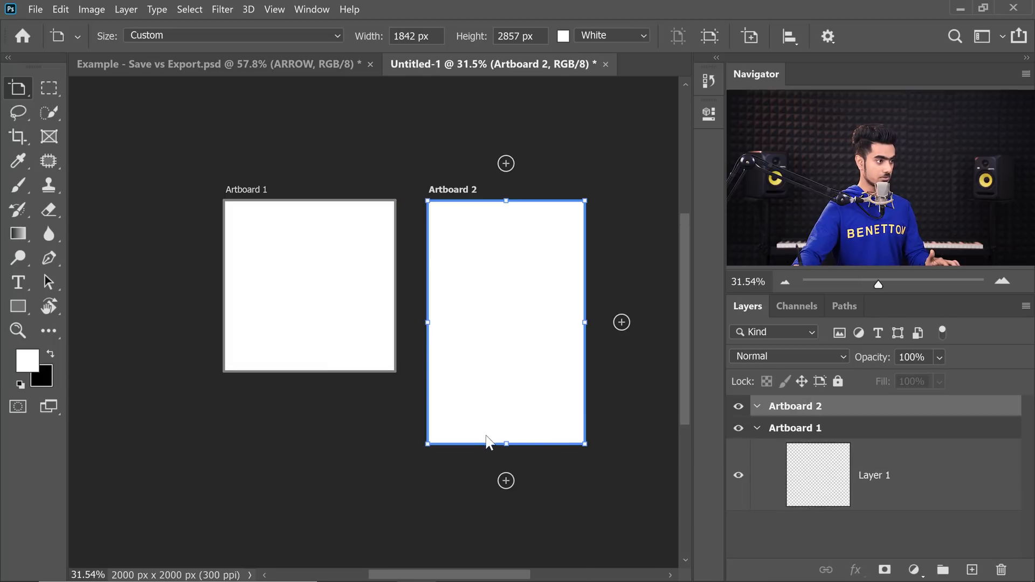
click(17, 88)
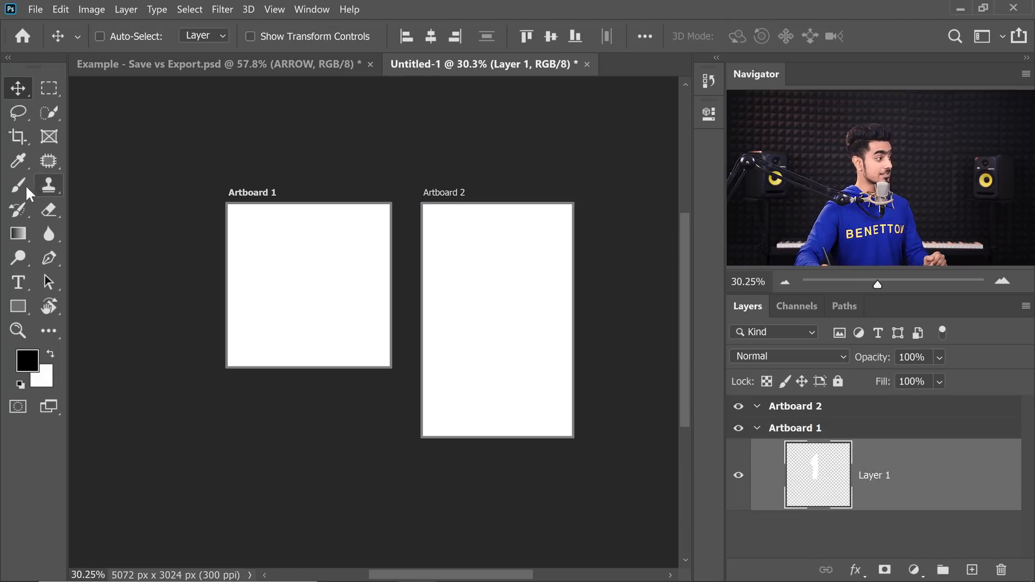
drag(305, 227, 303, 304)
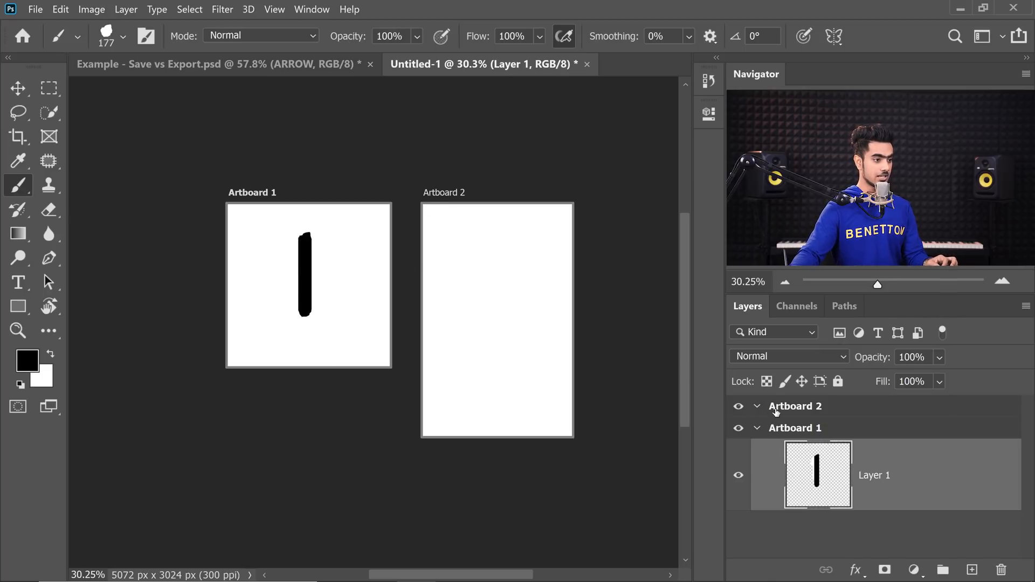
double_click(794, 405)
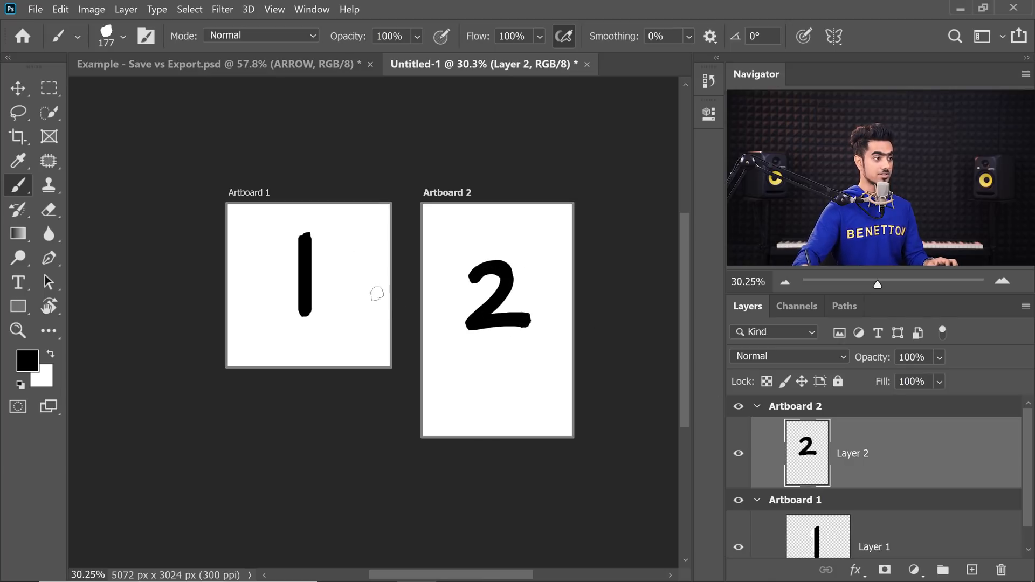
click(35, 9)
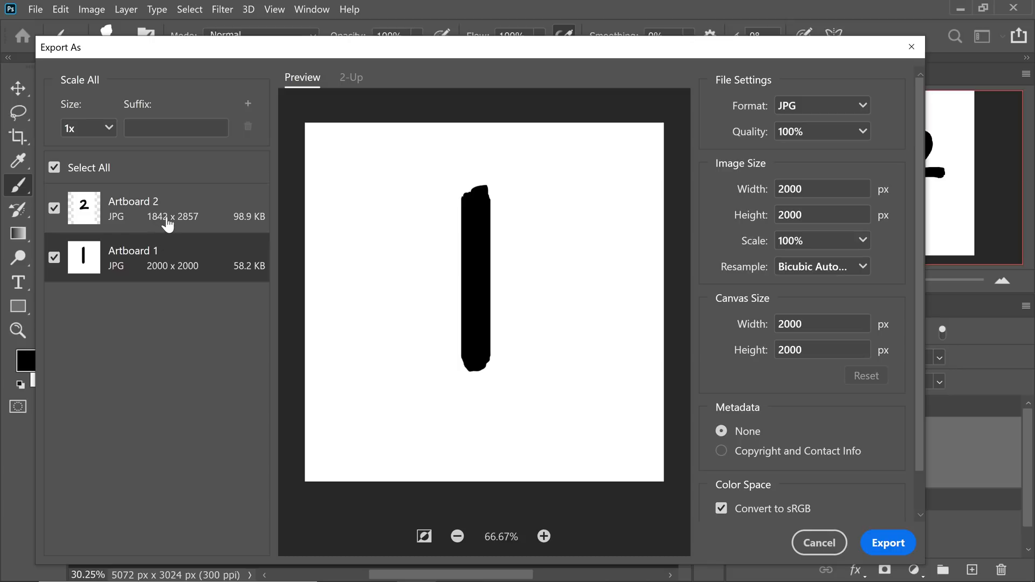
click(158, 208)
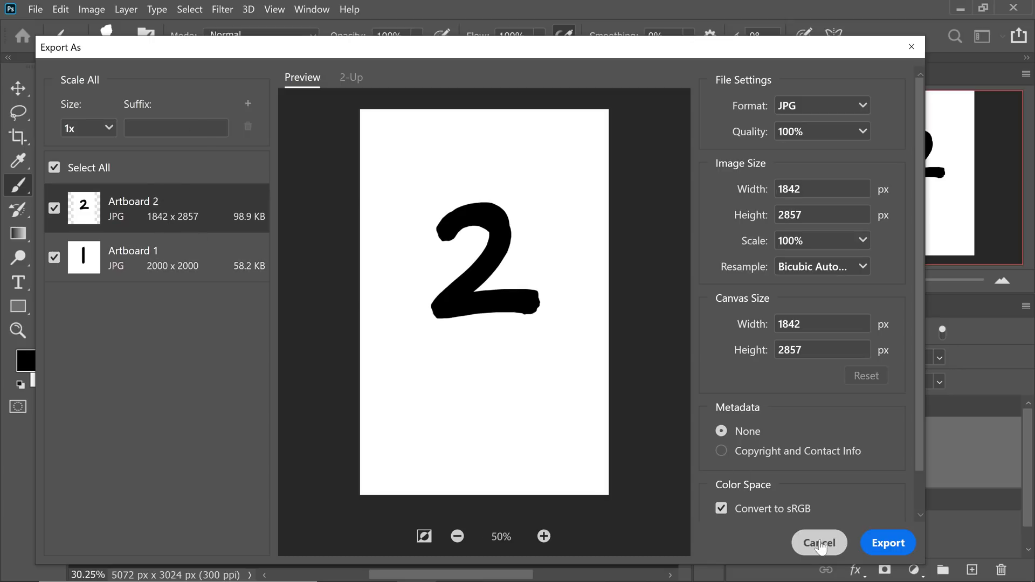
click(35, 9)
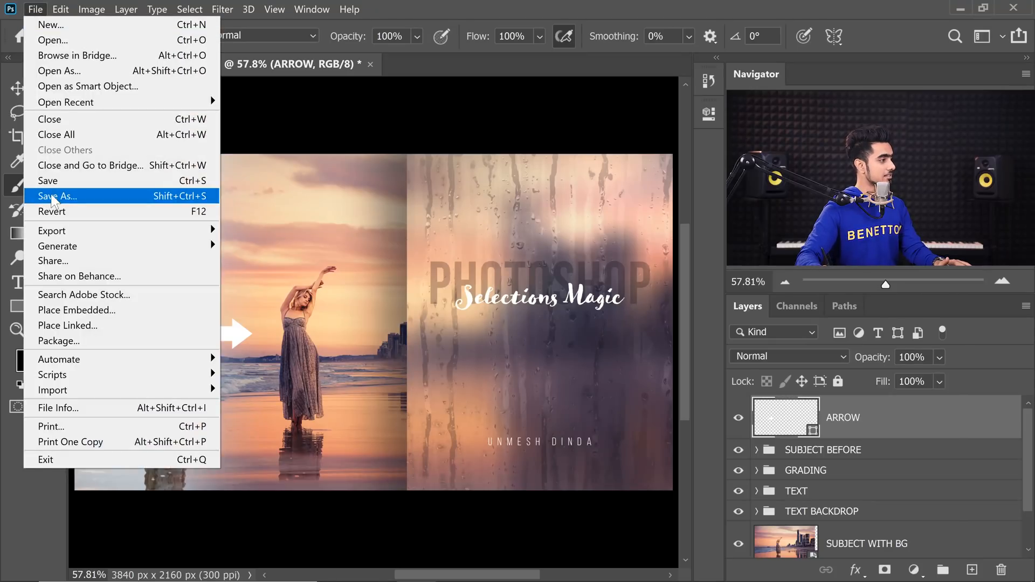
- Open Export As for the Example document's full 3840×2160 composite
click(57, 196)
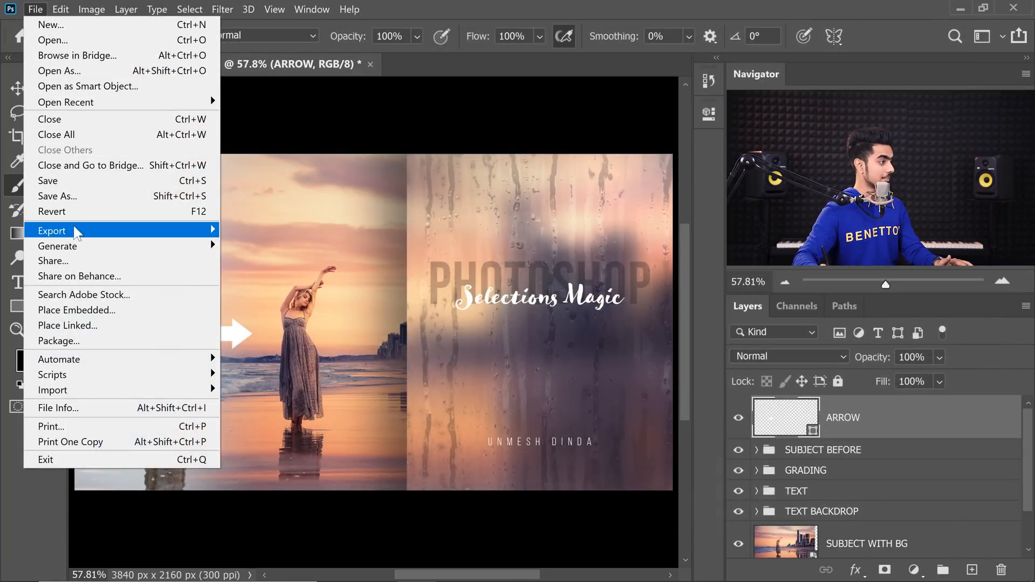
click(51, 230)
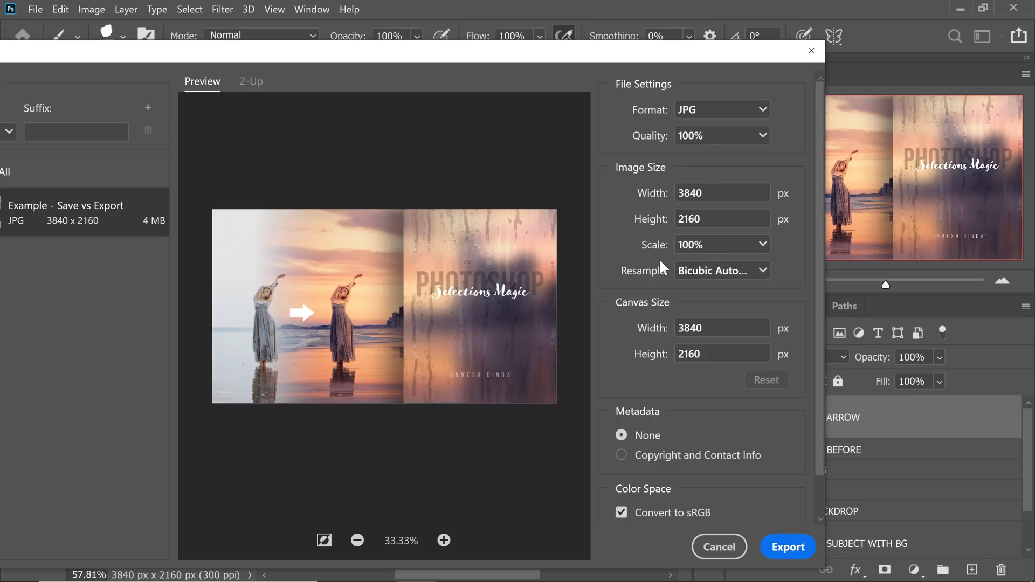
mouse_move(663, 266)
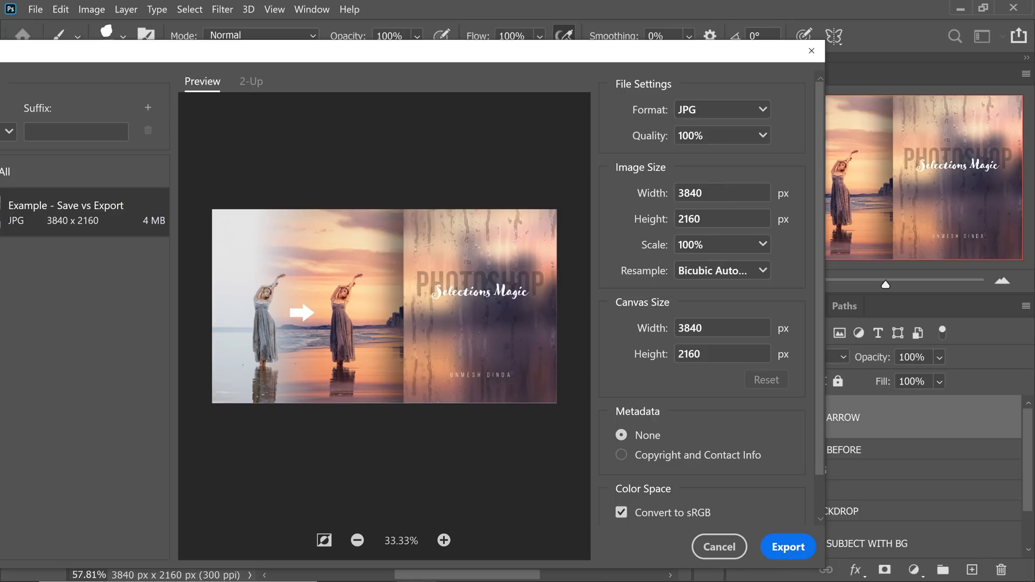
- Set the export scale to 33%, giving a 1267 × 713 px JPG of about 544 KB
triple_click(720, 193)
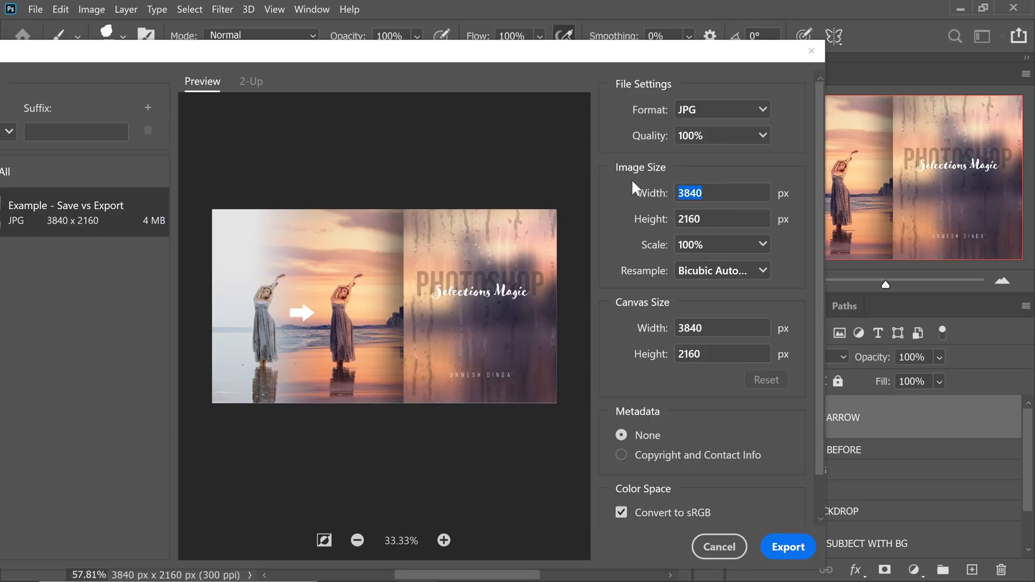
text(1280)
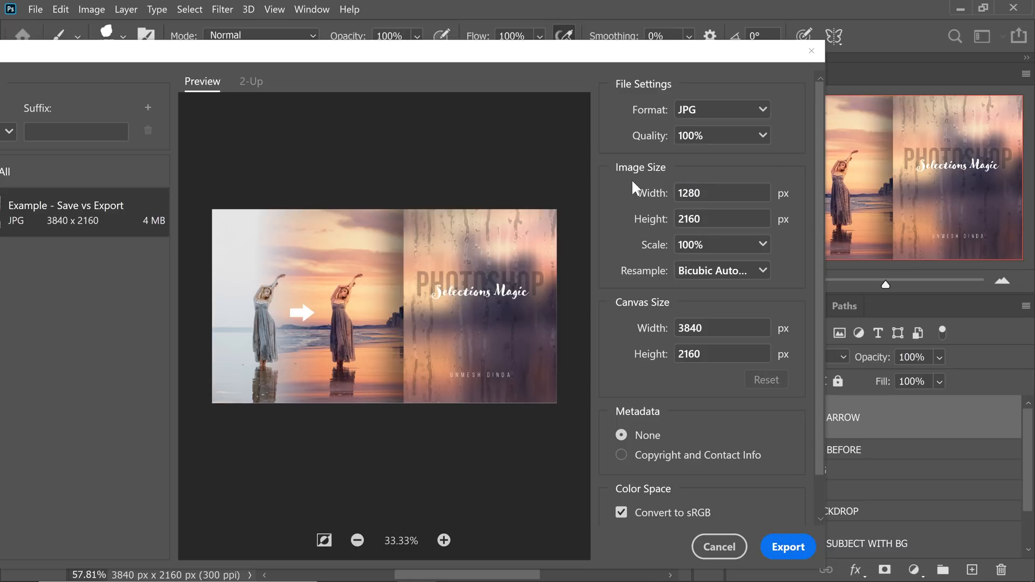
text(33.33%)
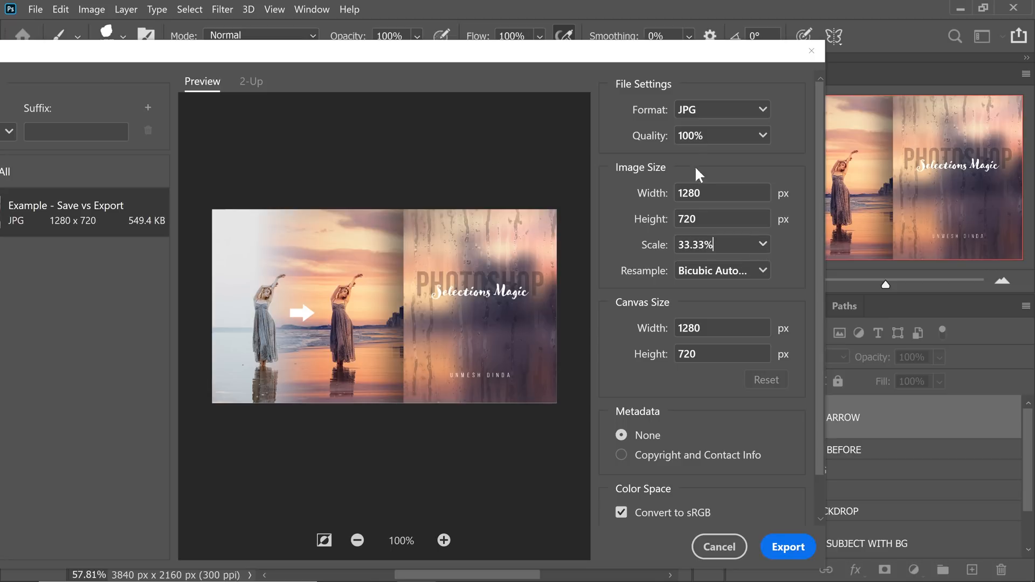
mouse_move(762, 258)
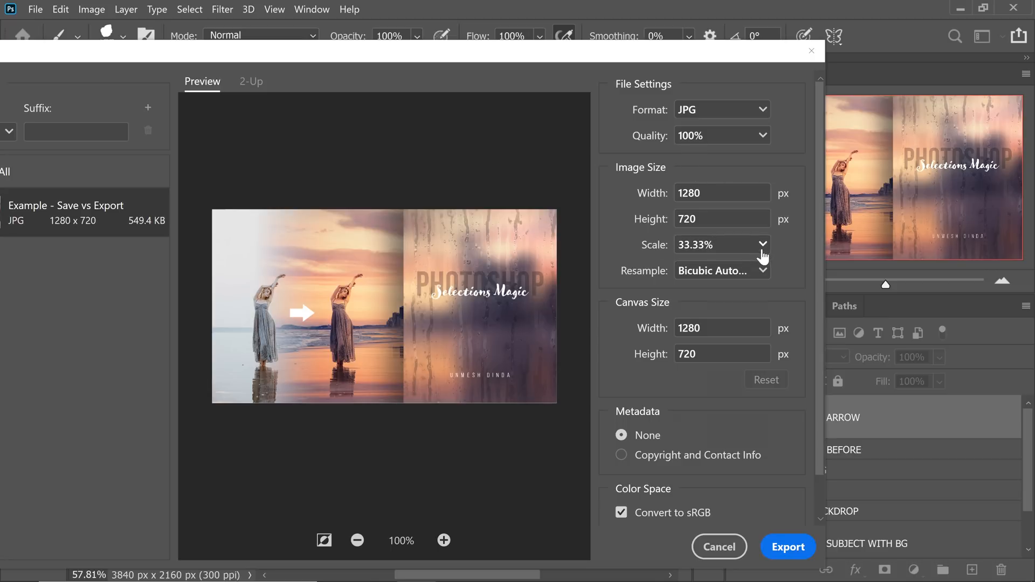
click(762, 245)
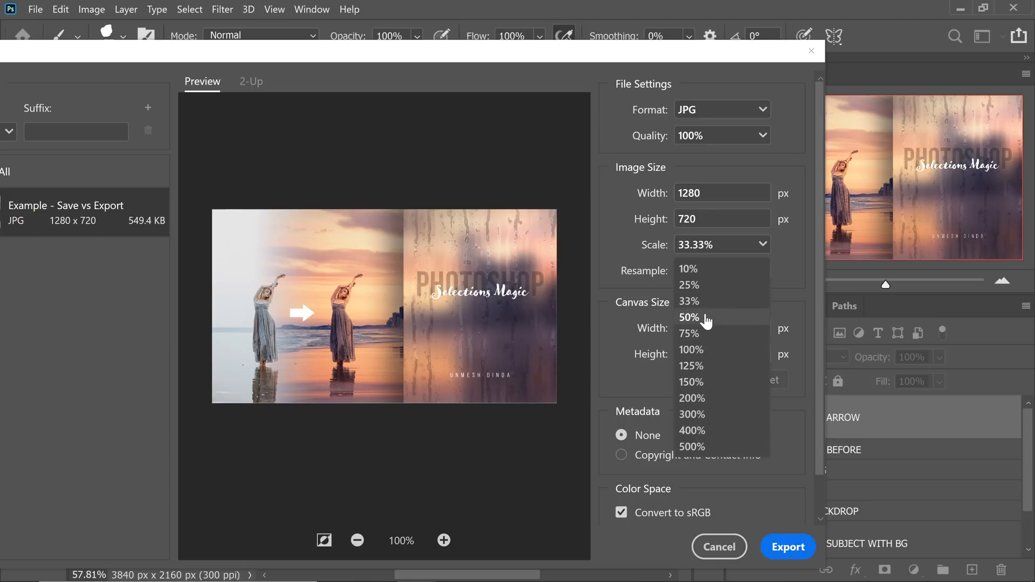
click(689, 317)
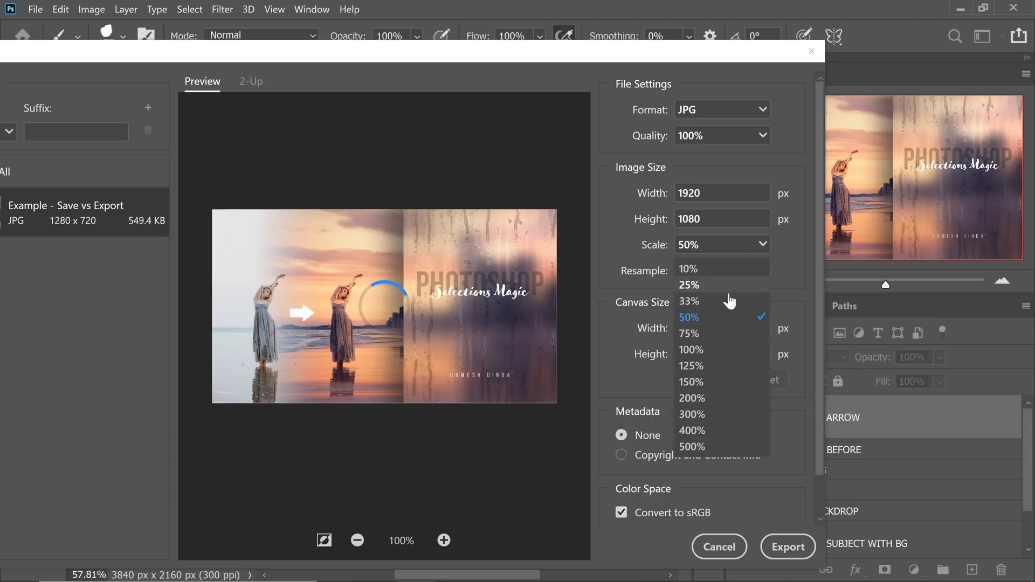
click(688, 301)
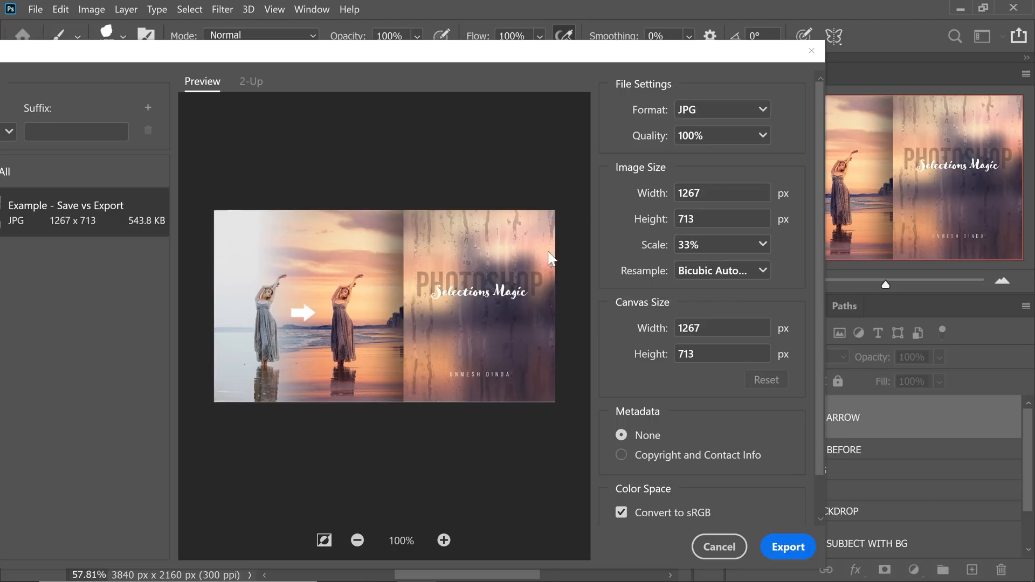
mouse_move(558, 304)
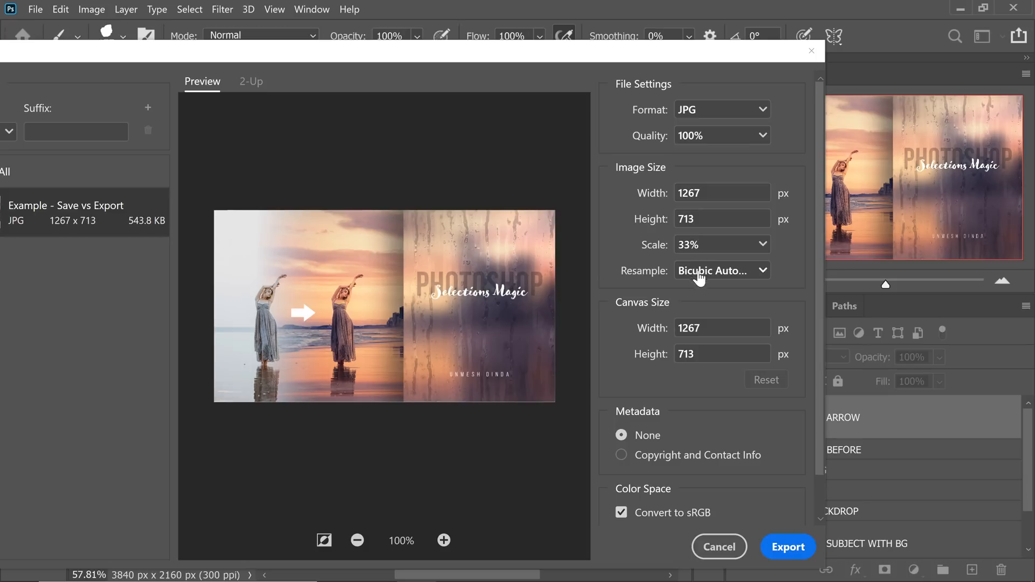
- Keep Bicubic Automatic resampling and zoom the export preview in for detail
click(721, 270)
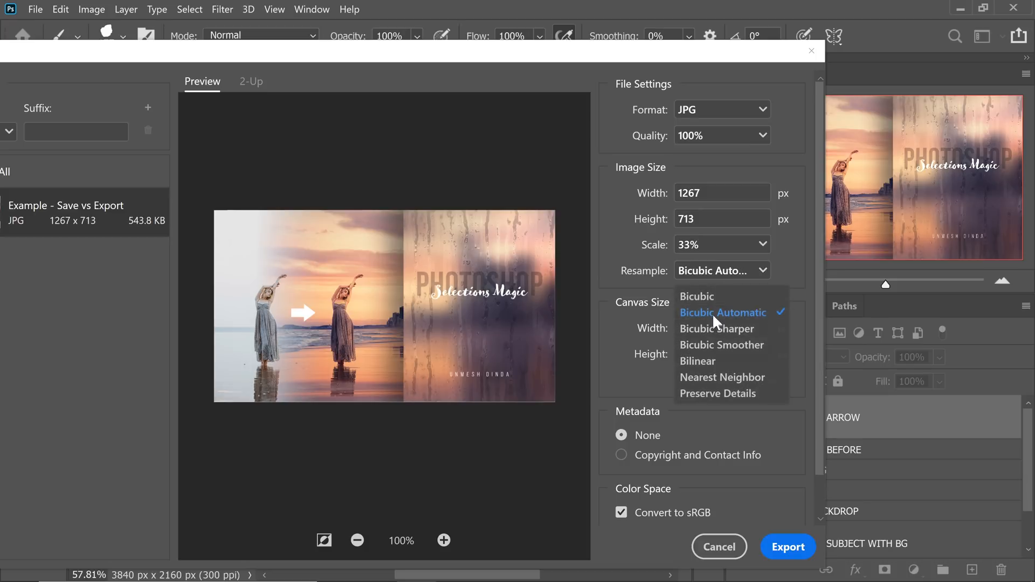
click(722, 312)
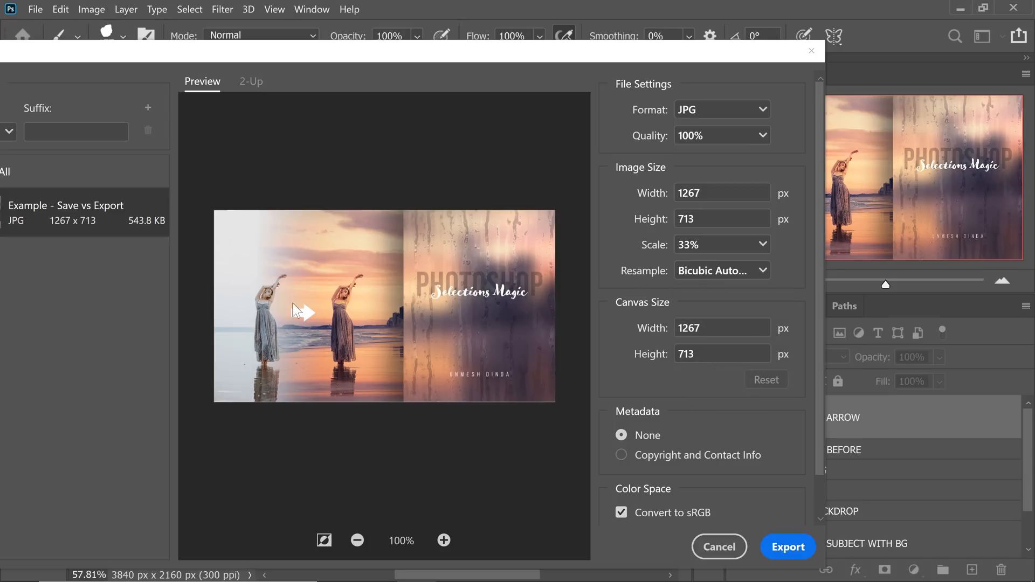
click(443, 540)
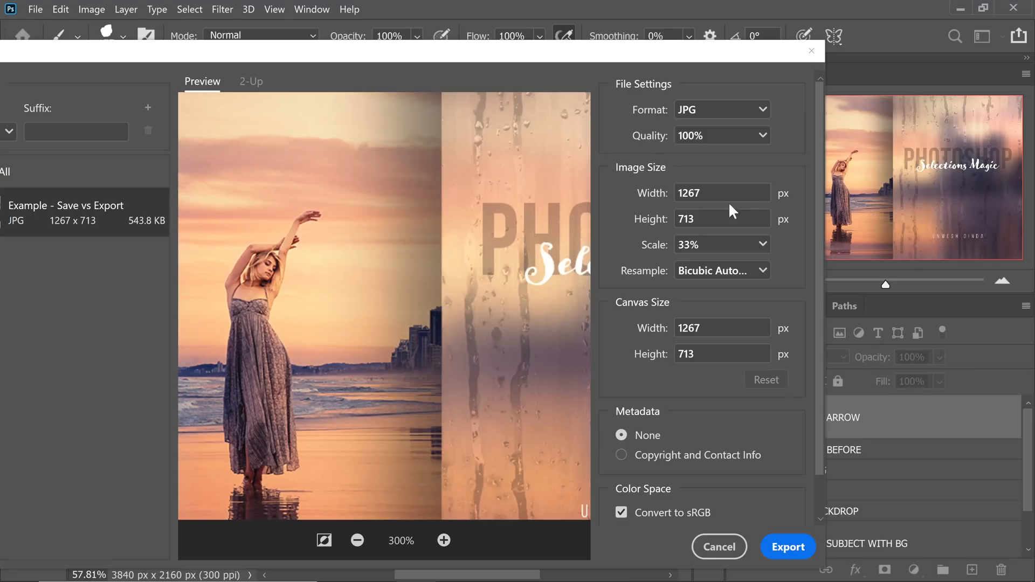
mouse_move(676, 212)
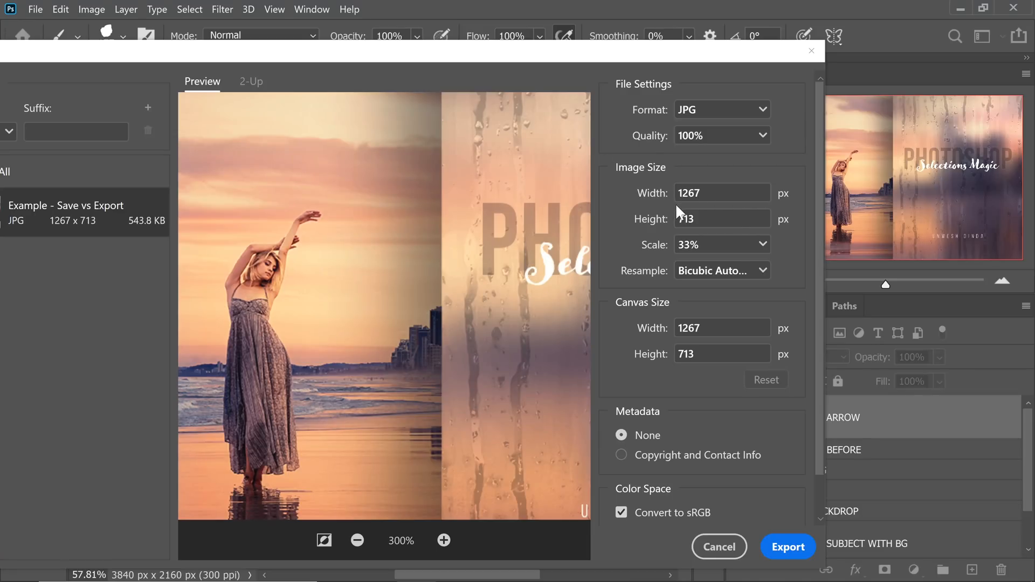
mouse_move(743, 173)
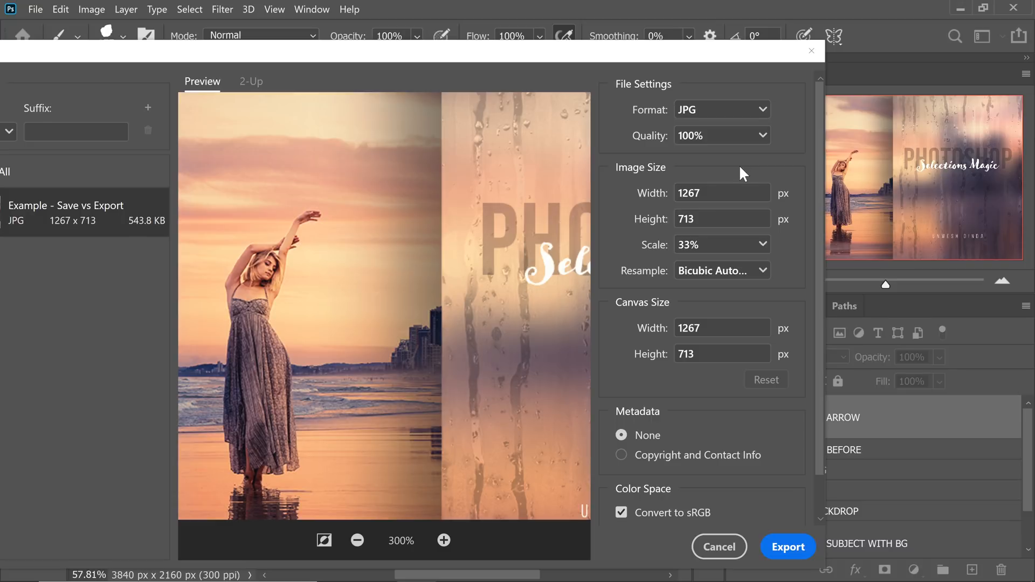
click(34, 9)
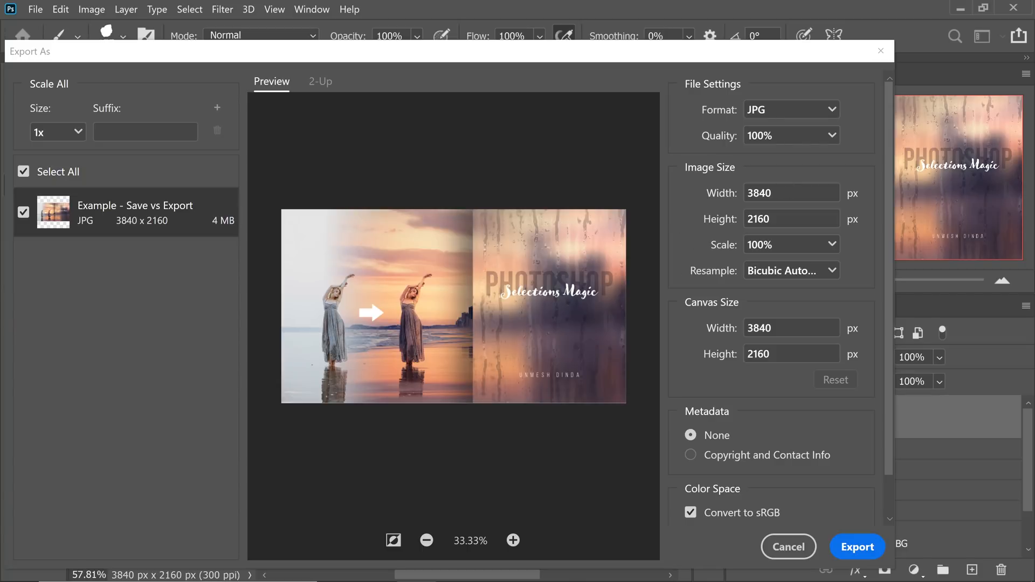
mouse_move(716, 255)
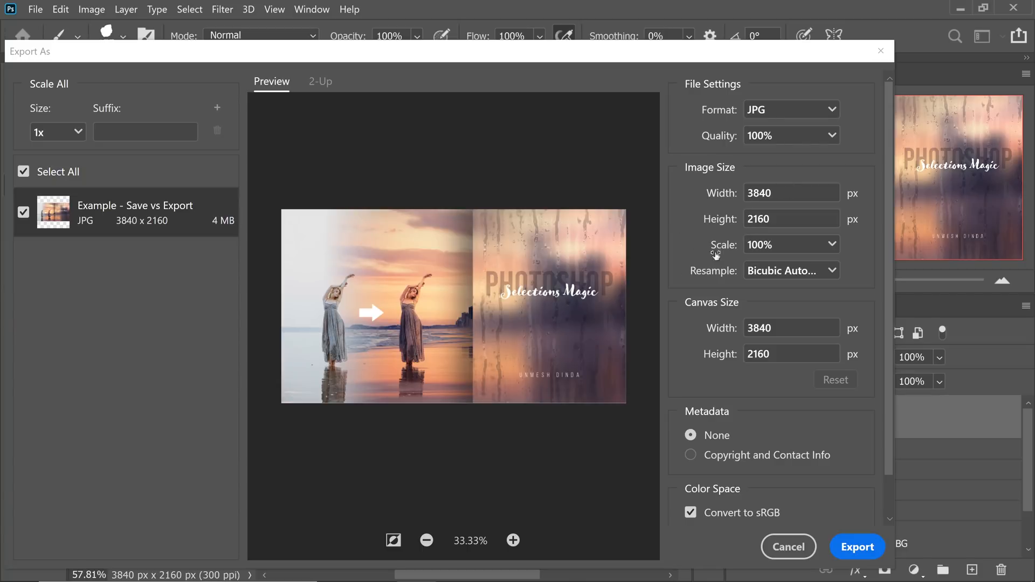
- Zoom the export preview to 200%
click(513, 540)
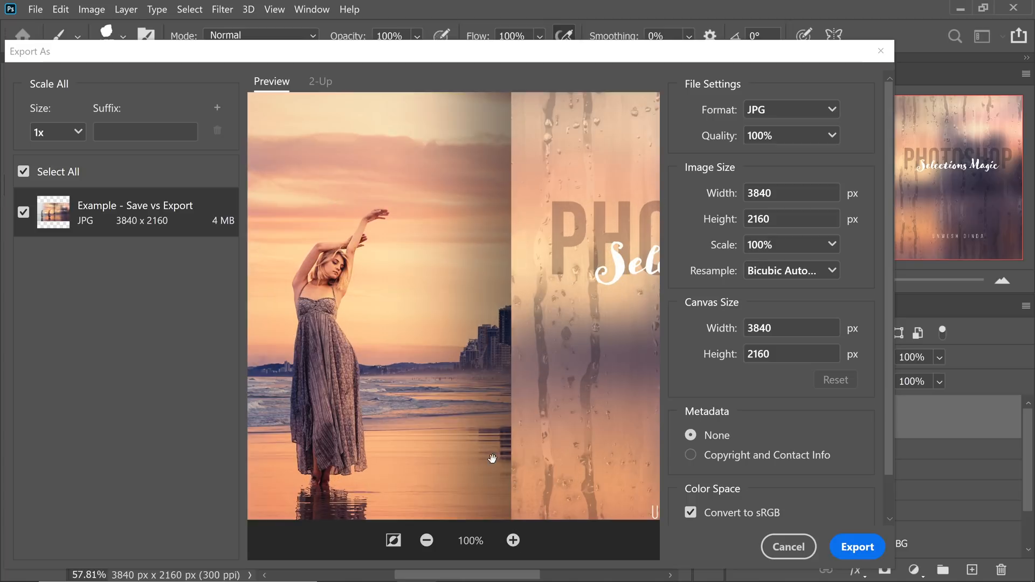
mouse_move(301, 288)
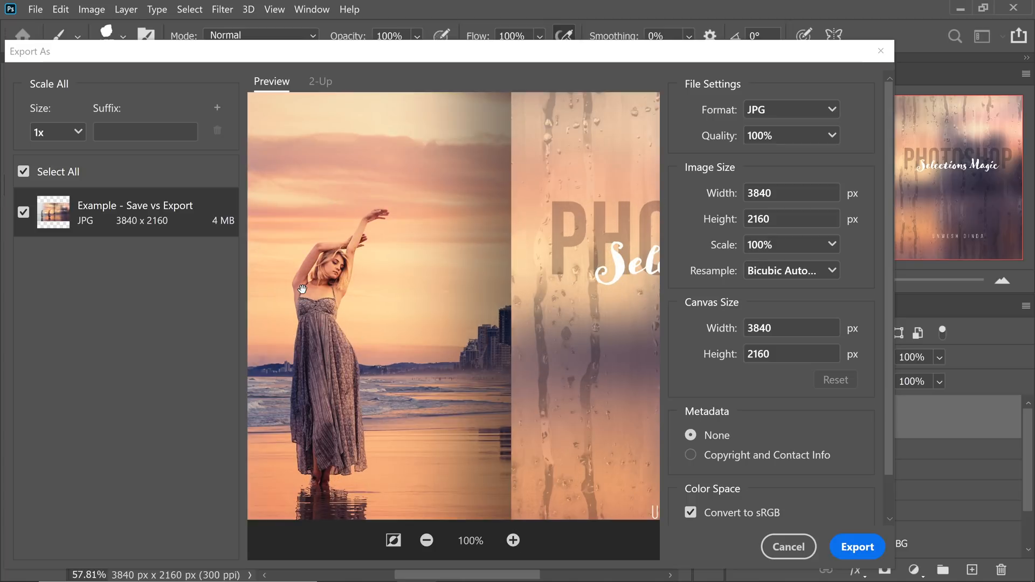
mouse_move(427, 279)
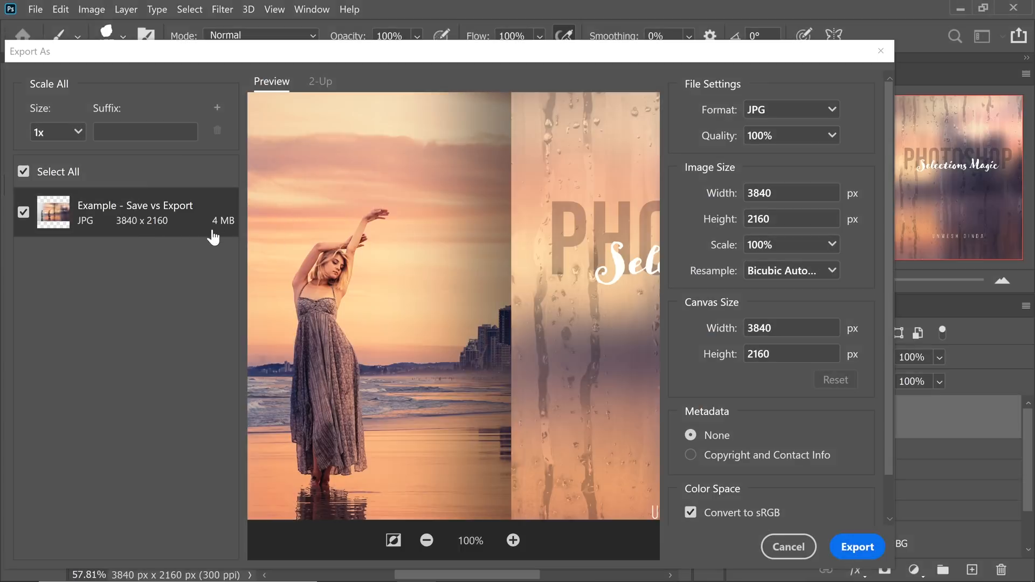
mouse_move(162, 271)
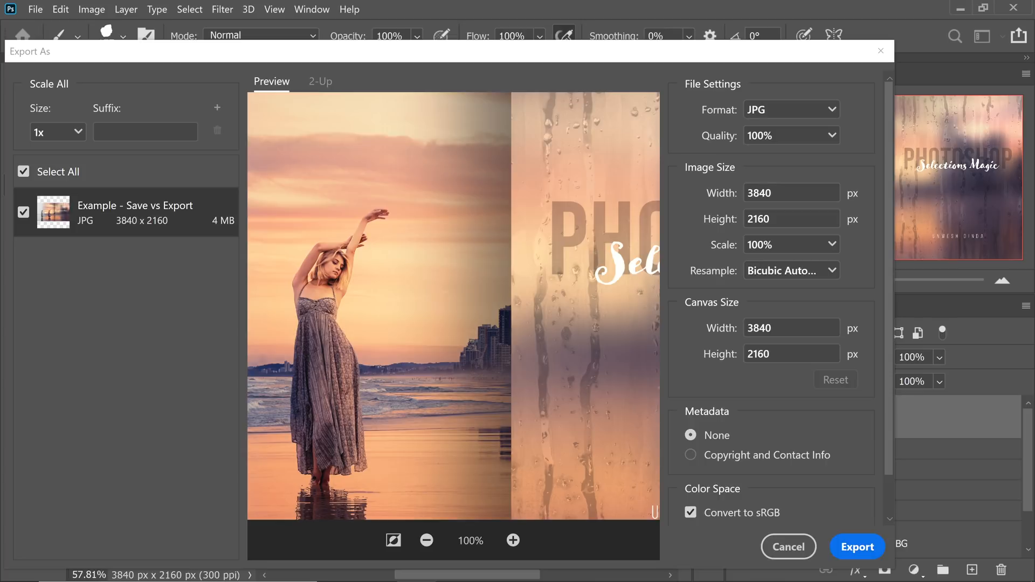
click(512, 540)
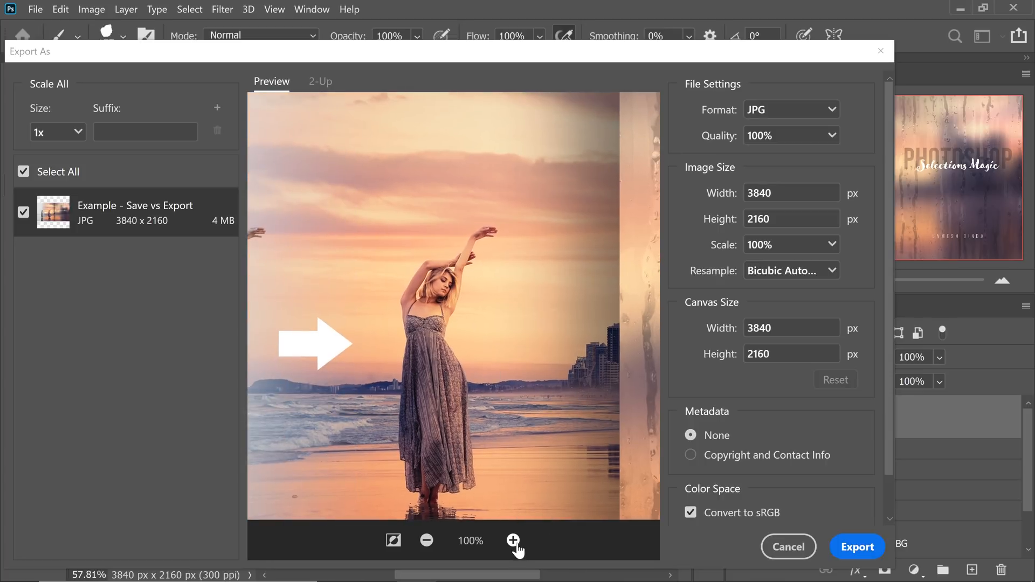
click(512, 540)
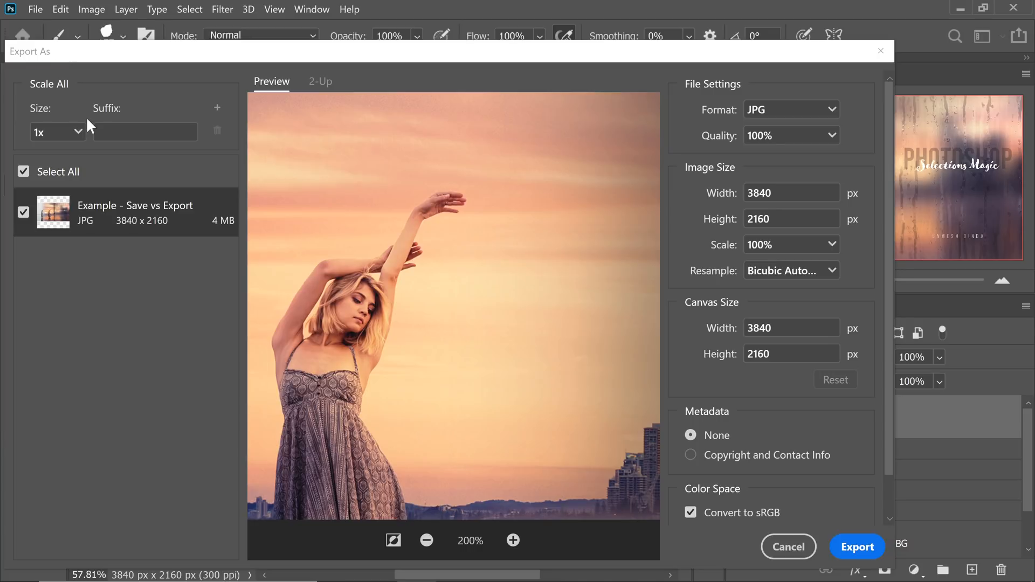
mouse_move(307, 165)
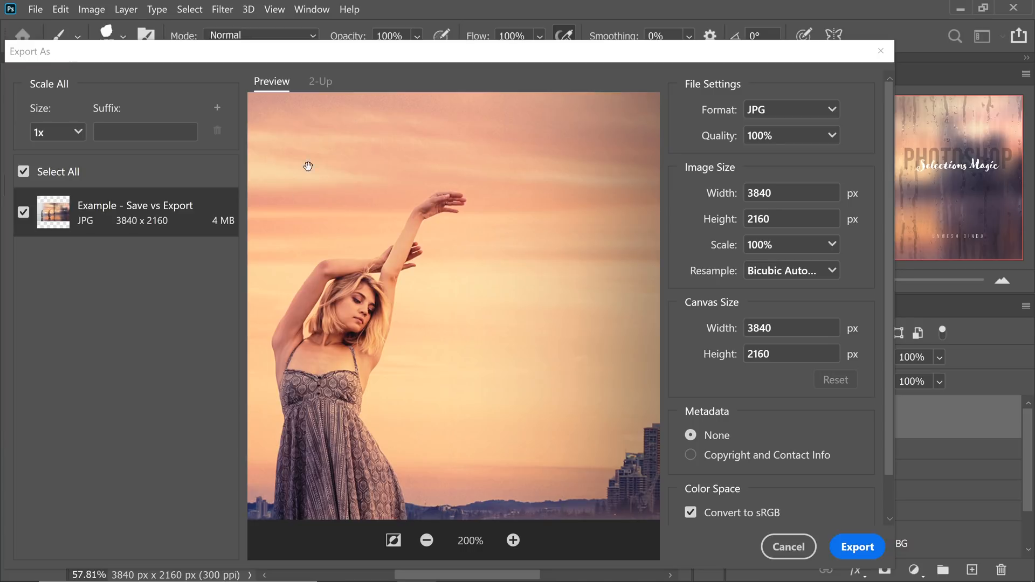
mouse_move(358, 350)
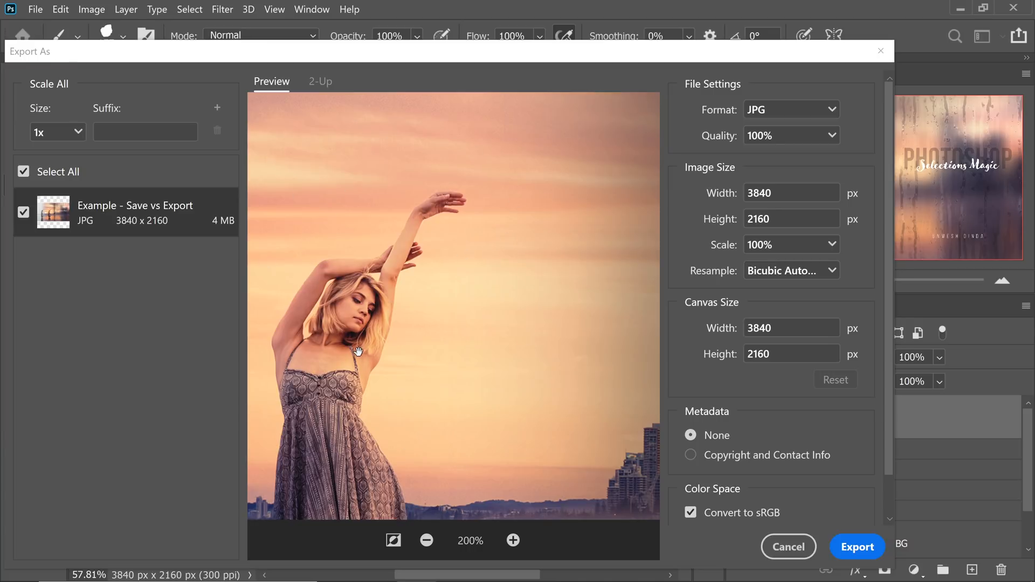
- Drop the JPG quality to 60% while checking the woman in the preview
click(833, 136)
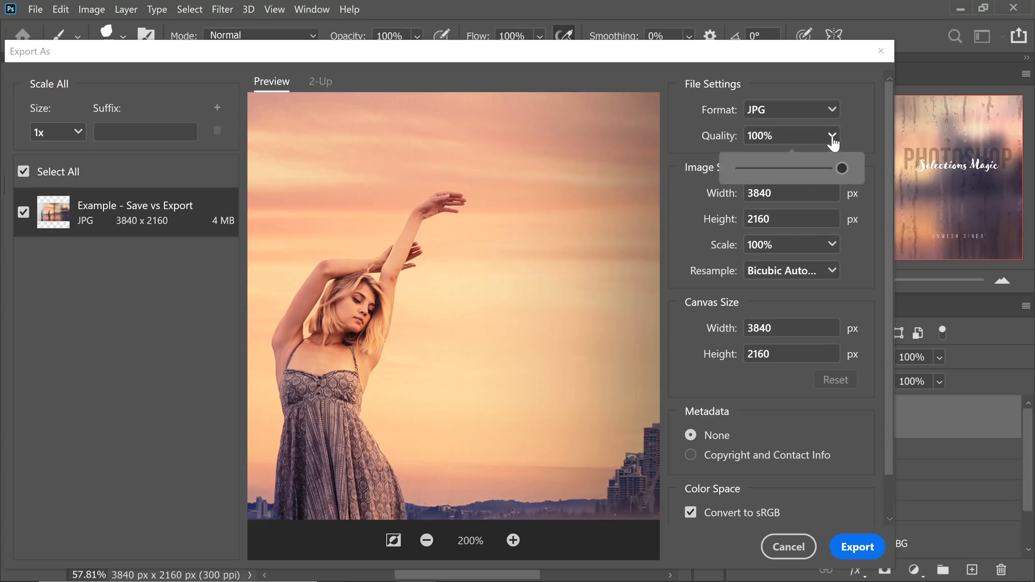
drag(841, 168, 812, 168)
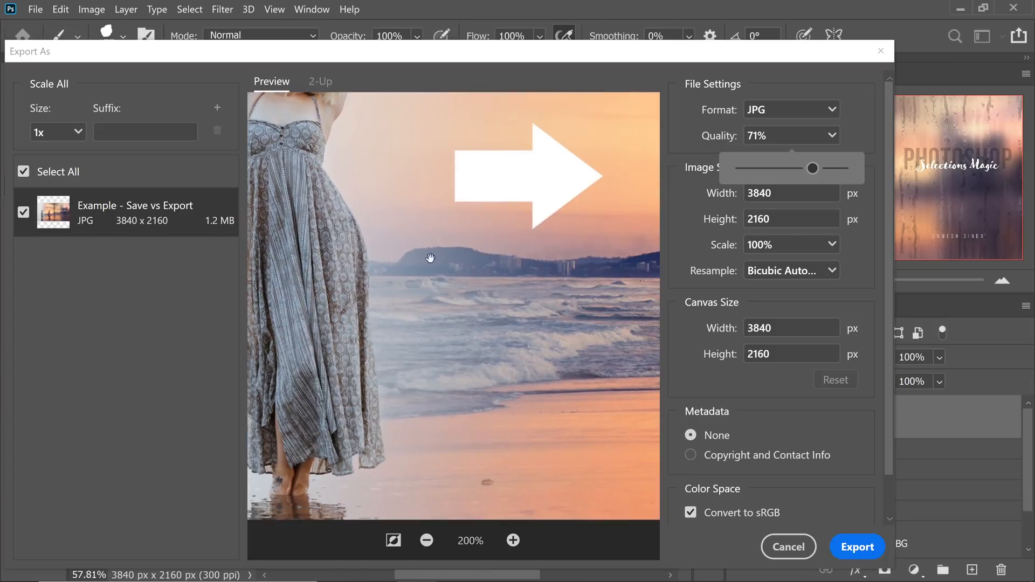
drag(430, 257, 475, 377)
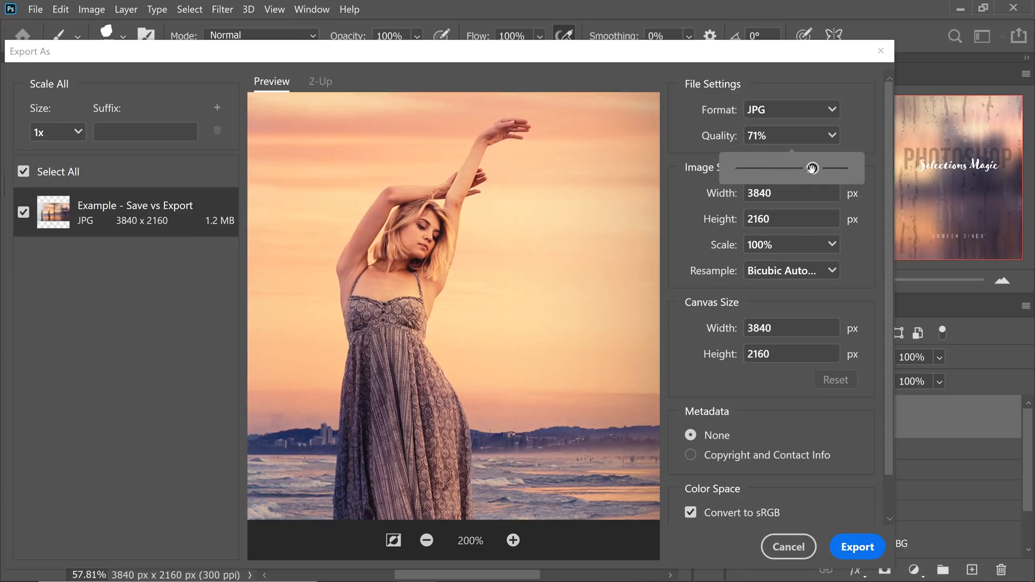
drag(811, 168, 796, 168)
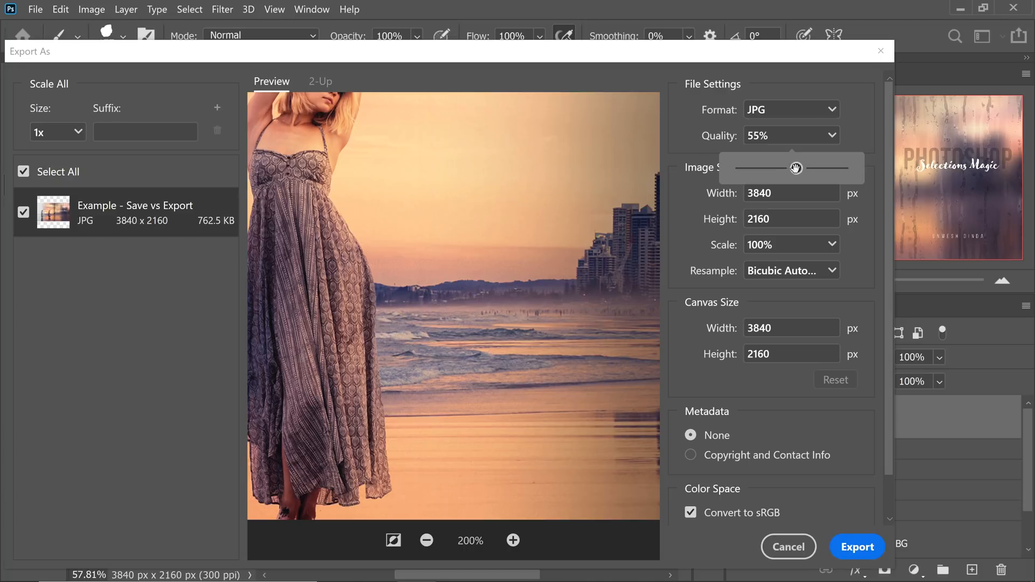
click(789, 135)
text(60)
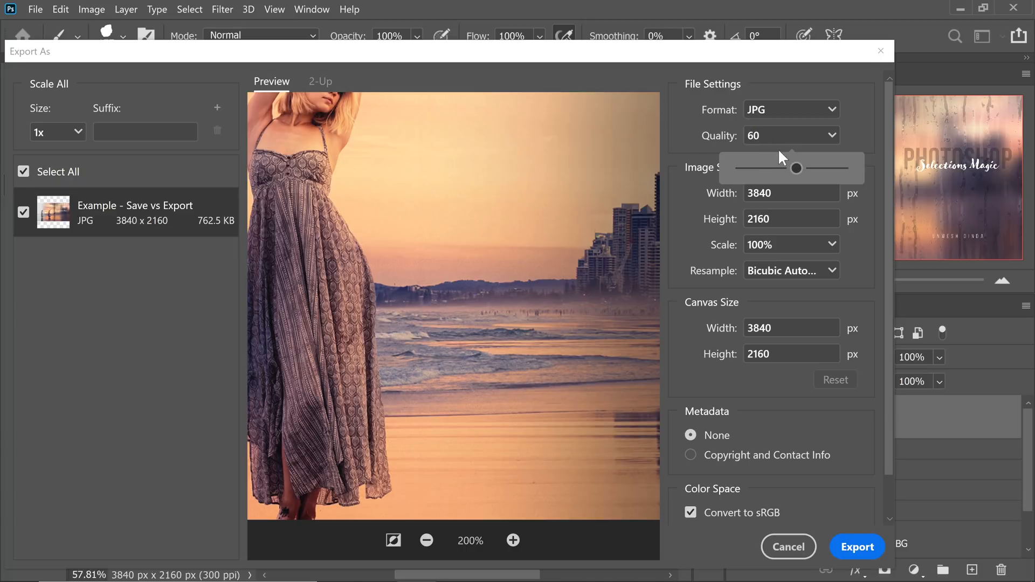
drag(796, 168, 800, 168)
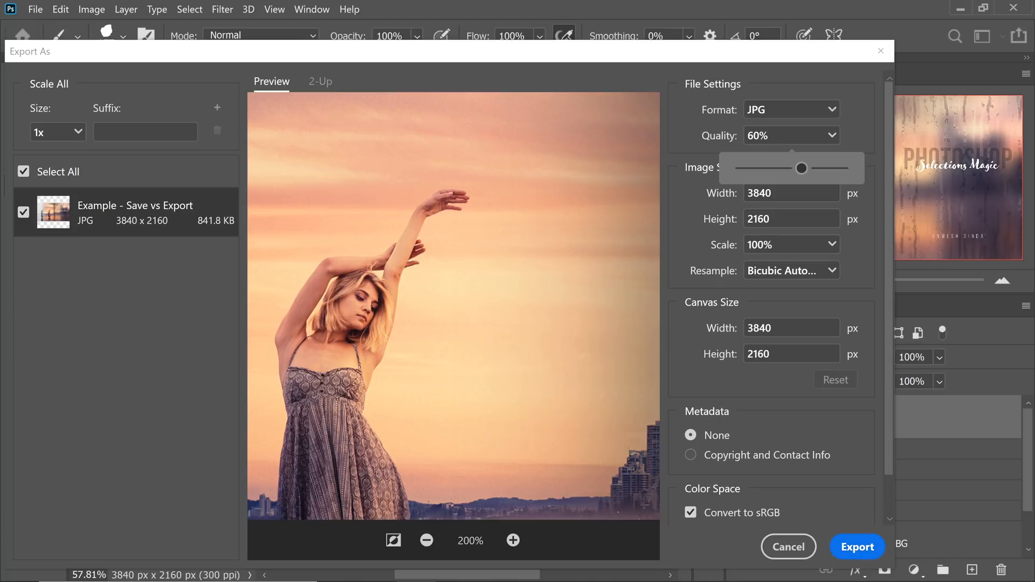
mouse_move(756, 167)
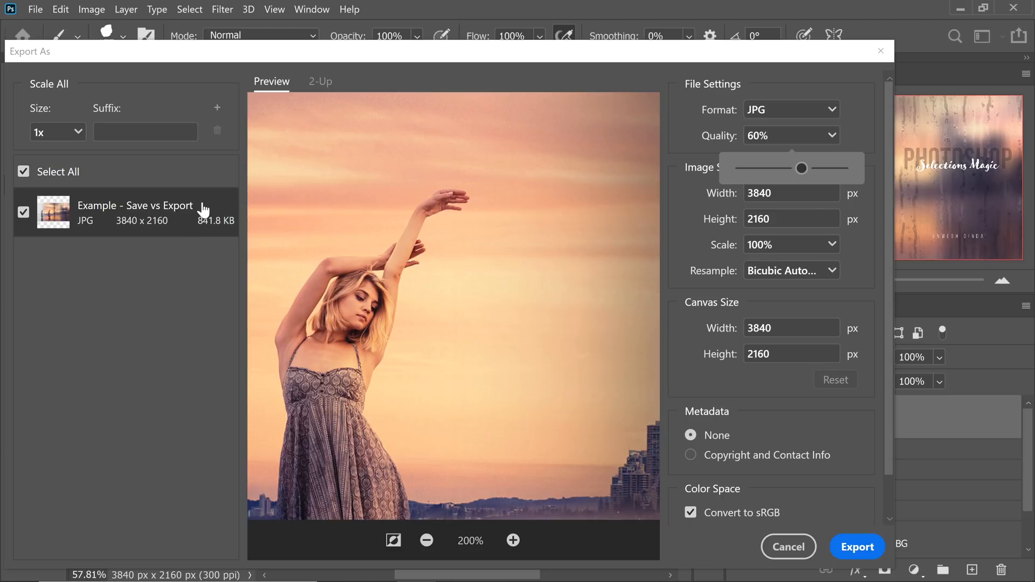
click(35, 9)
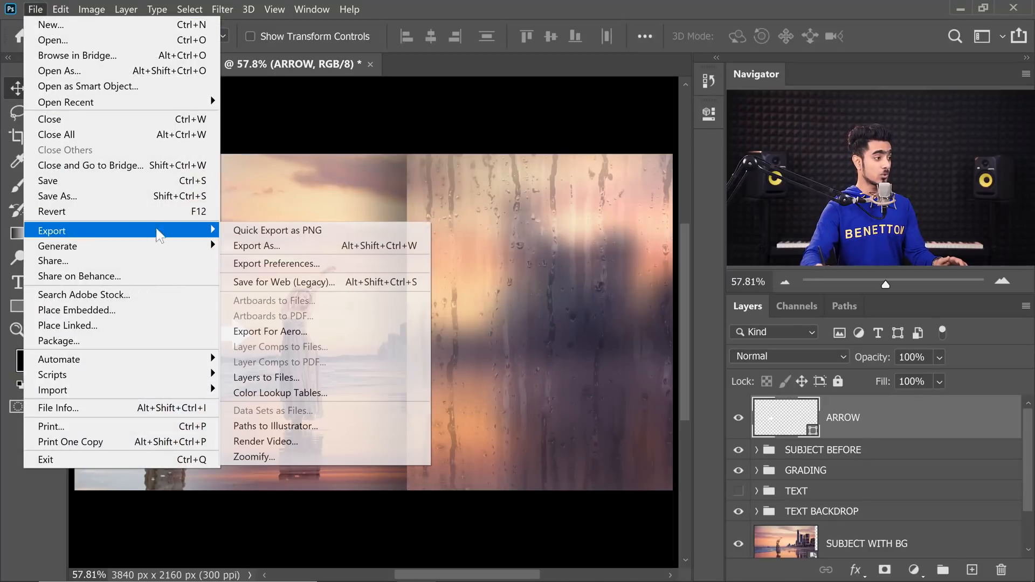
- Set the export canvas width to 1000 px, then switch to the leaf portrait photo
click(256, 246)
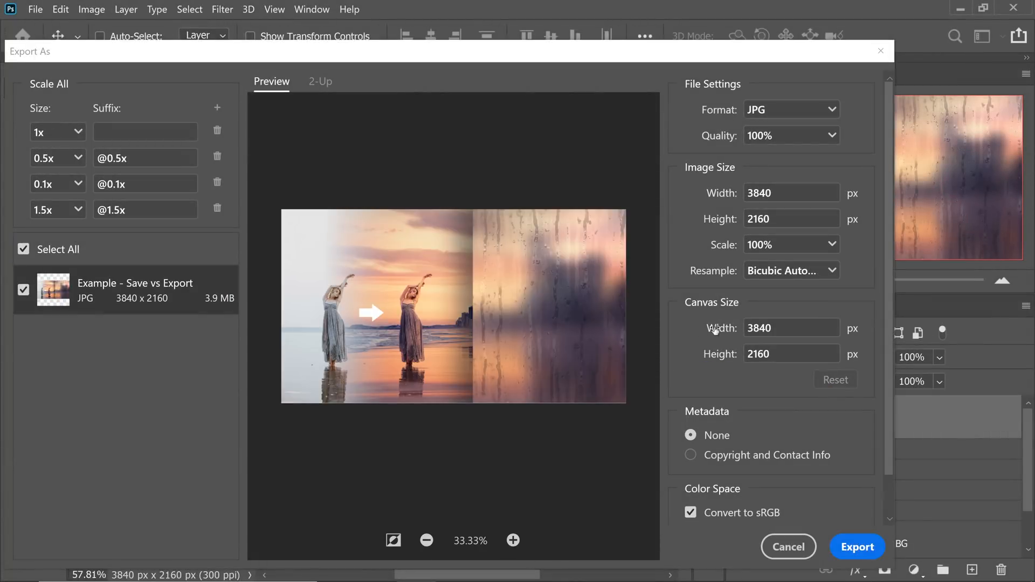
mouse_move(597, 335)
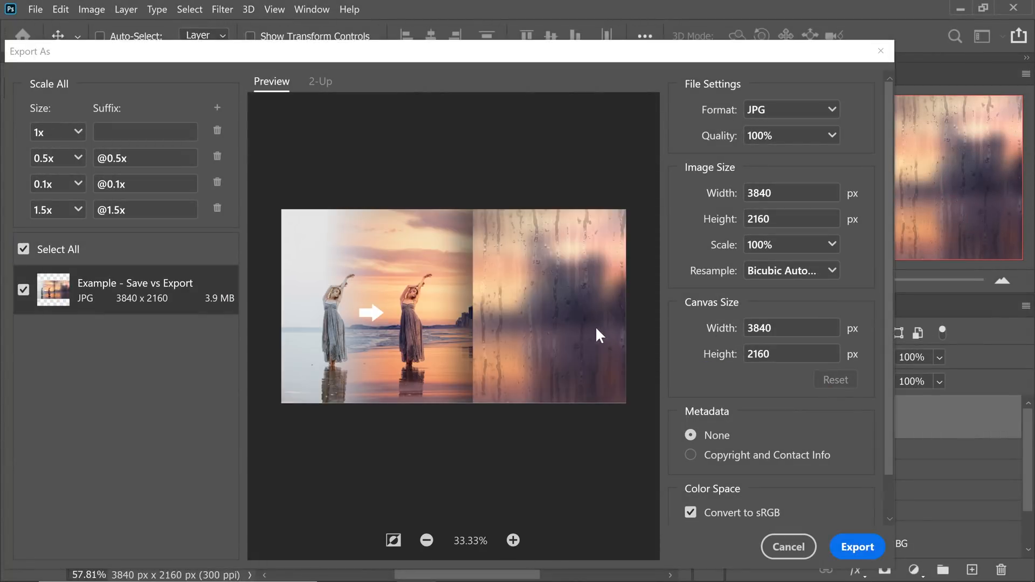
mouse_move(624, 233)
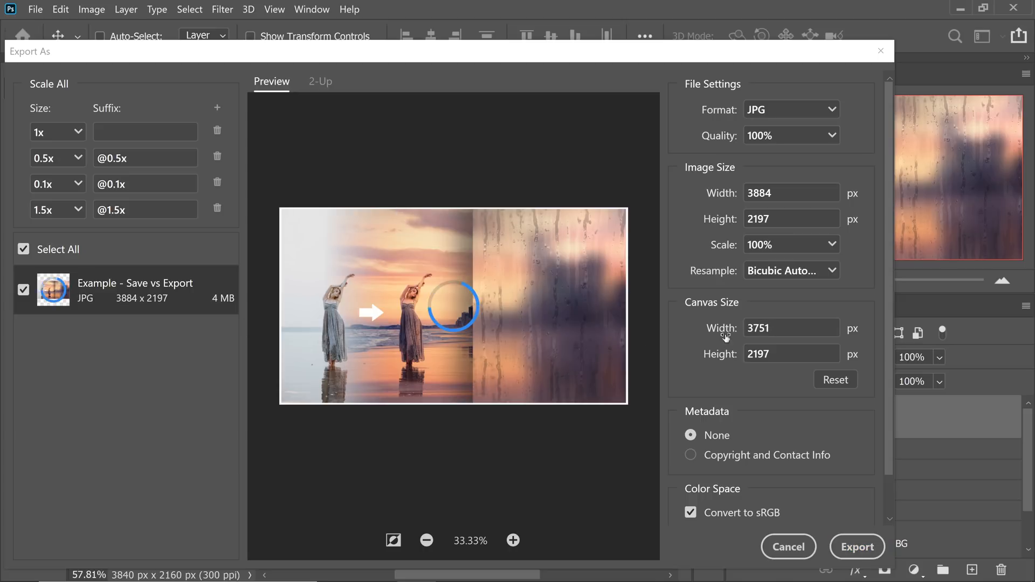
click(790, 193)
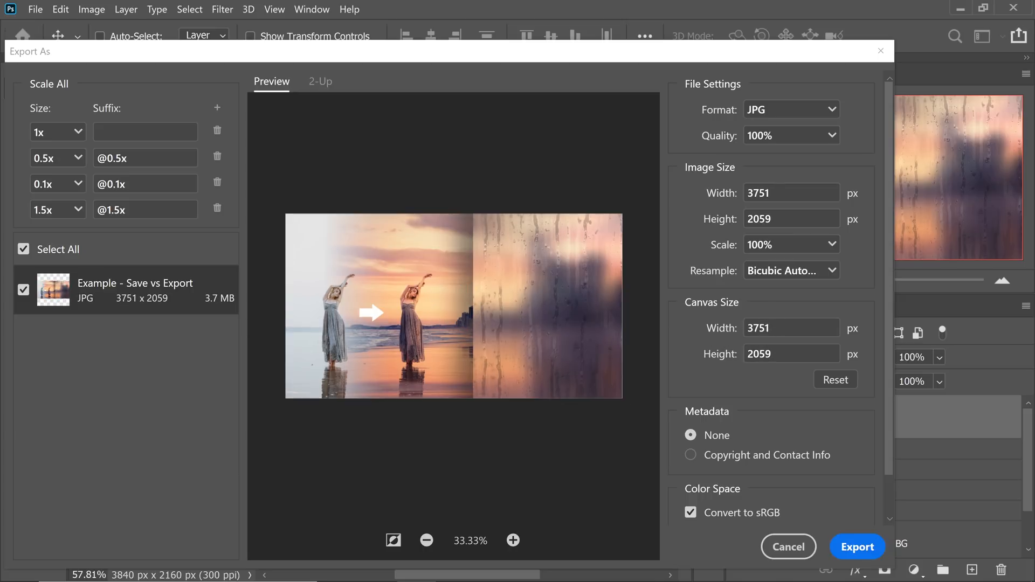
text(1000)
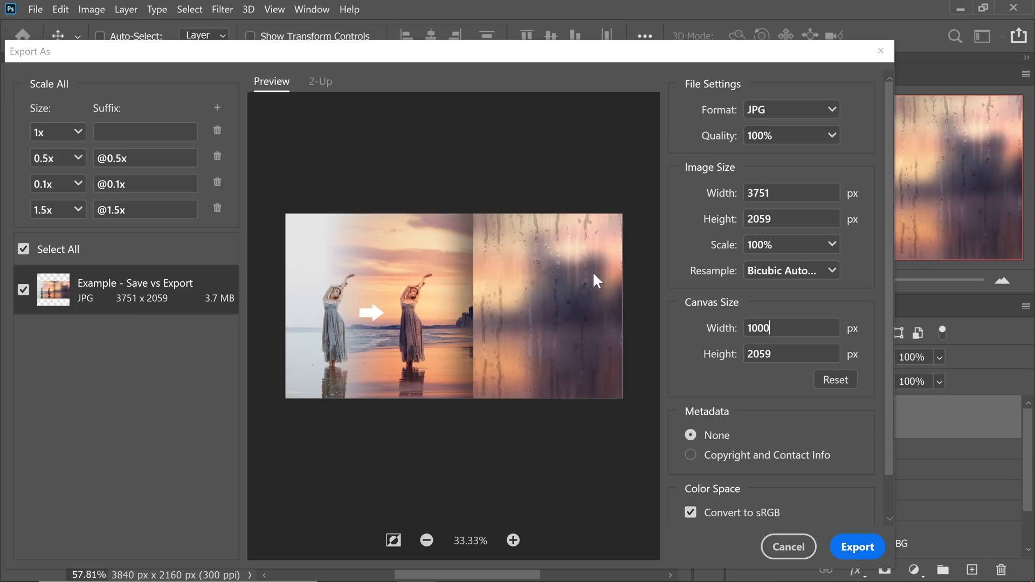
click(856, 546)
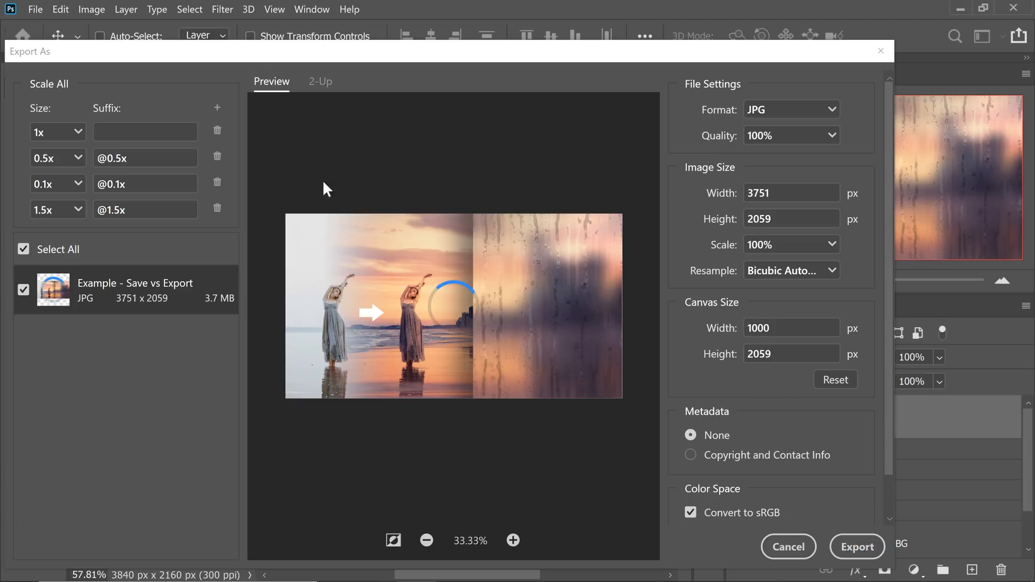
click(35, 9)
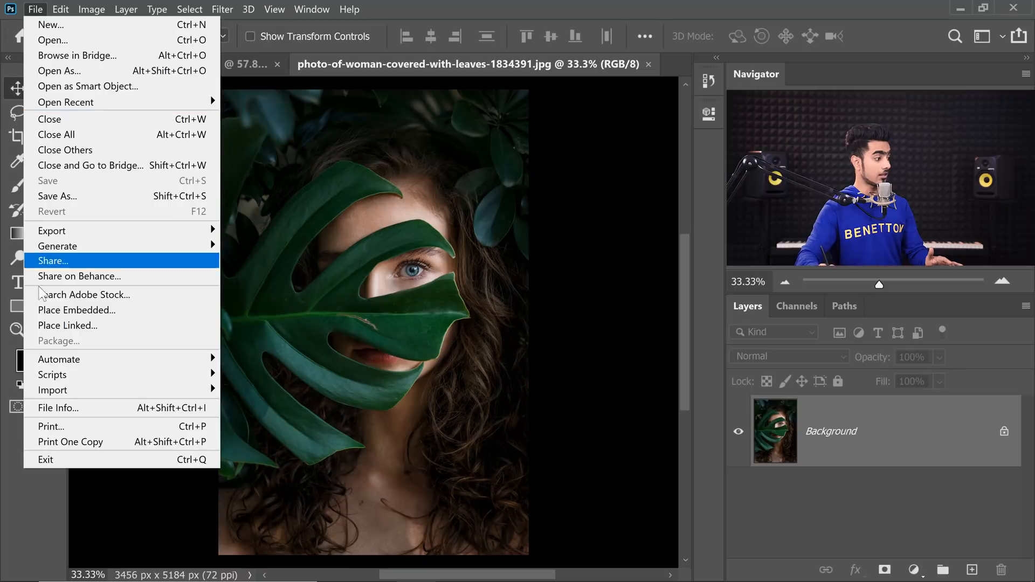
- In File Info, browse the Origin page and enter 'John' as the Author Title
click(58, 408)
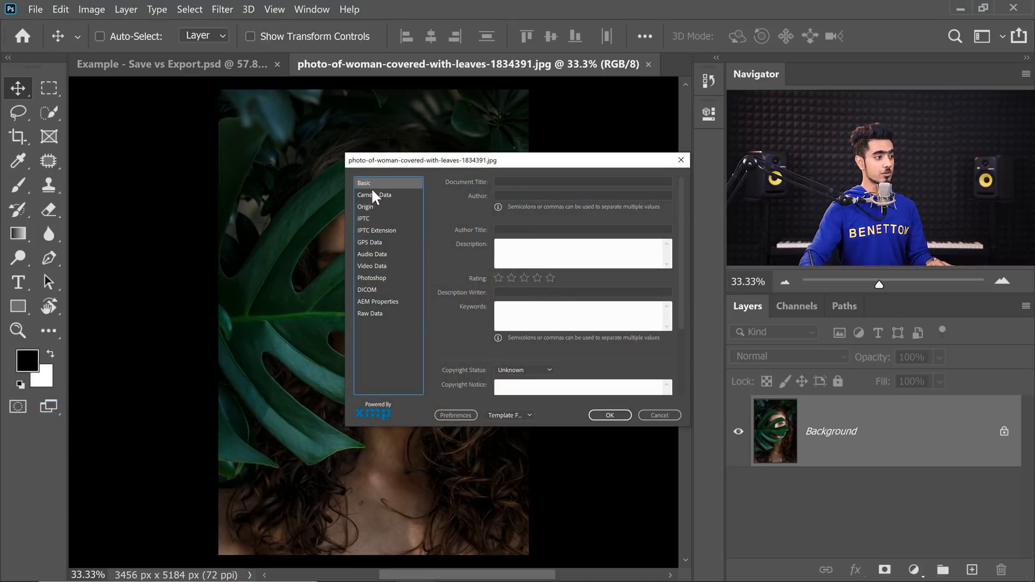
click(364, 207)
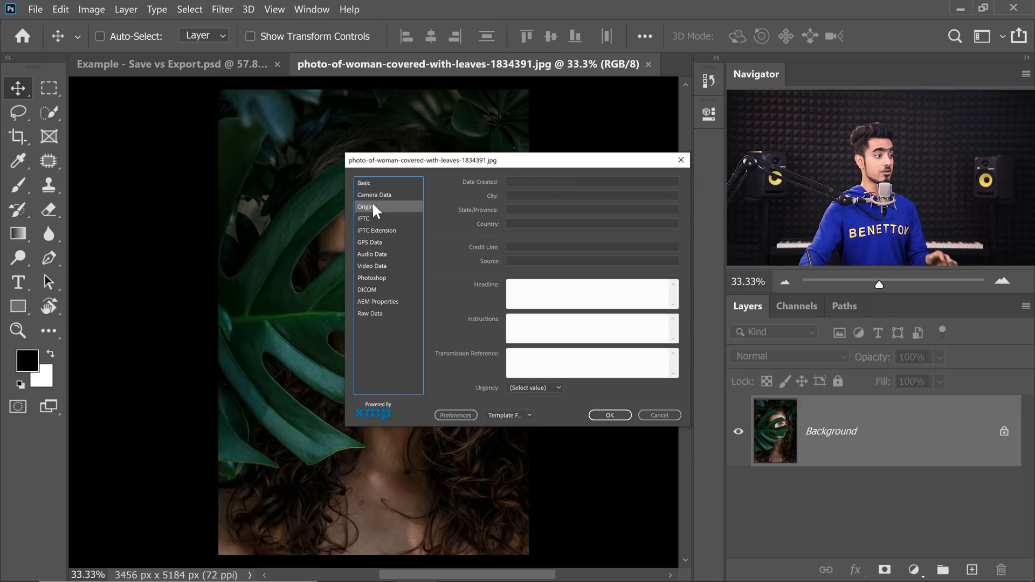
click(363, 182)
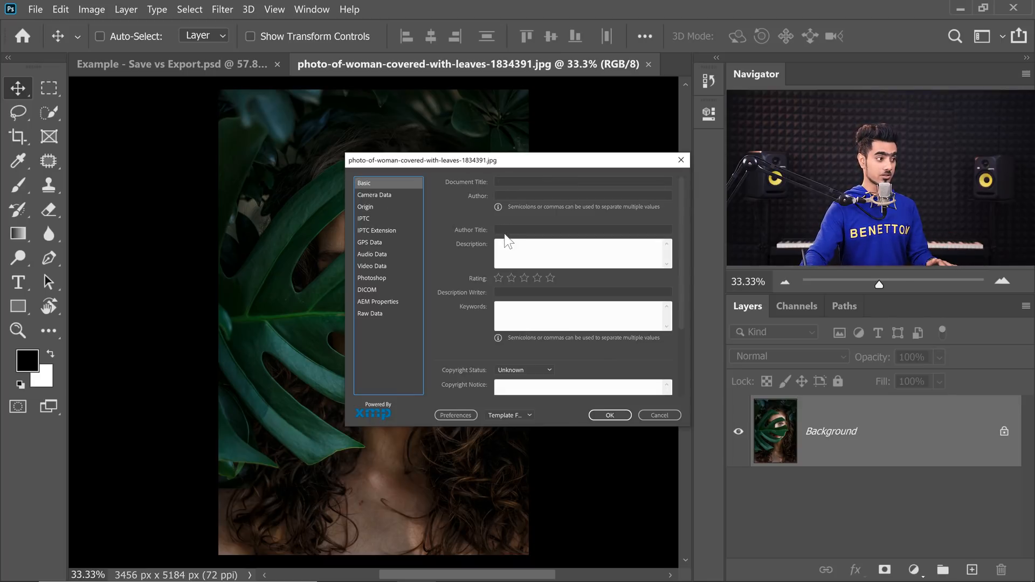
text(John)
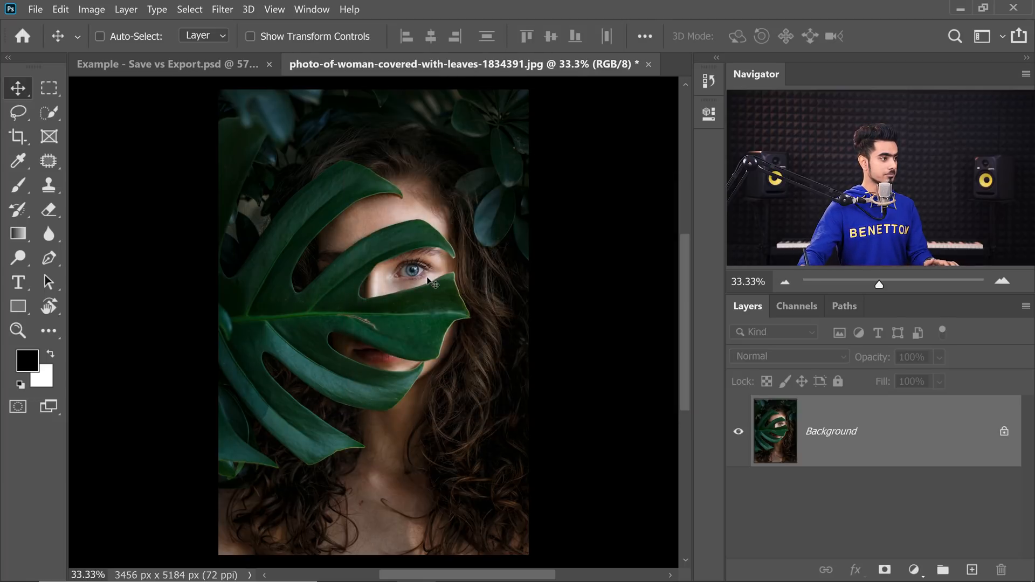
mouse_move(285, 259)
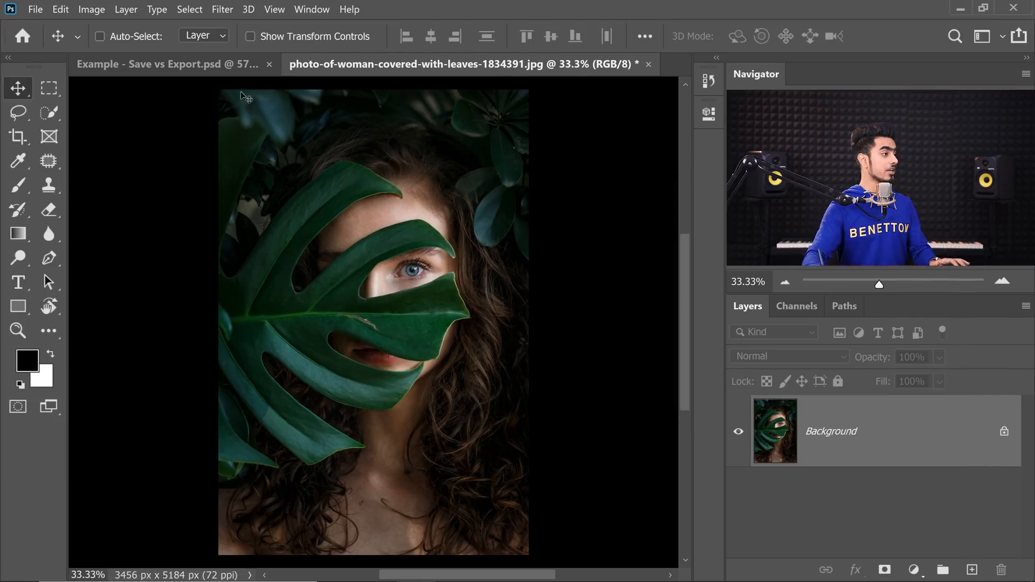
- Save As JPEG named EX1.jpg in the Sample folder, embedding the sRGB ICC profile
click(34, 9)
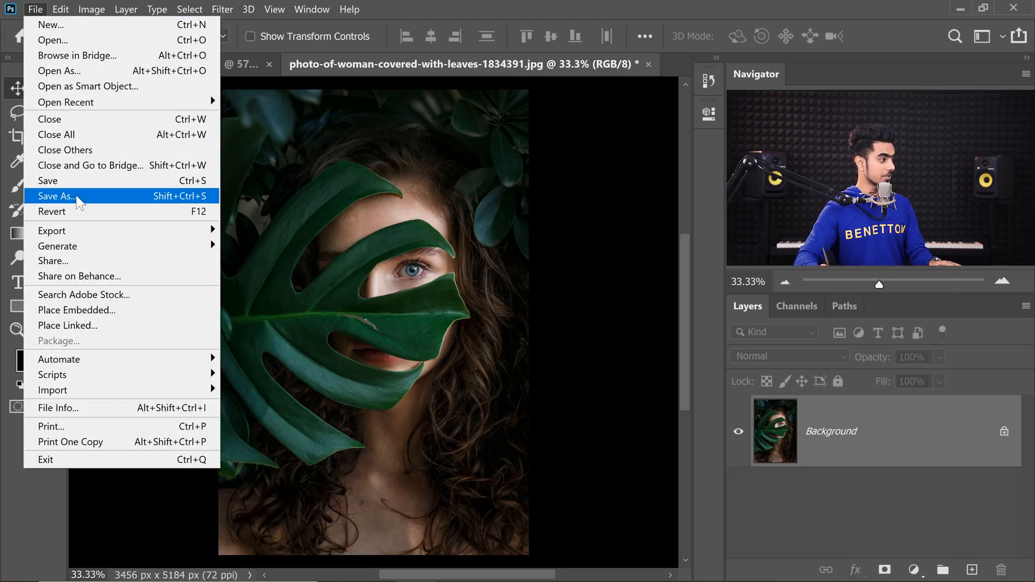
click(57, 196)
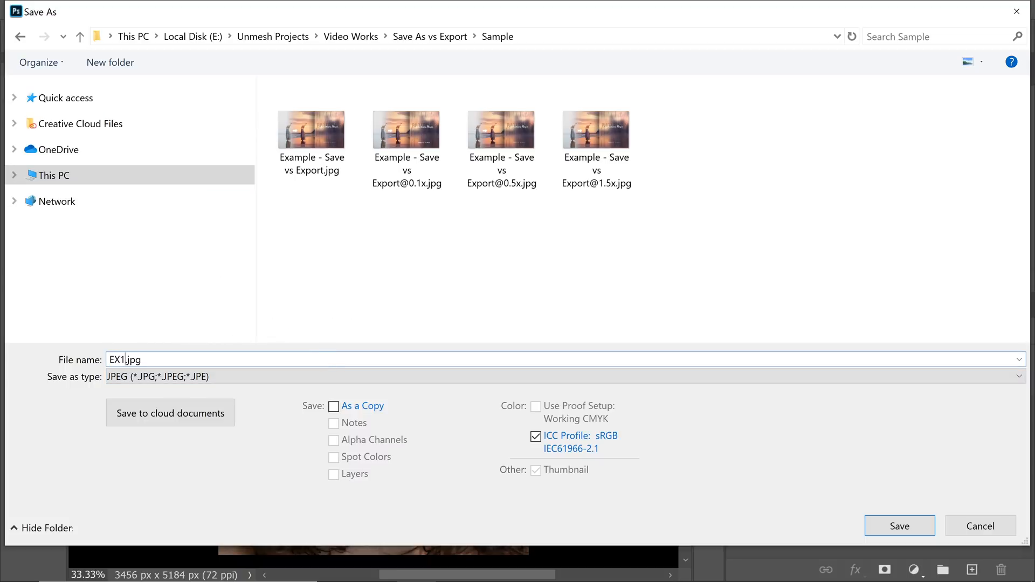
click(898, 526)
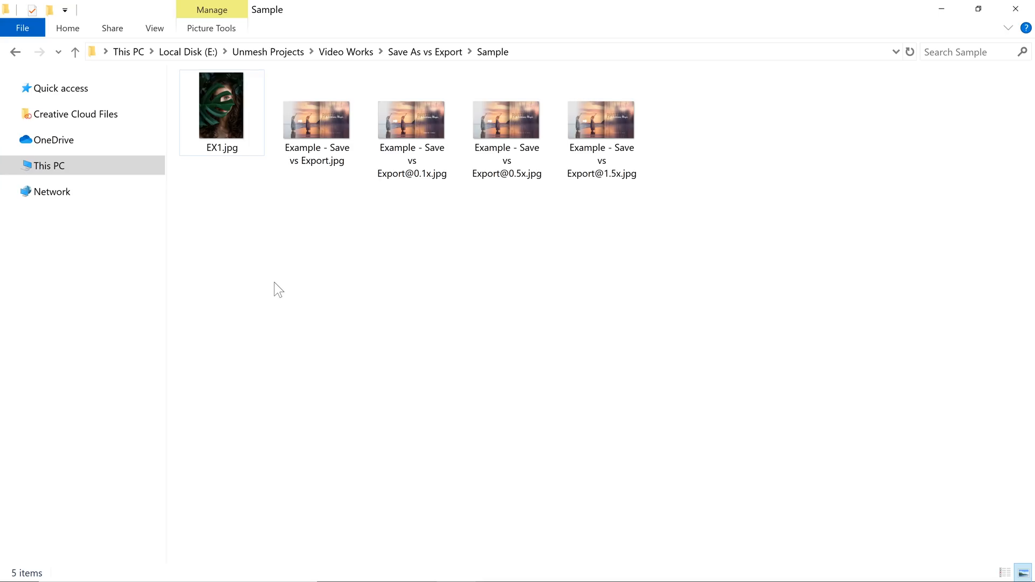
mouse_move(333, 296)
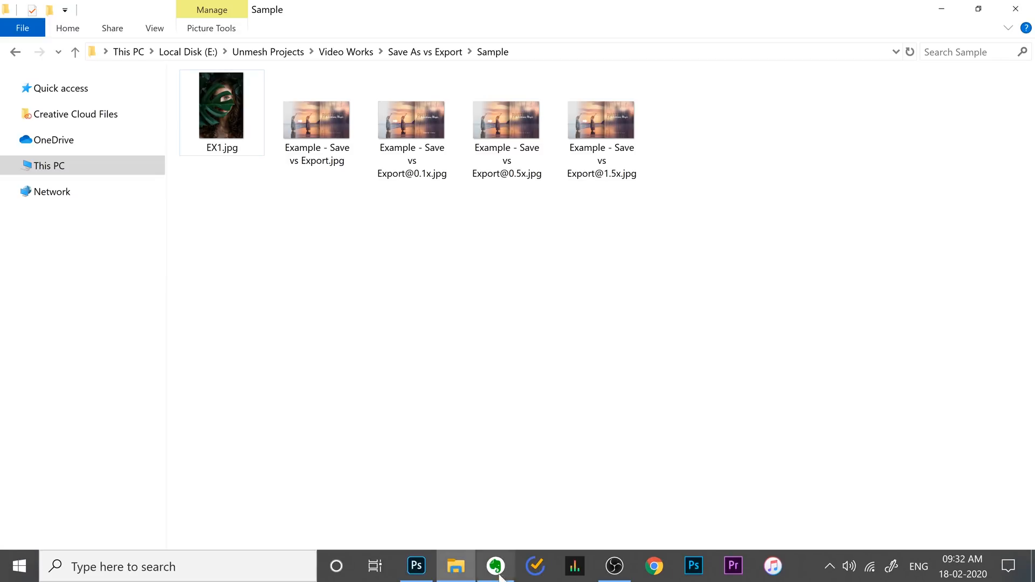
- Drag EX1.jpg from the Sample folder onto Photoshop's taskbar icon to open it
click(415, 566)
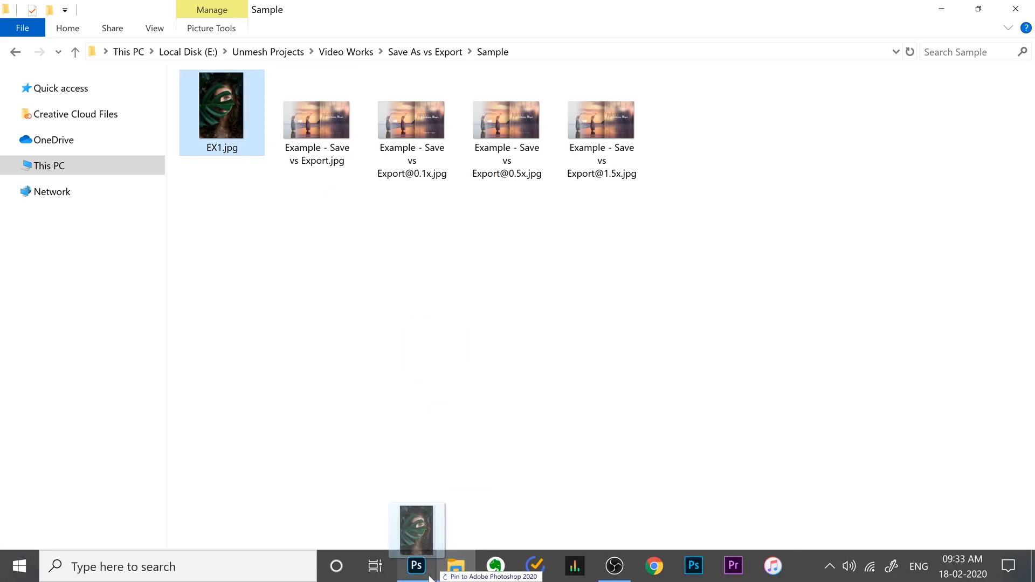
click(416, 566)
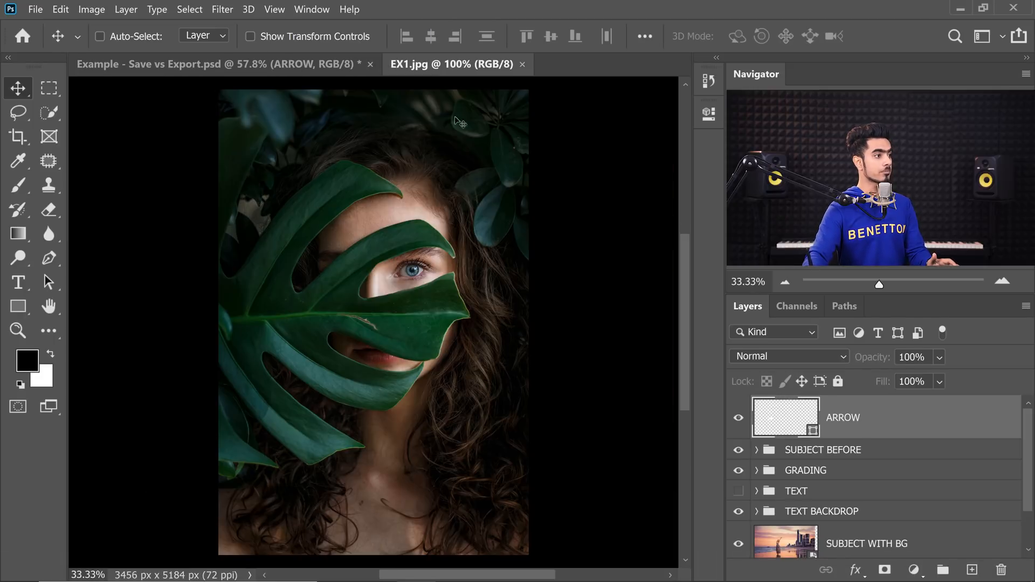
click(34, 10)
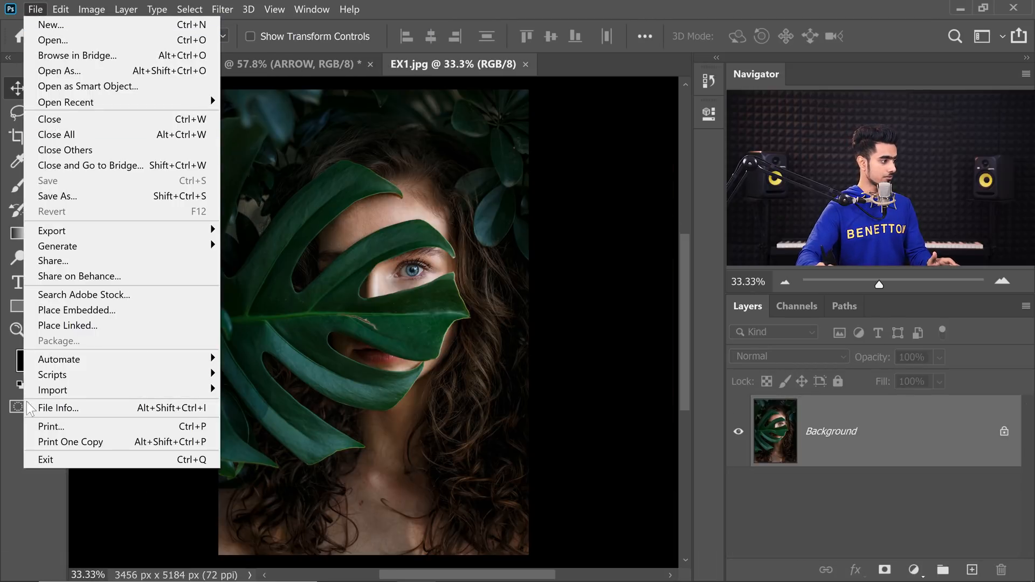
click(59, 408)
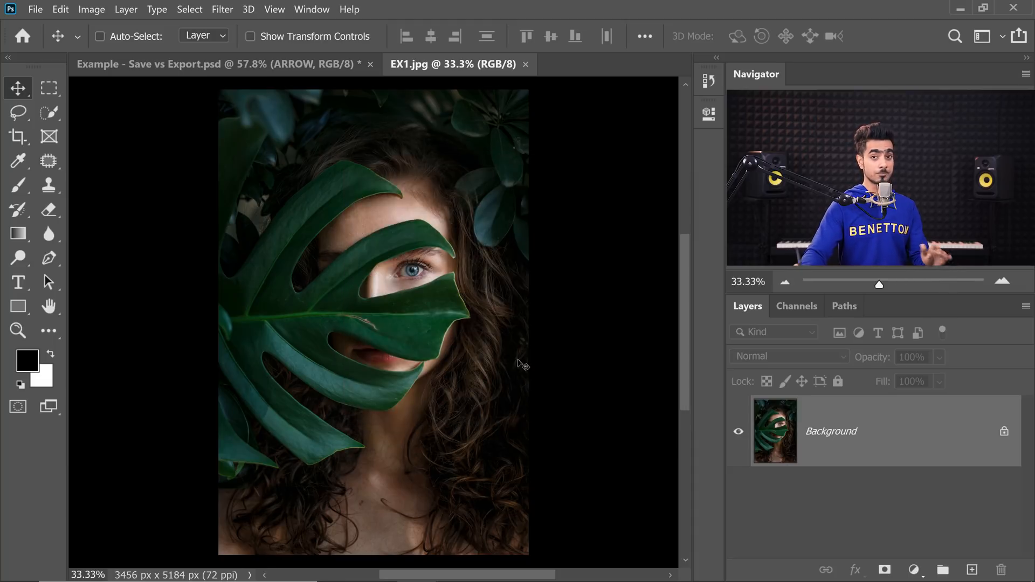
click(35, 9)
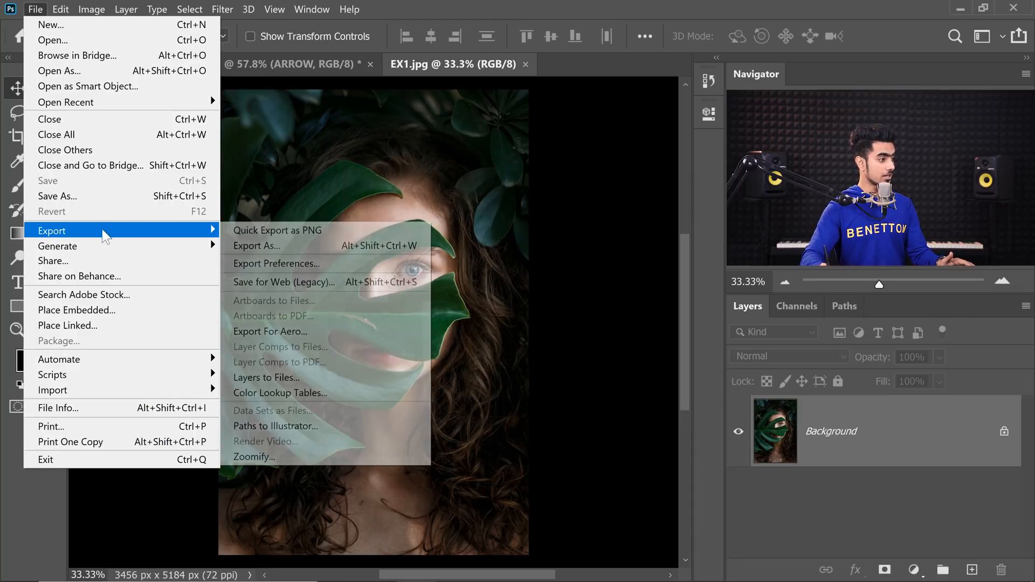
click(256, 246)
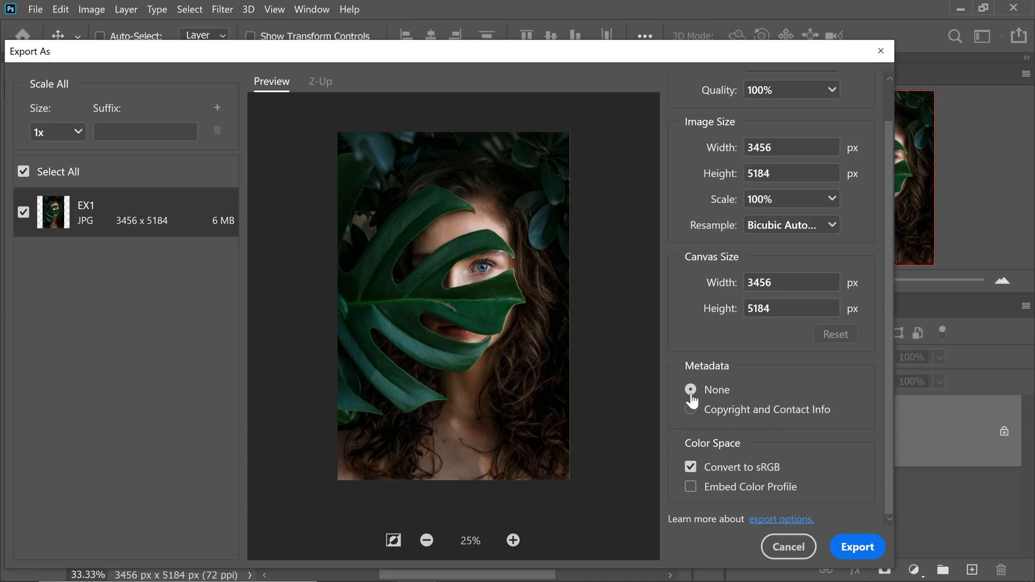
click(691, 409)
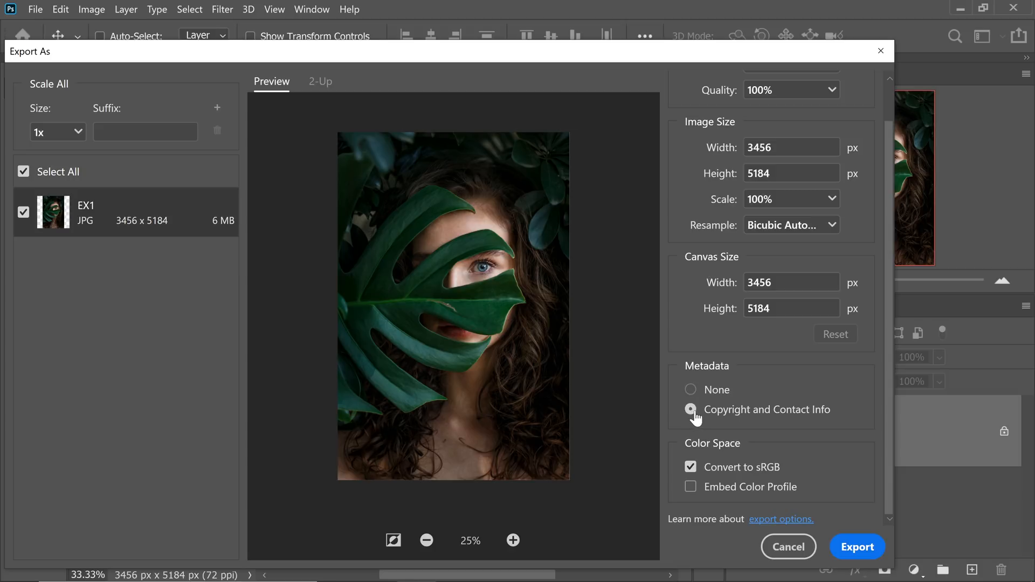
click(691, 409)
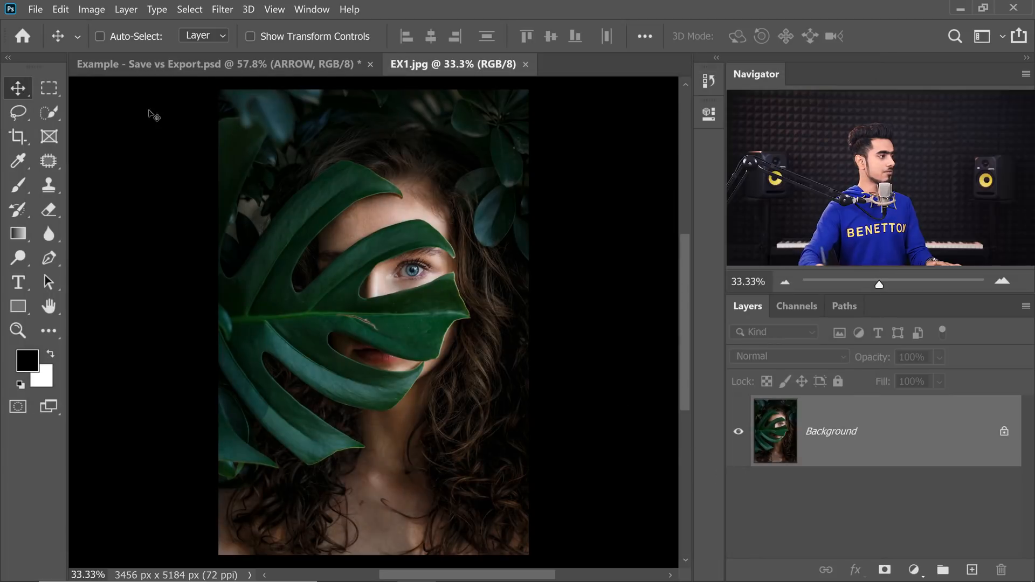
- In File Info, set Copyright Status to Copyrighted with notice 'PIXIMPERFECT'
click(35, 9)
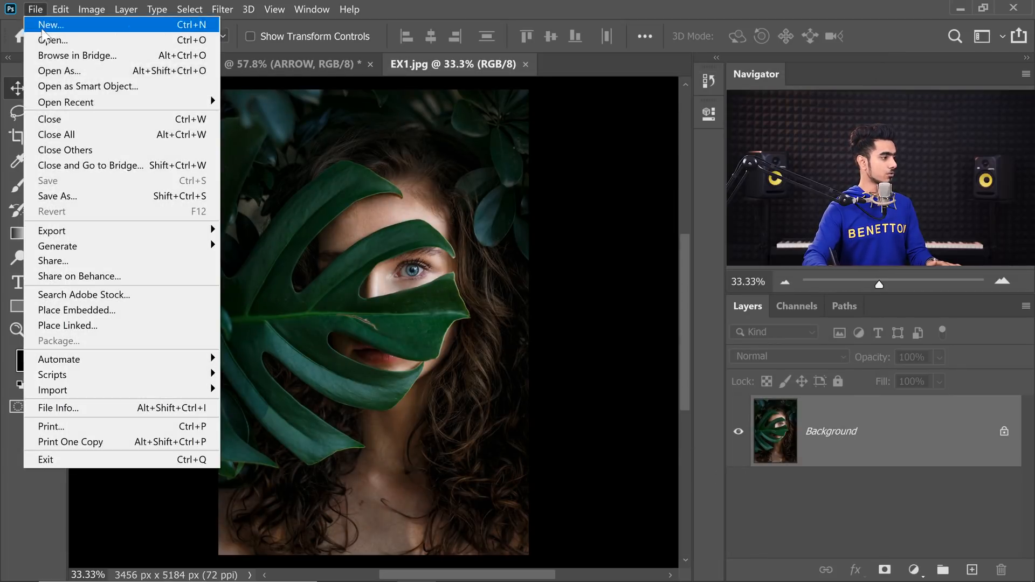
click(57, 408)
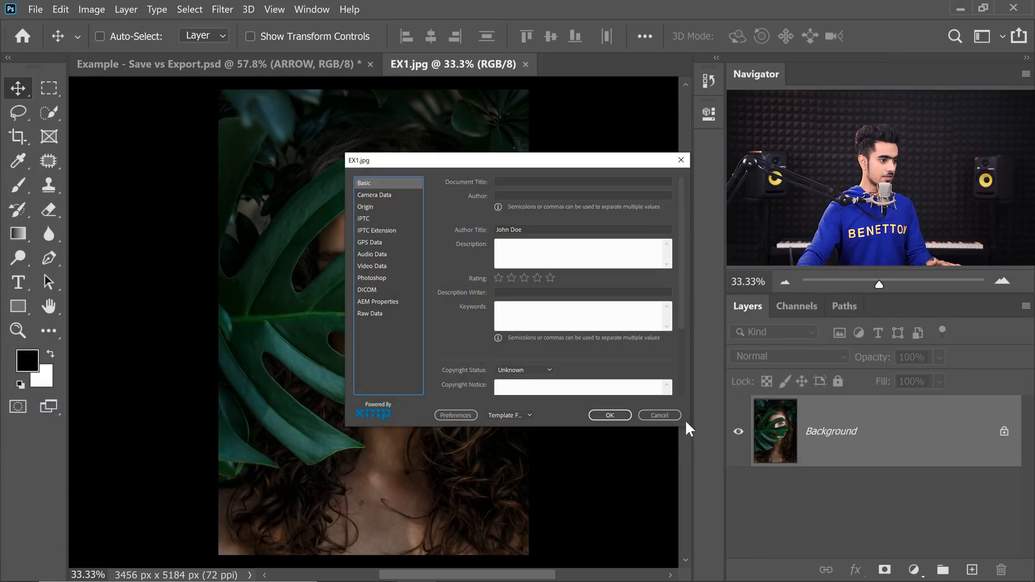
click(549, 369)
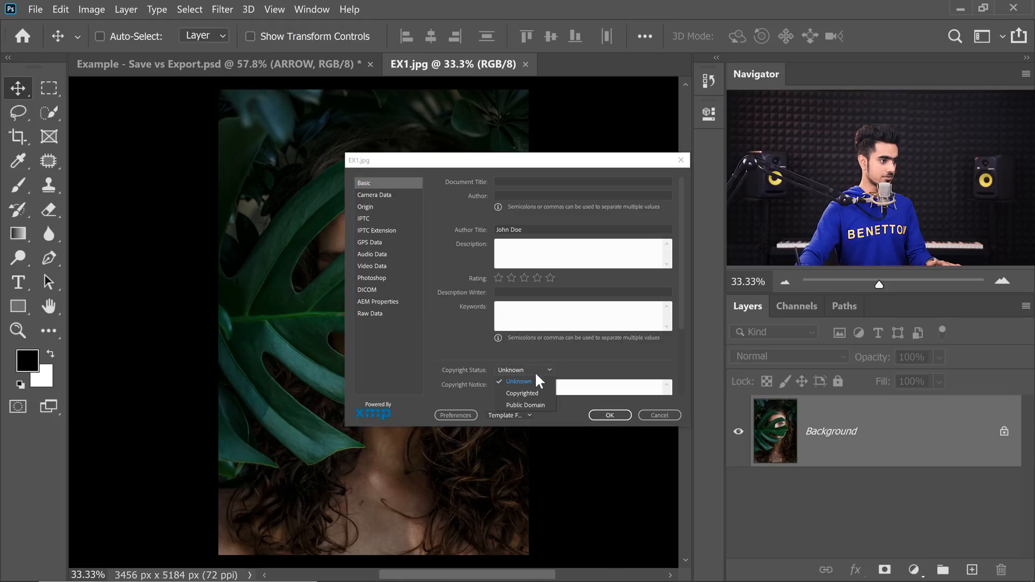
click(521, 393)
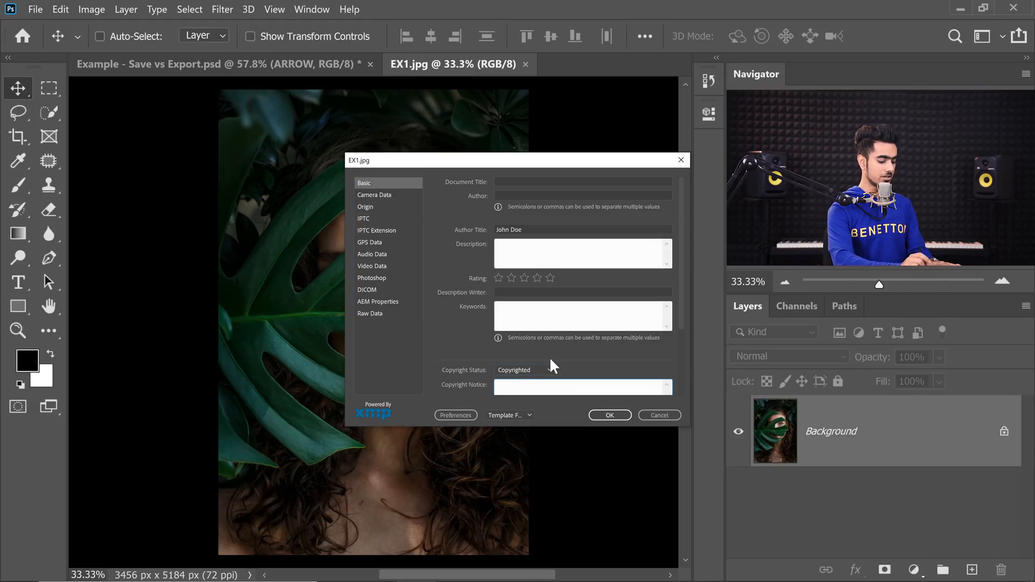
text(PIXIMPERFECT)
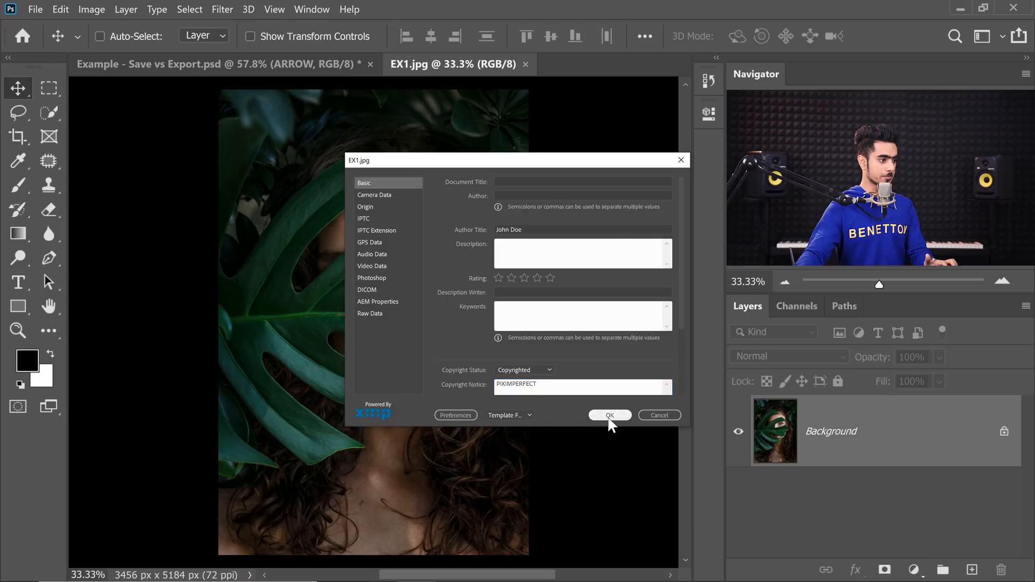
click(608, 415)
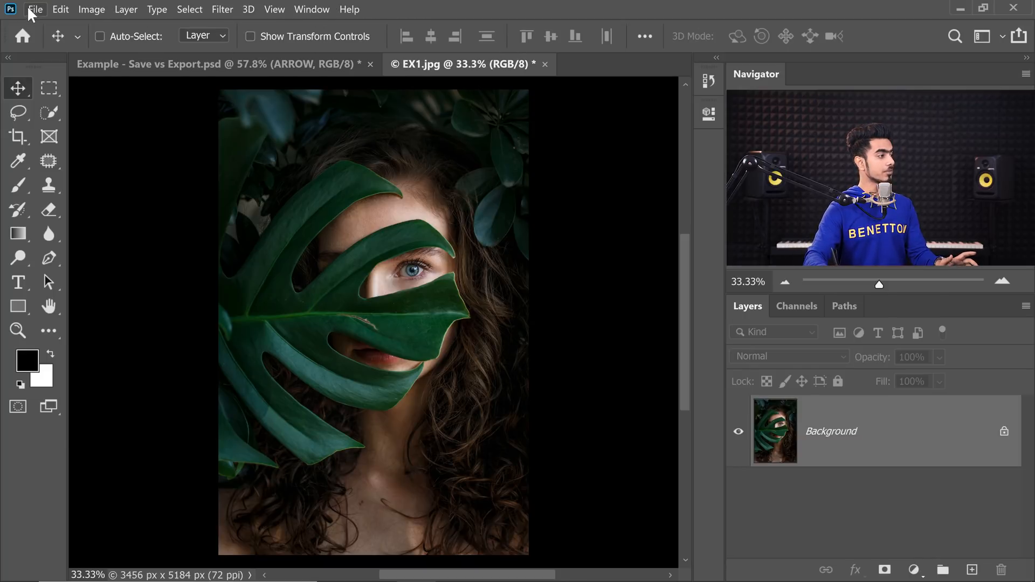
- Export EX1 at JPG 100% with Metadata None and Convert to sRGB, saving EX2.jpg
click(35, 9)
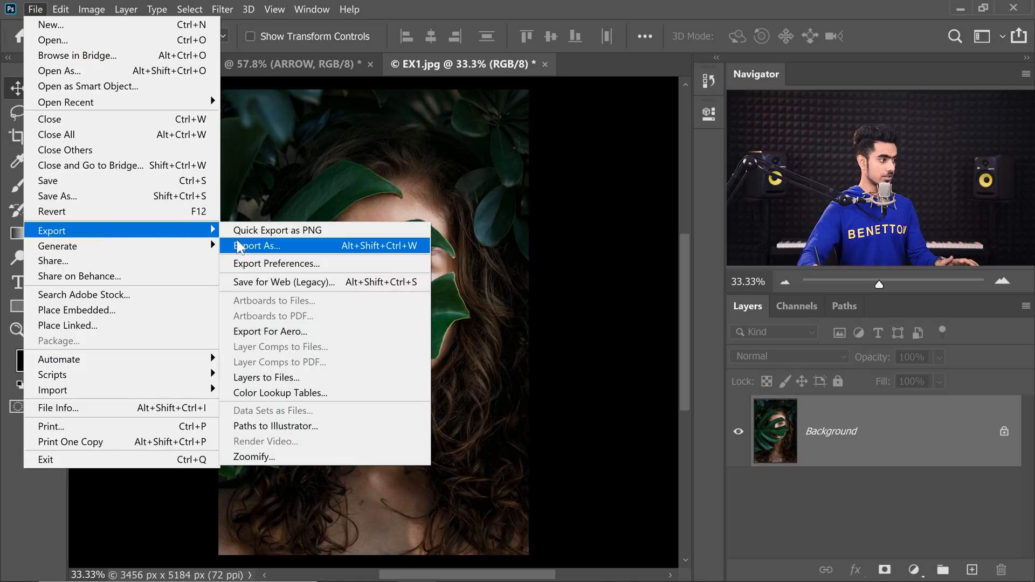
click(257, 245)
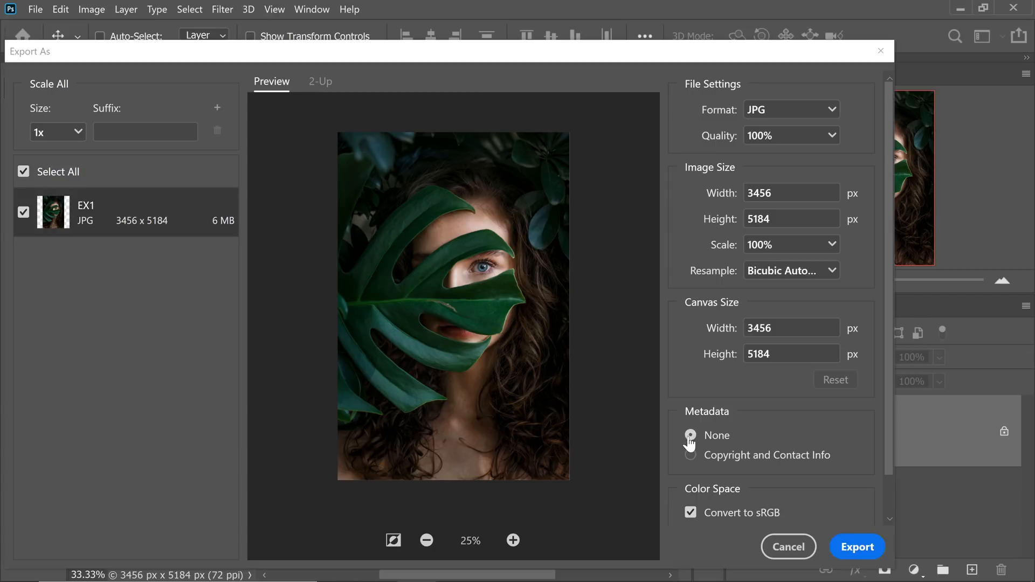
click(690, 435)
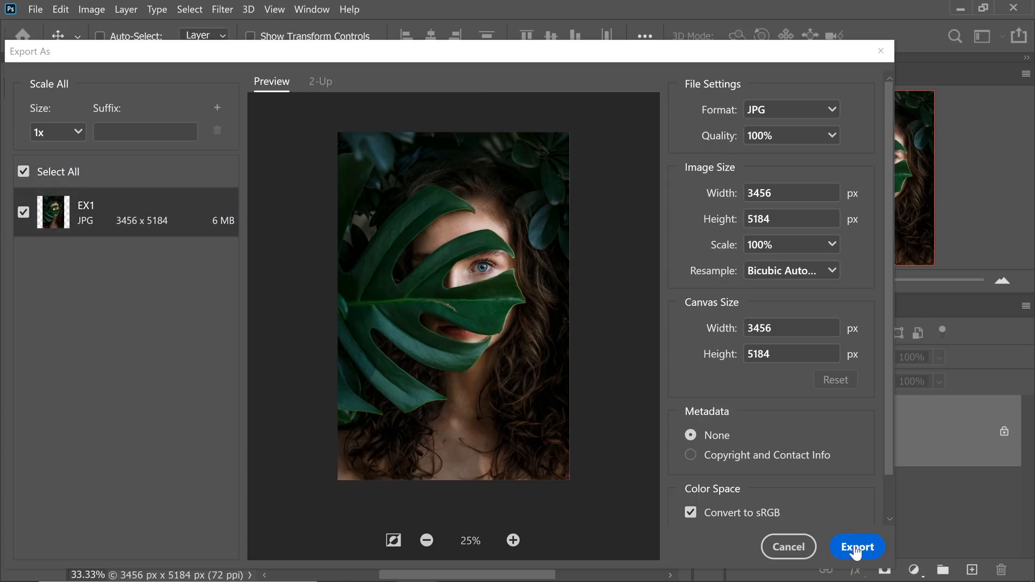
click(856, 546)
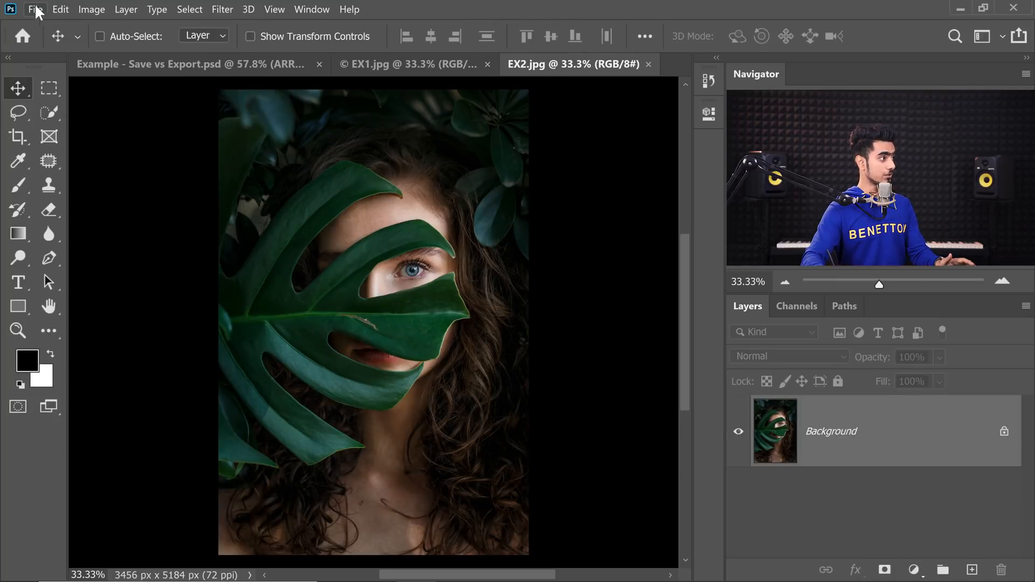
- Open File Info and scroll through EX2.jpg's stored metadata
click(35, 9)
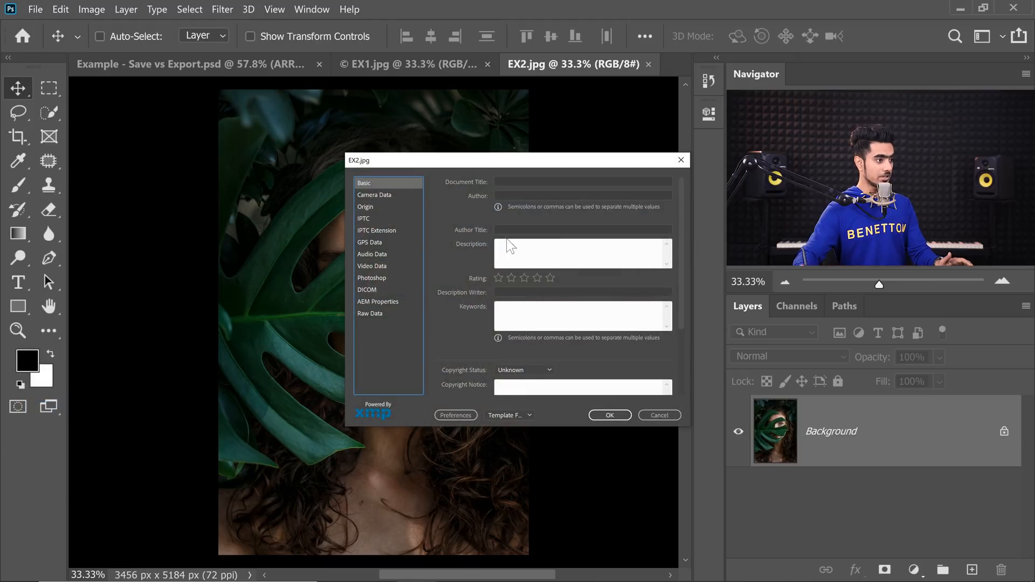
scroll(down, 3)
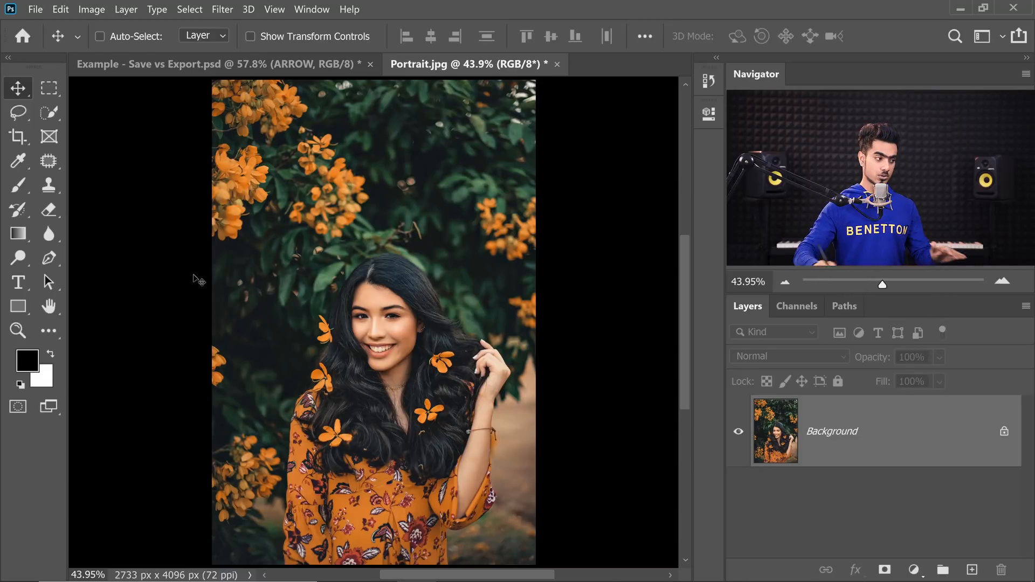
- Show Document Profile in the status bar, revealing Portrait.jpg's ProPhoto RGB 8-bit profile
click(250, 575)
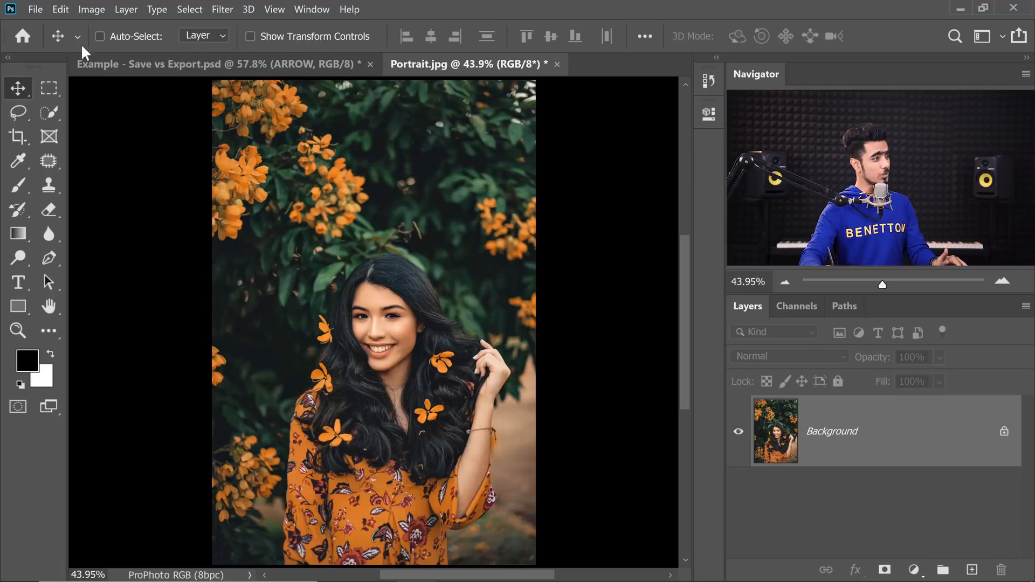
click(59, 10)
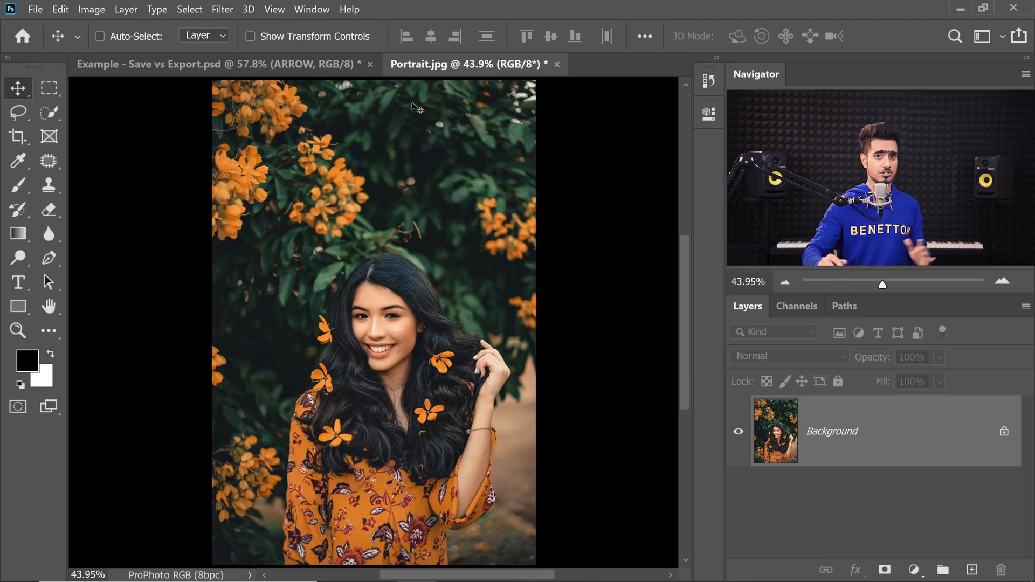
click(34, 9)
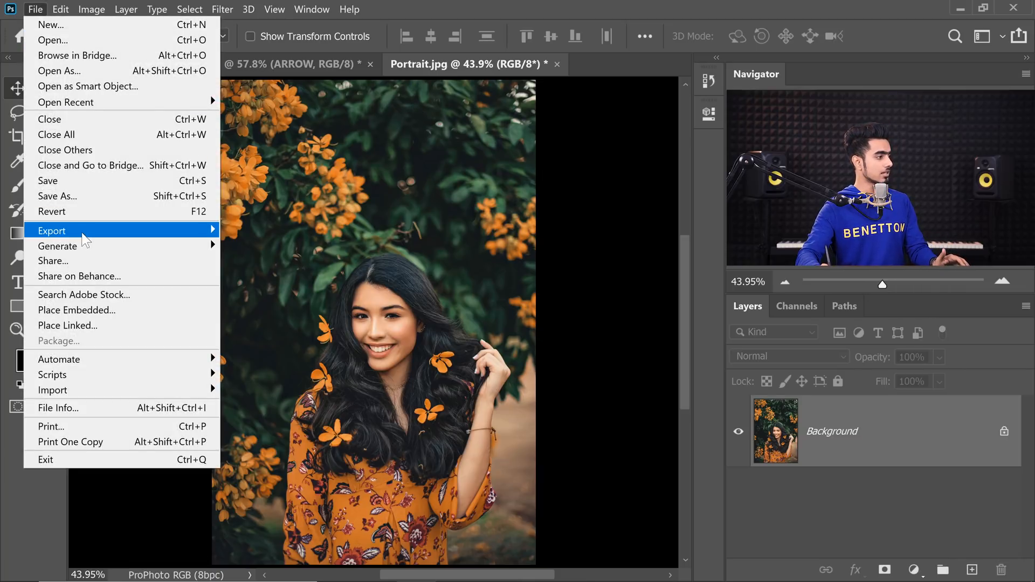
- In Export As, toggle Convert to sRGB on and off to compare Portrait's preview colours
click(51, 231)
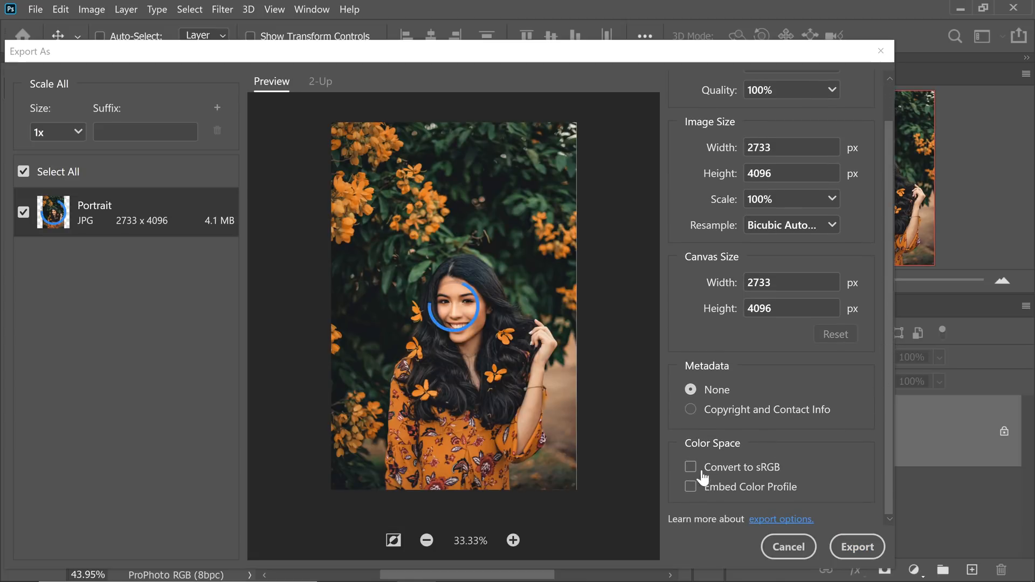
click(691, 467)
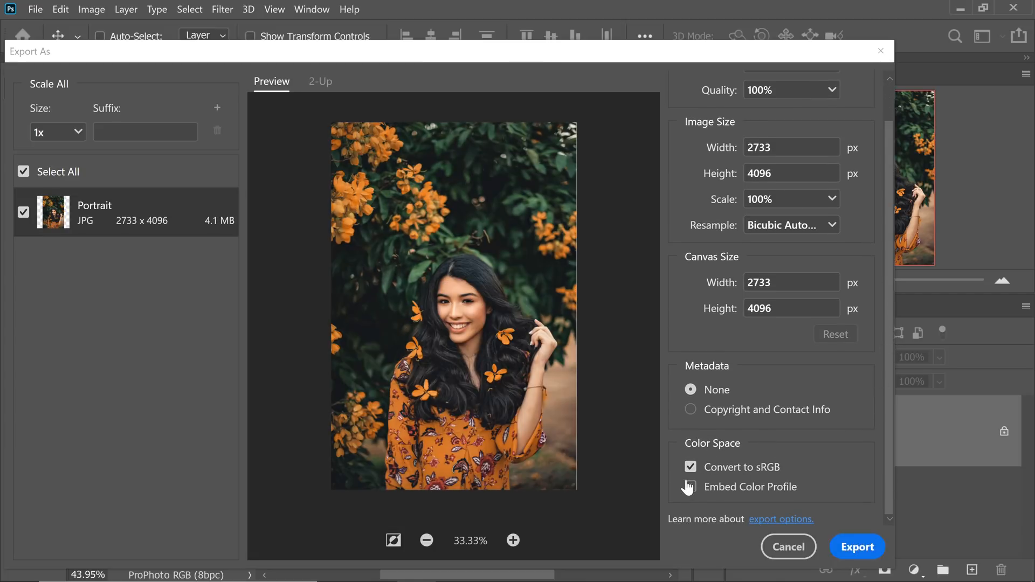
click(691, 486)
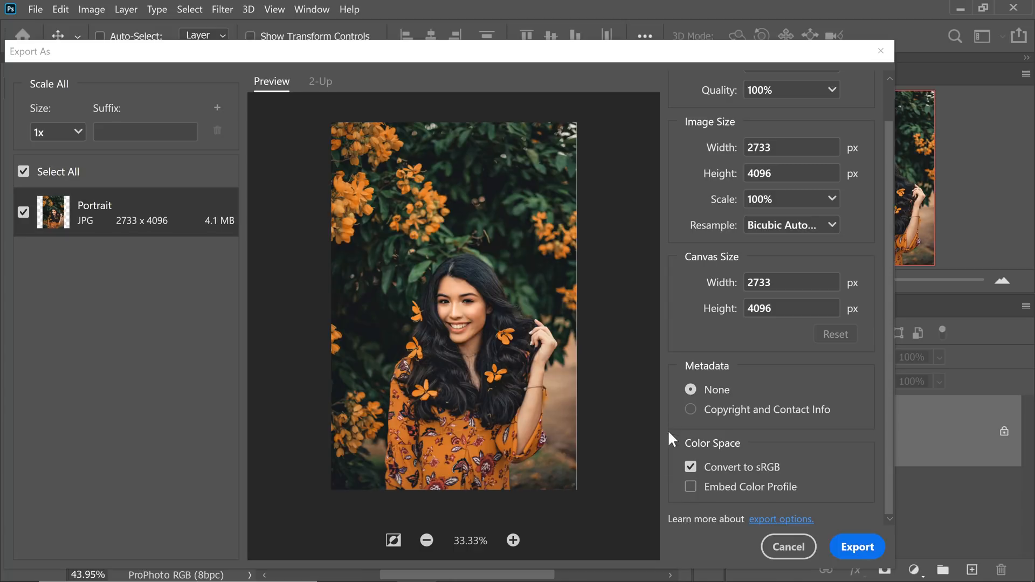
mouse_move(555, 432)
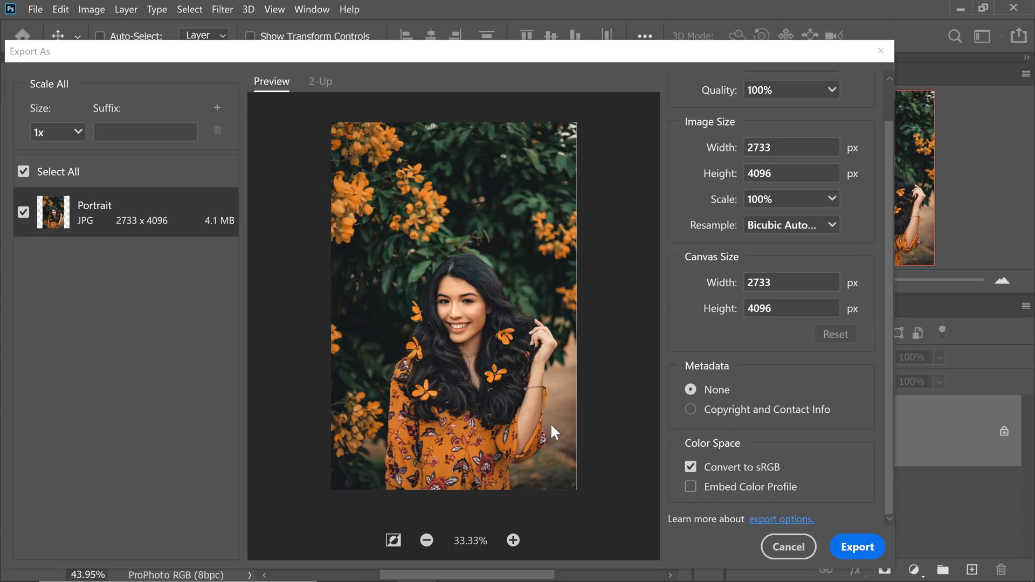
mouse_move(482, 347)
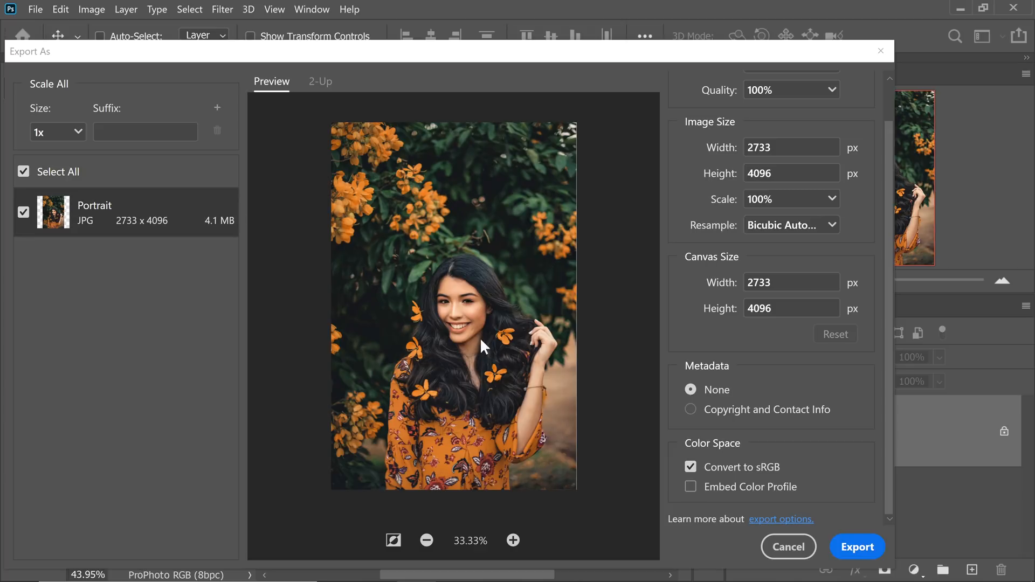
click(690, 466)
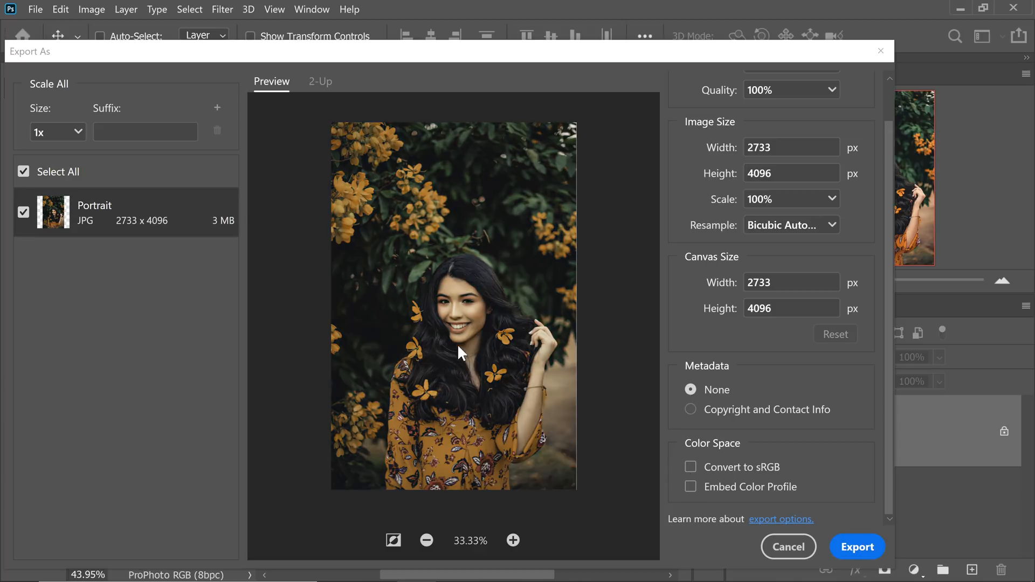
click(691, 467)
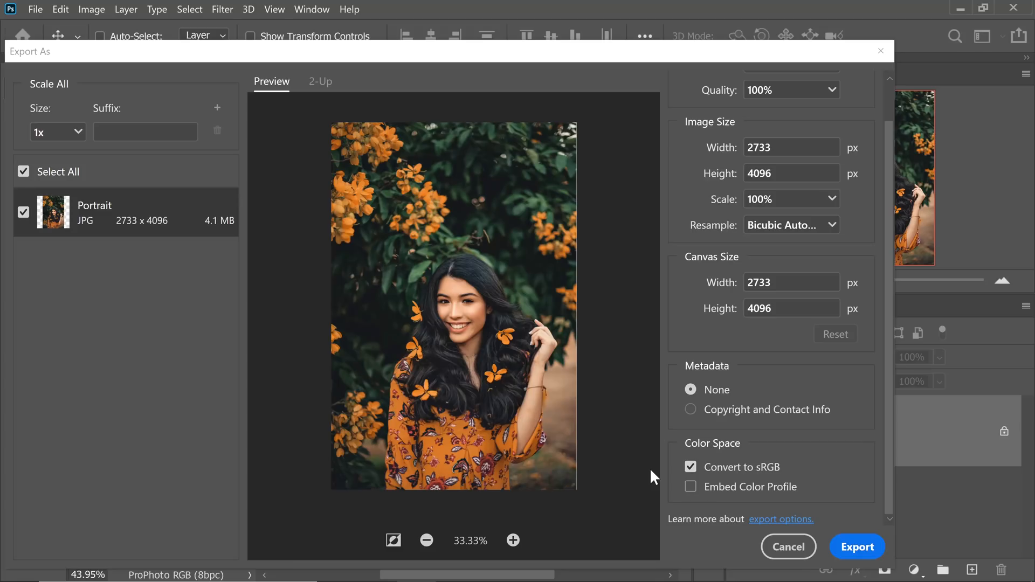
mouse_move(603, 426)
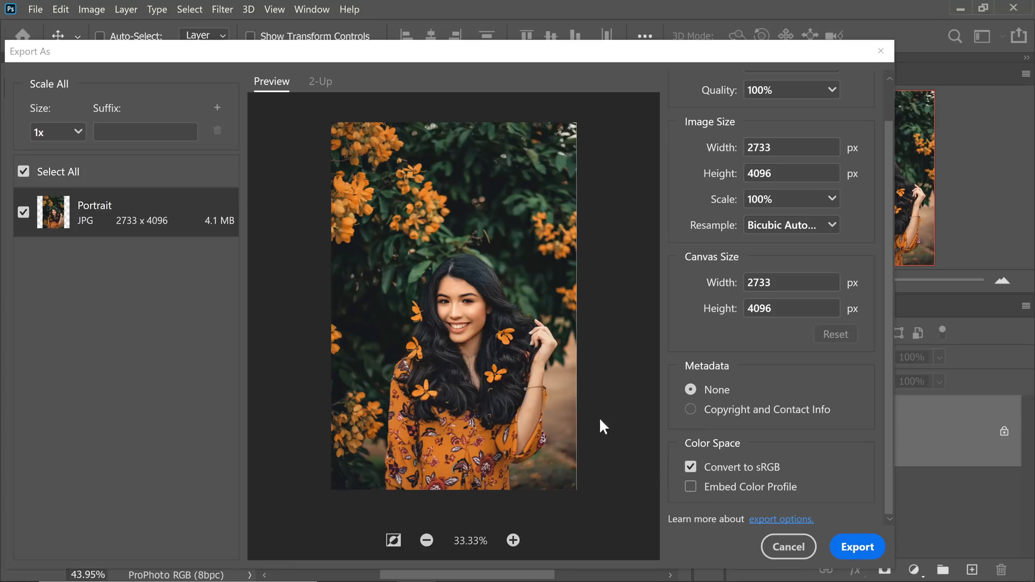
click(690, 467)
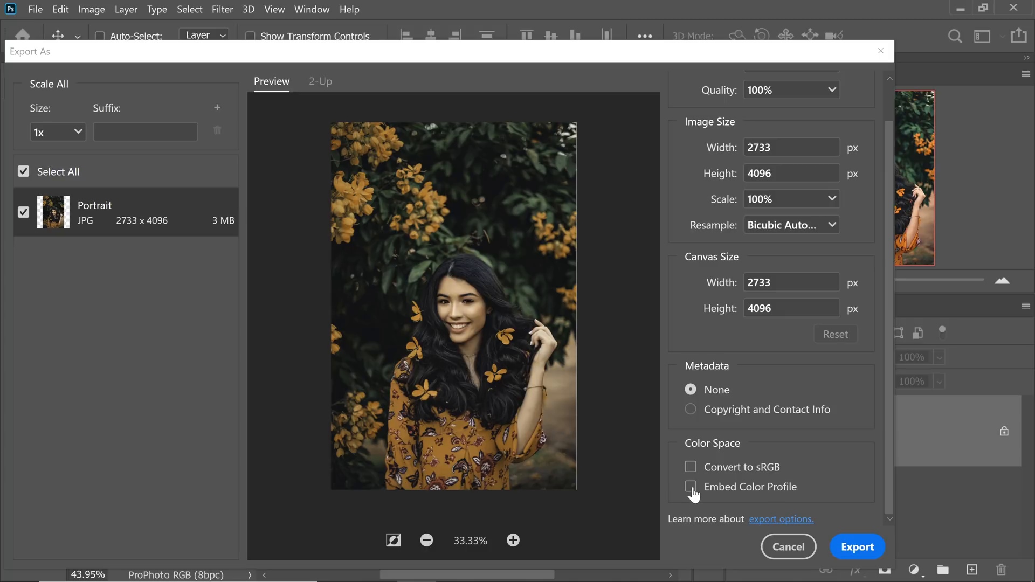
click(690, 486)
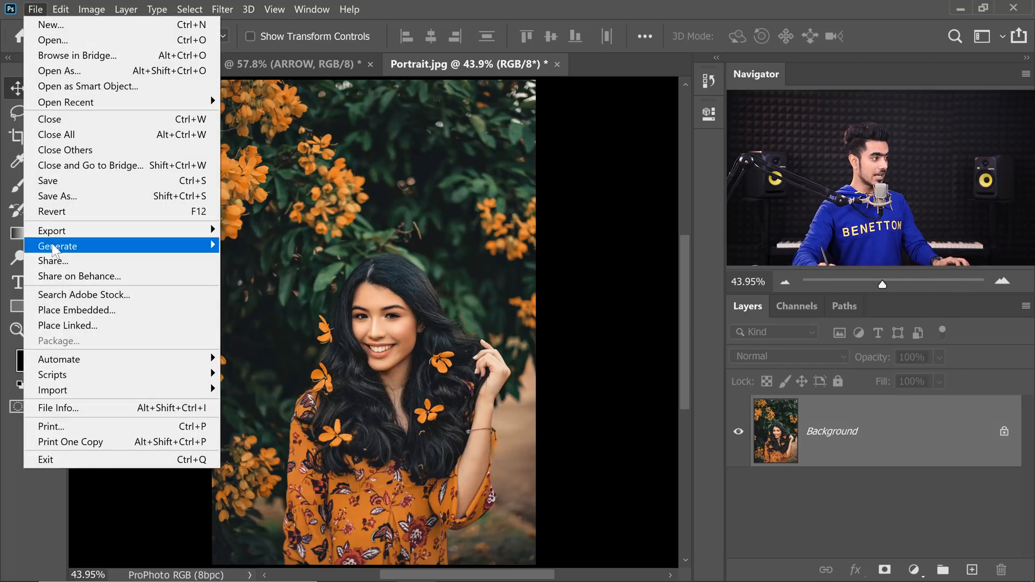
- Open Save As for Portrait.jpg, view the cloud documents option, then cancel
click(58, 196)
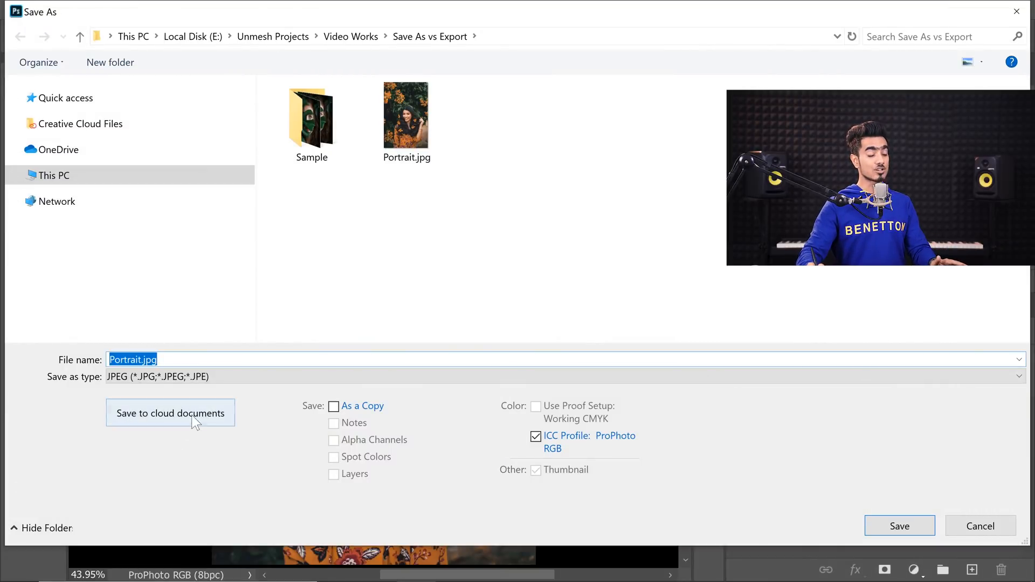
mouse_move(157, 444)
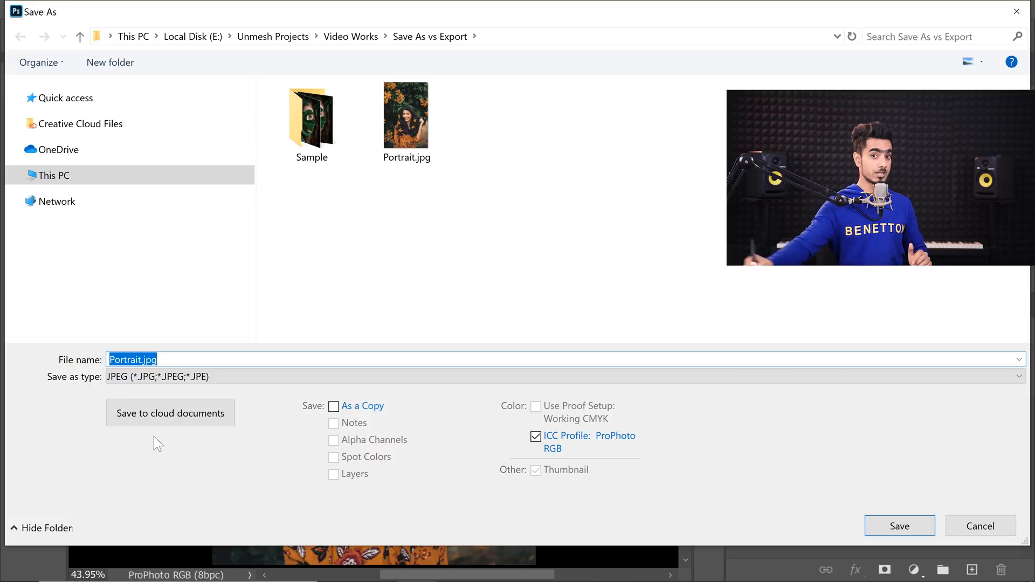
click(170, 412)
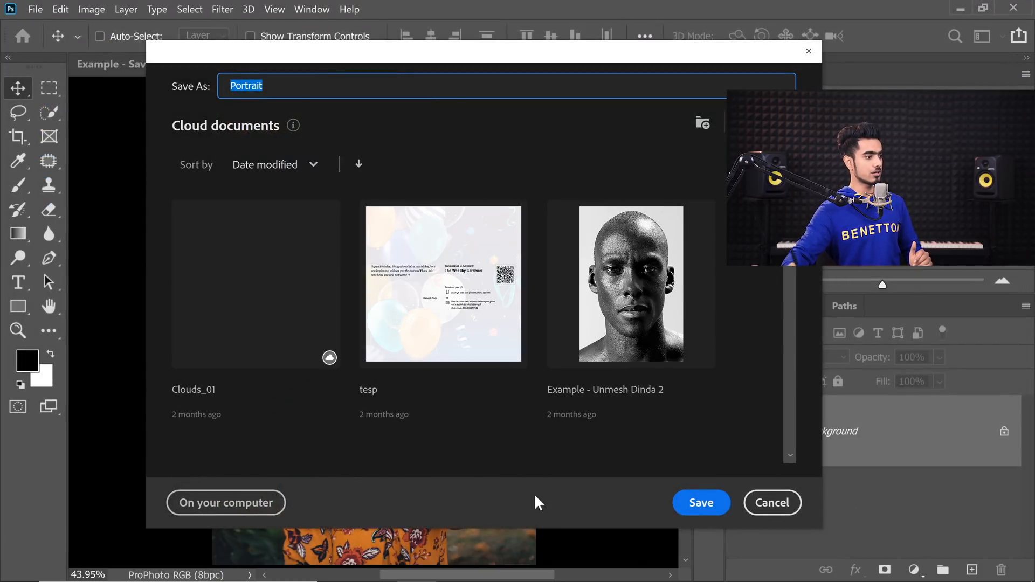
click(35, 9)
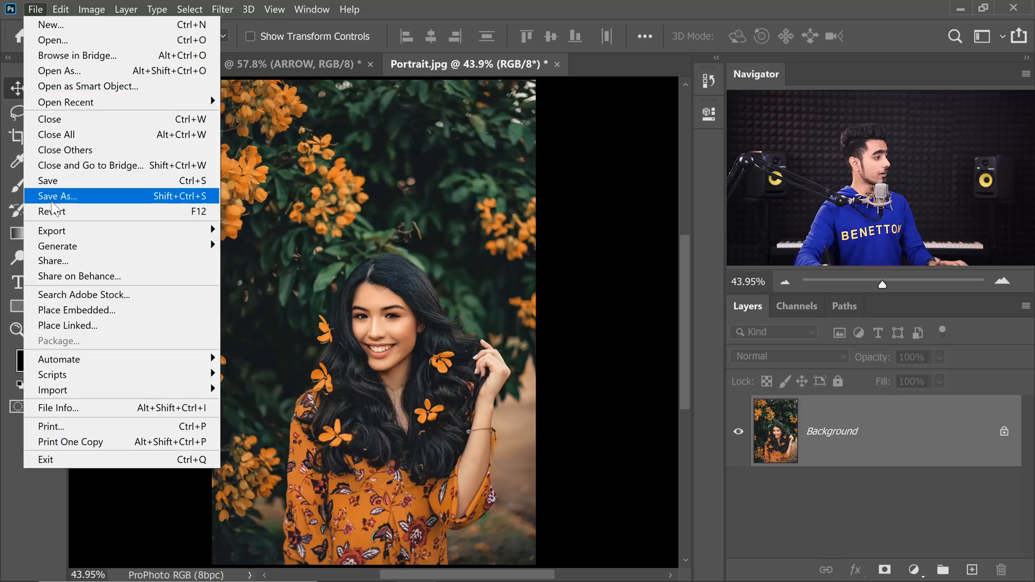
- Reopen Save As, note the ICC Profile: ProPhoto RGB checkbox, and cancel
click(57, 197)
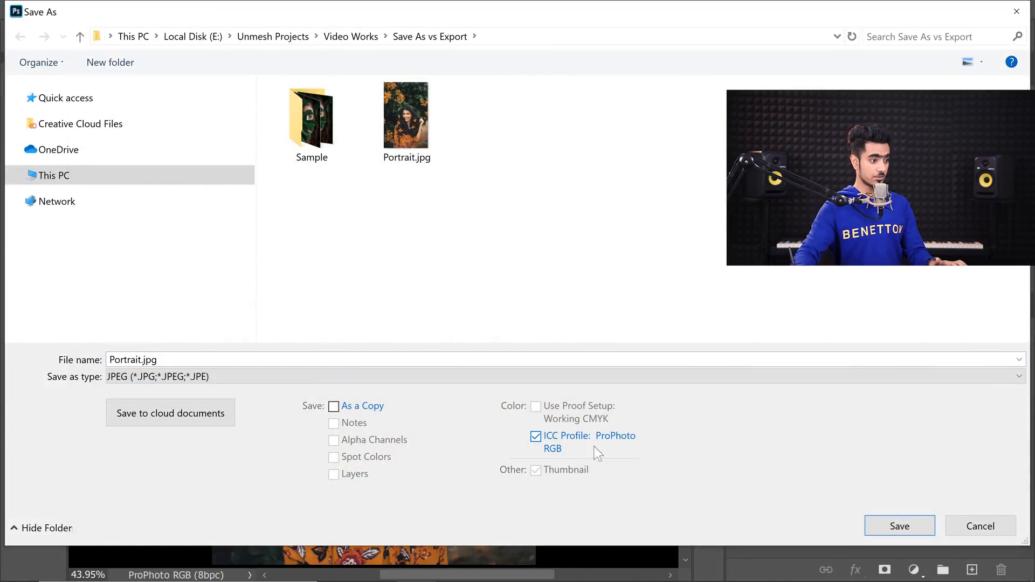
click(899, 525)
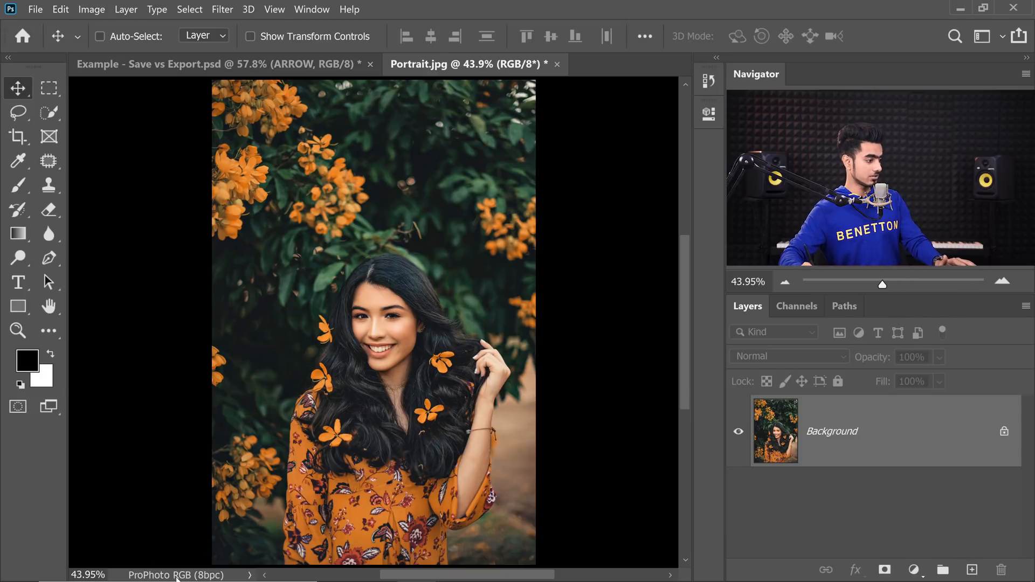
- Bring up the Export As settings for Portrait.jpg
click(35, 9)
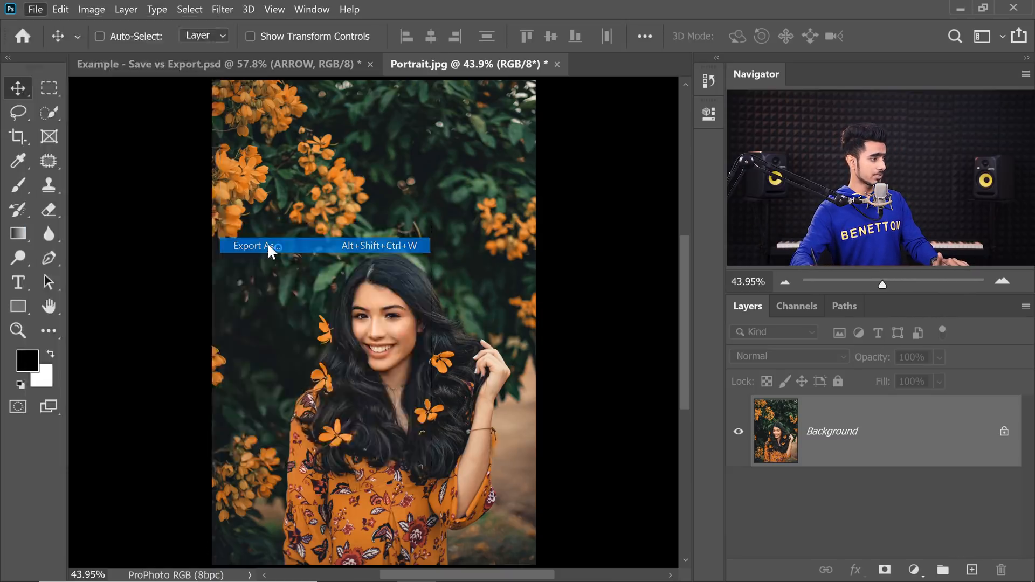
click(254, 246)
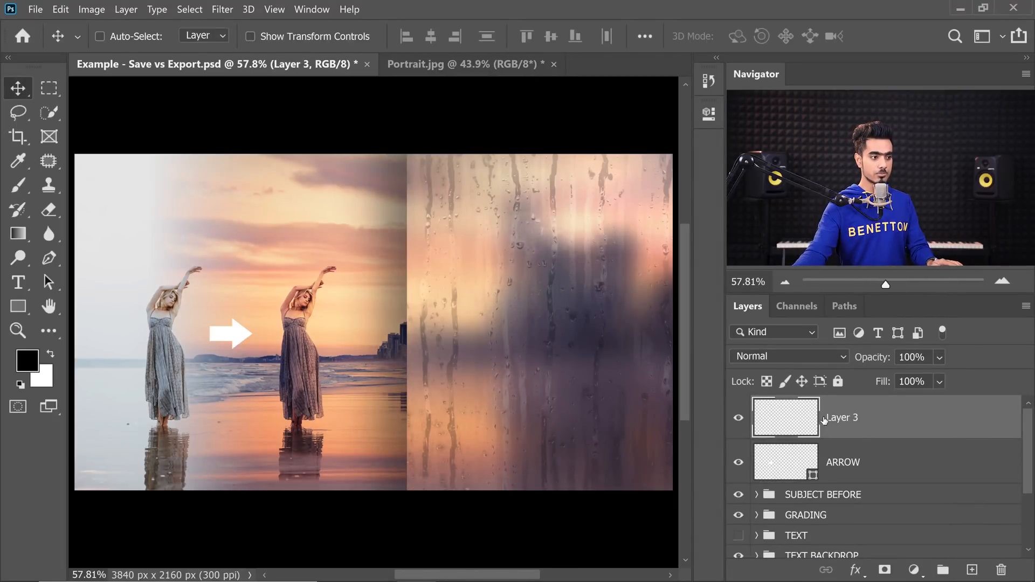
- Stamp all visible layers into Layer 3 with Ctrl+Alt+Shift+E, then open Export As
click(100, 36)
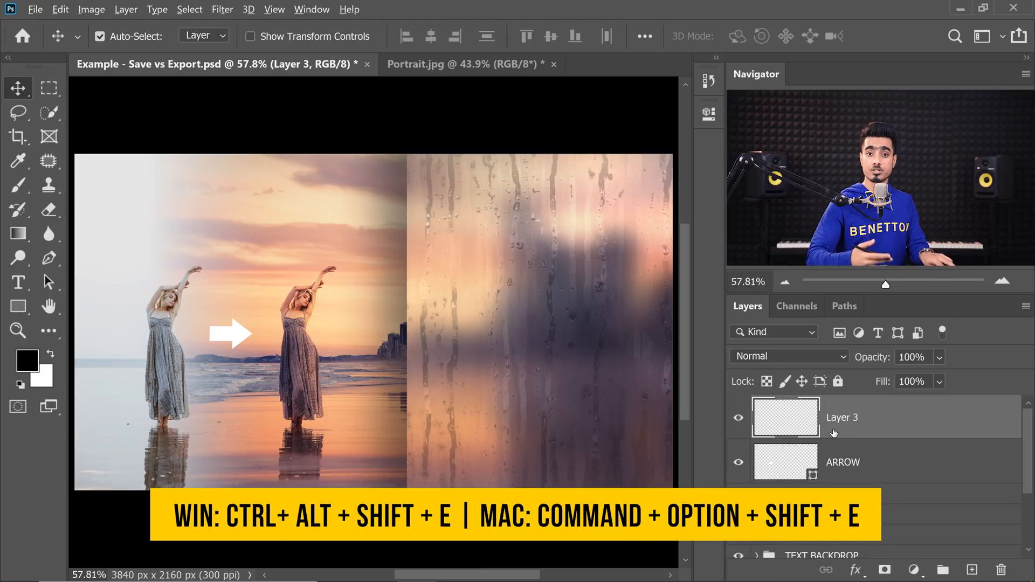
key(ctrl+alt+shift+e)
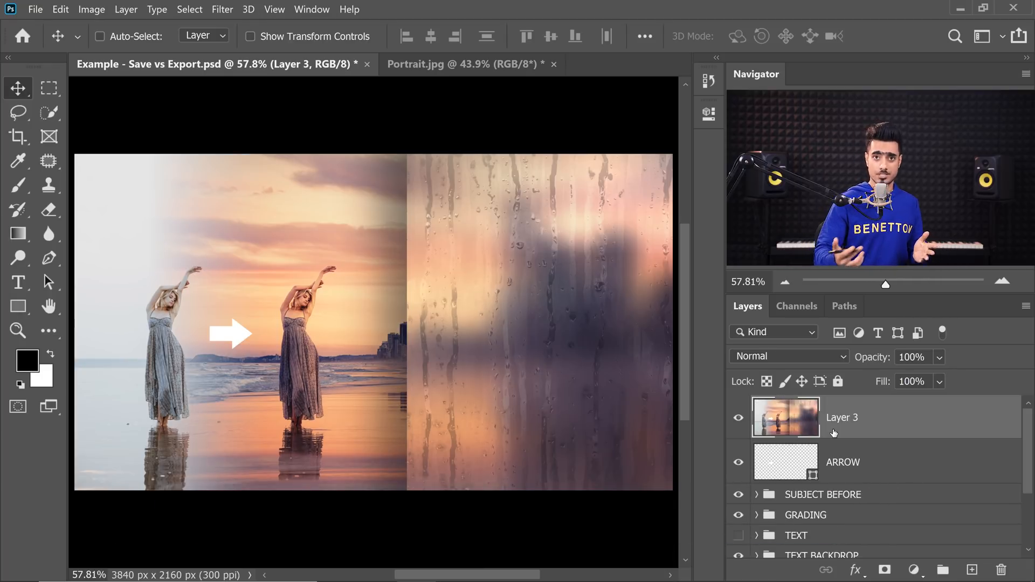
click(34, 9)
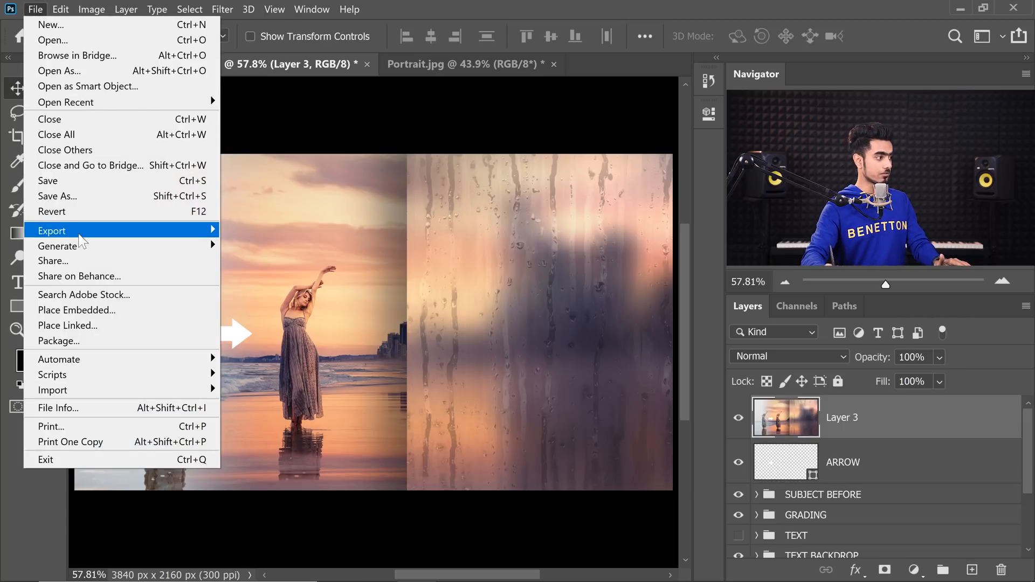
click(52, 230)
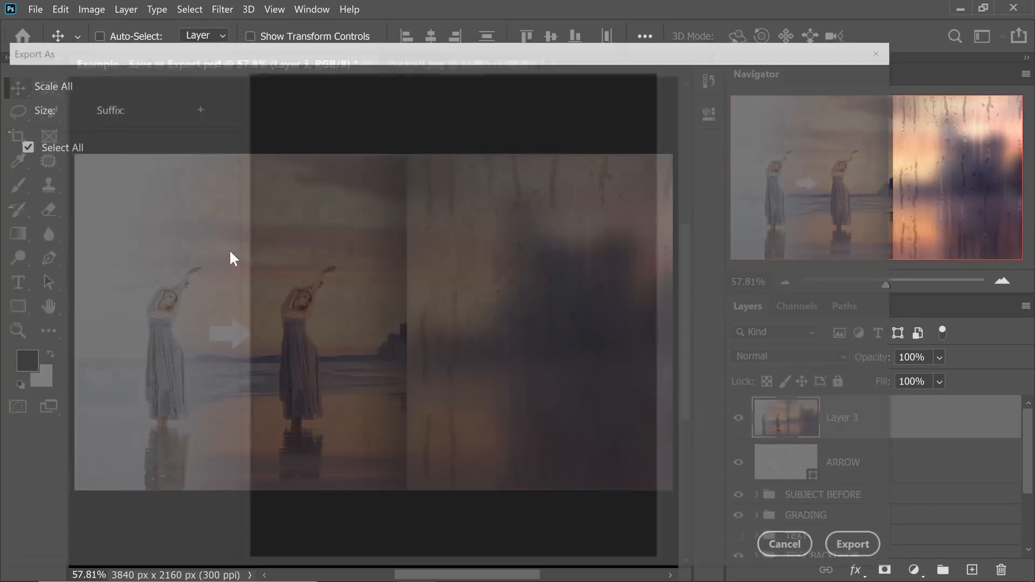